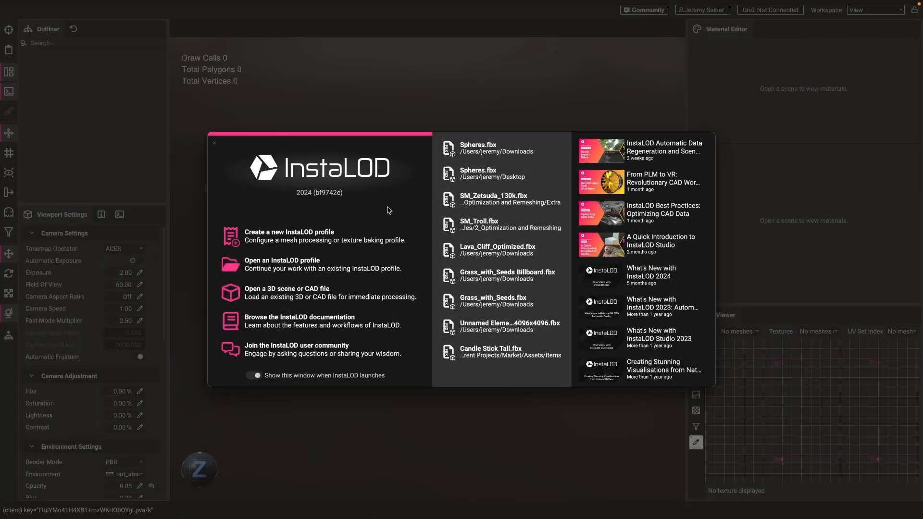
{"action": "mouse_move", "coordinate": [318, 235]}
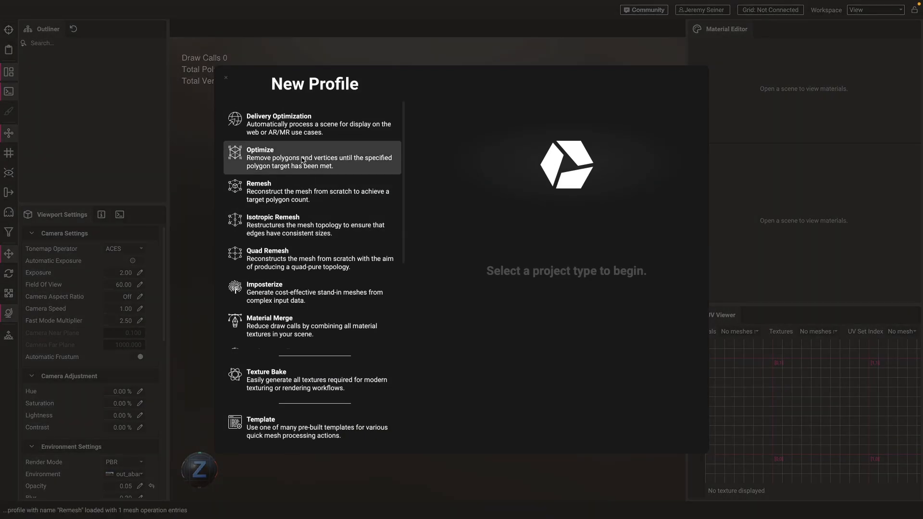
- Create a new Optimize profile without a template
{"action": "left_click", "coordinate": [311, 157]}
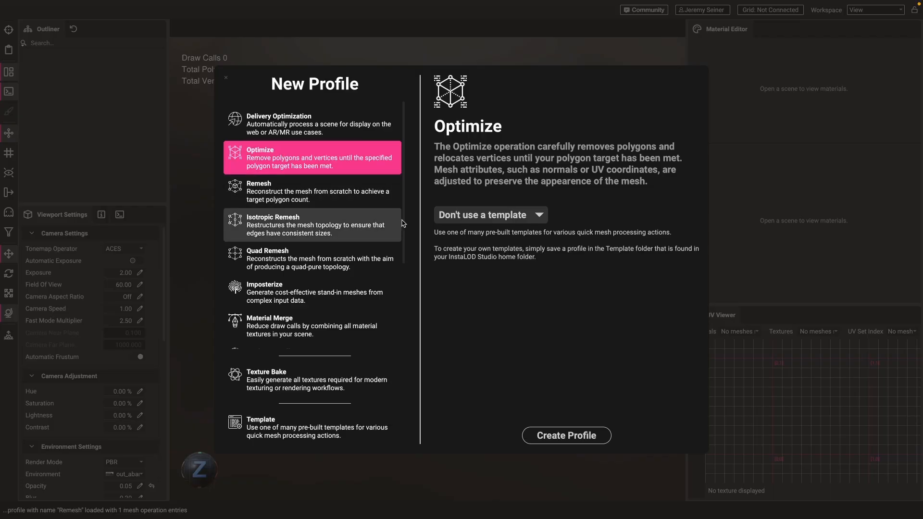
{"action": "mouse_move", "coordinate": [565, 435]}
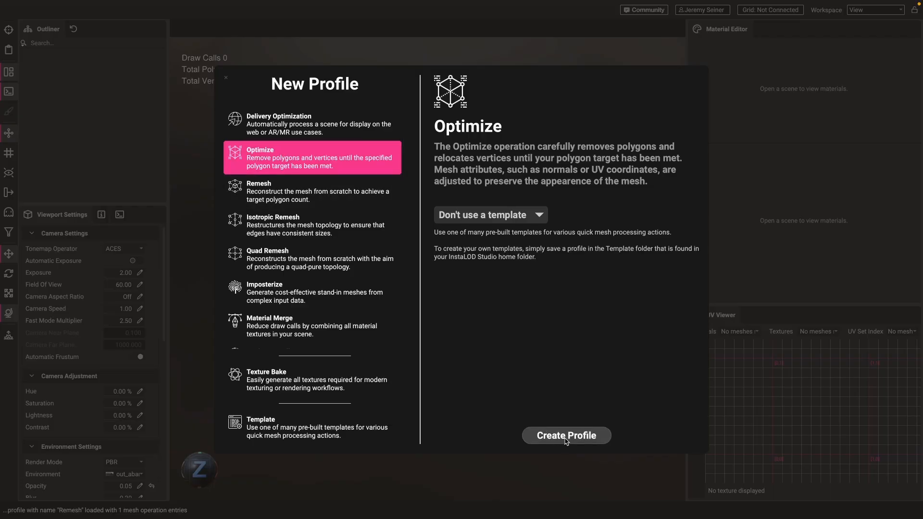
{"action": "left_click", "coordinate": [566, 435]}
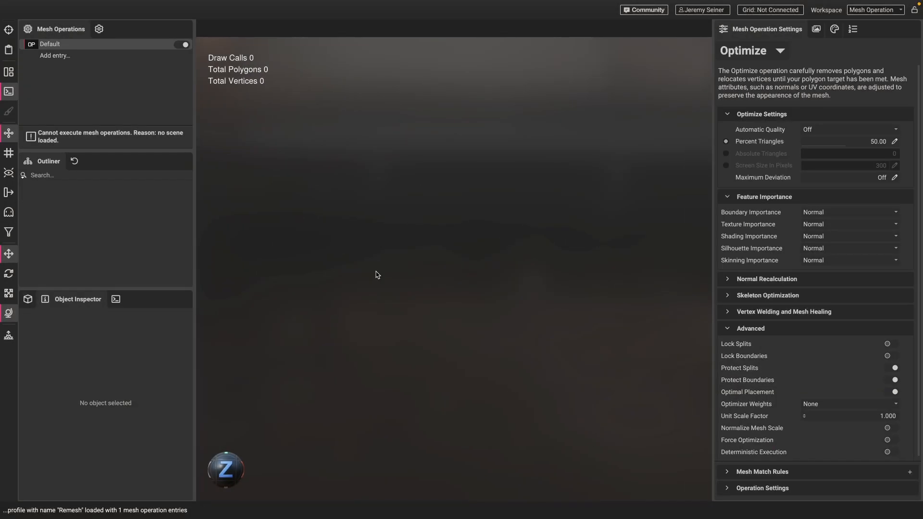
- Load Spheres.fbx and select each sphere to check its polygon count
{"action": "left_click", "coordinate": [91, 5]}
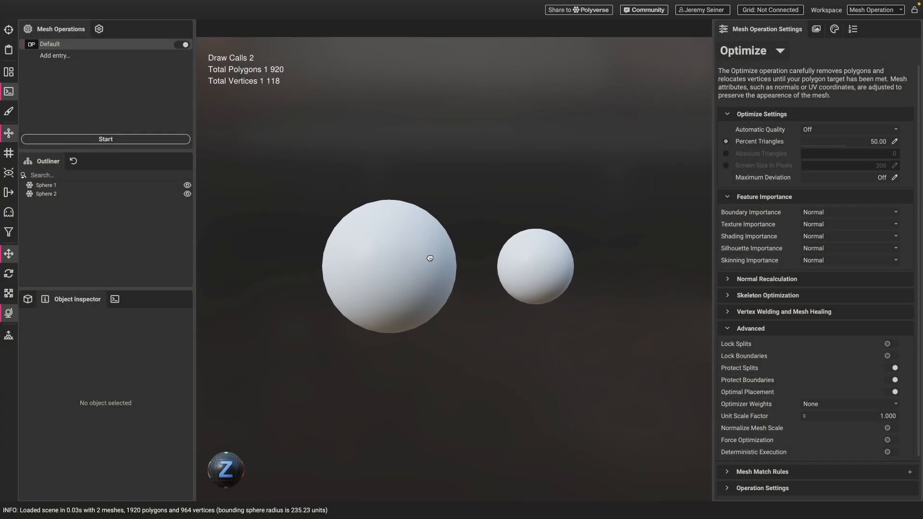
{"action": "left_click", "coordinate": [534, 247]}
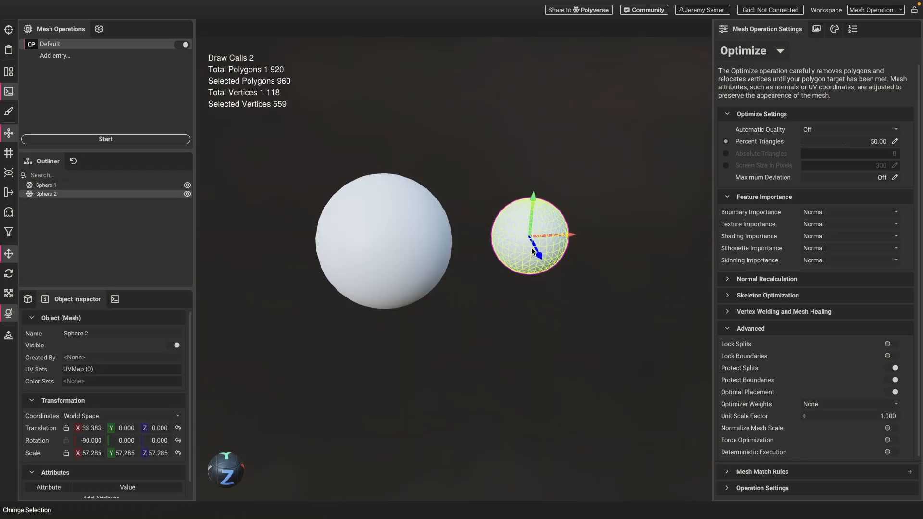
{"action": "left_click", "coordinate": [382, 241]}
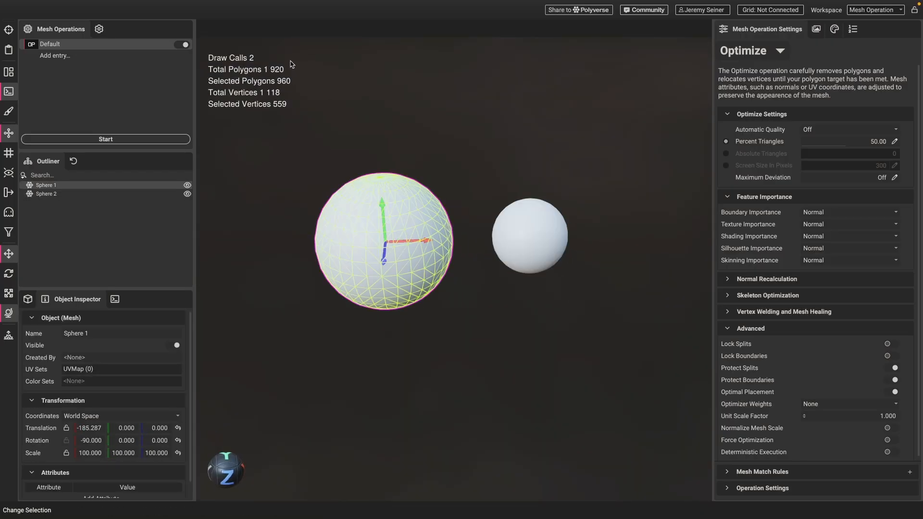
{"action": "mouse_move", "coordinate": [403, 242]}
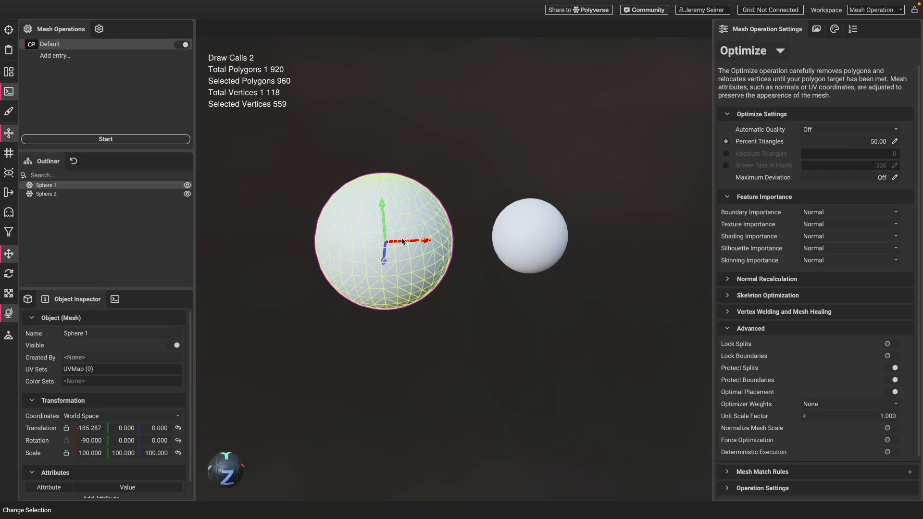
{"action": "left_click", "coordinate": [529, 235]}
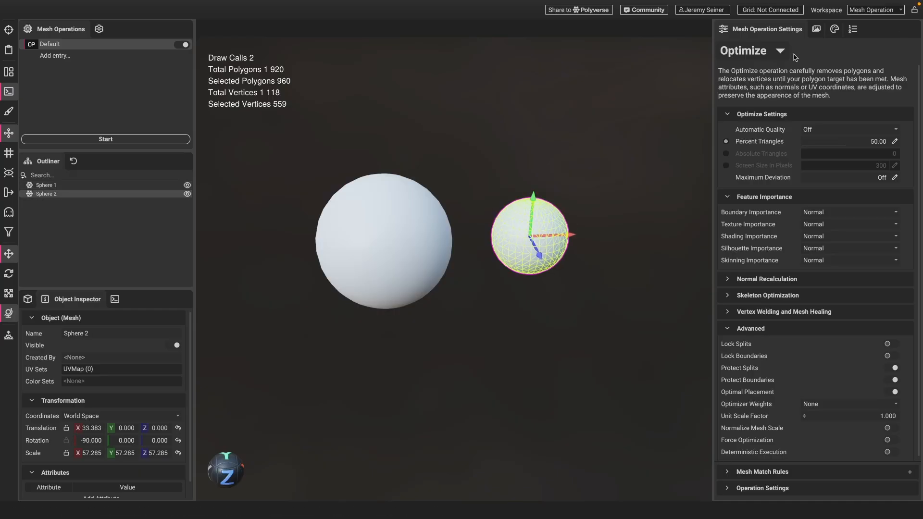
{"action": "left_click", "coordinate": [779, 50]}
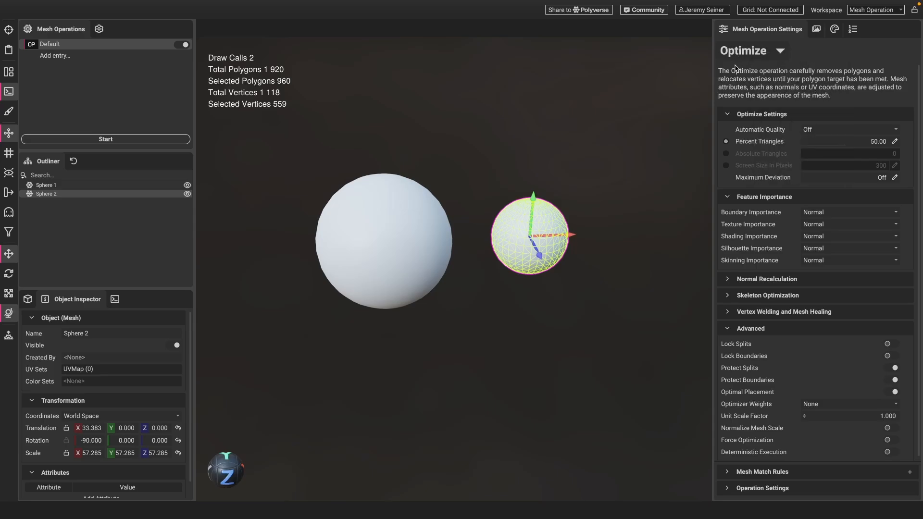
{"action": "mouse_move", "coordinate": [740, 145]}
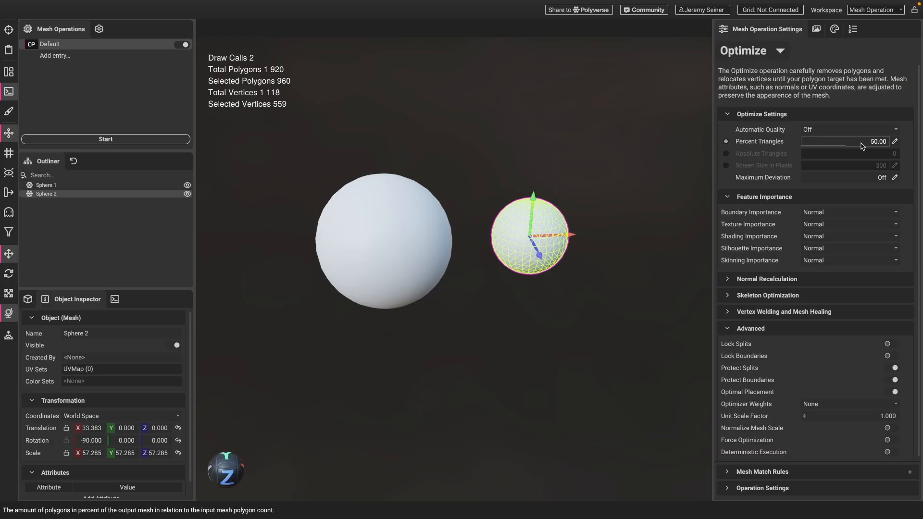
{"action": "mouse_move", "coordinate": [106, 139]}
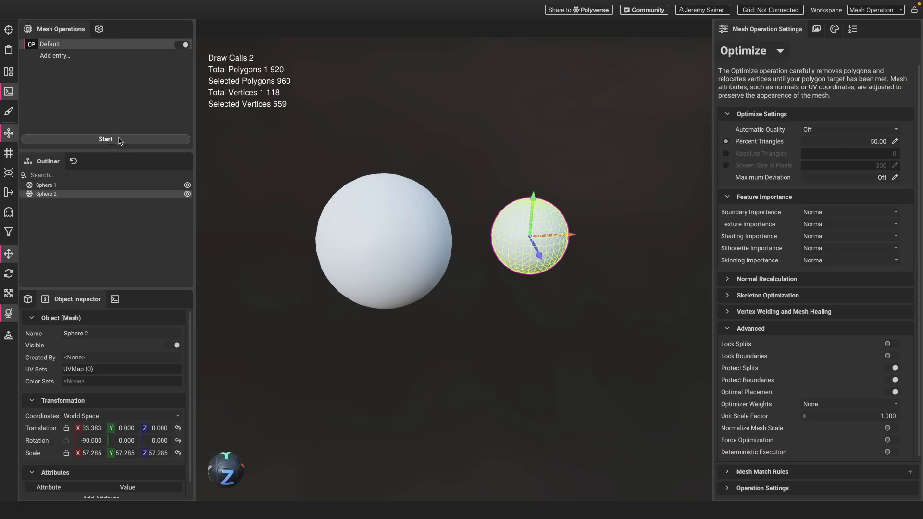
{"action": "mouse_move", "coordinate": [120, 140]}
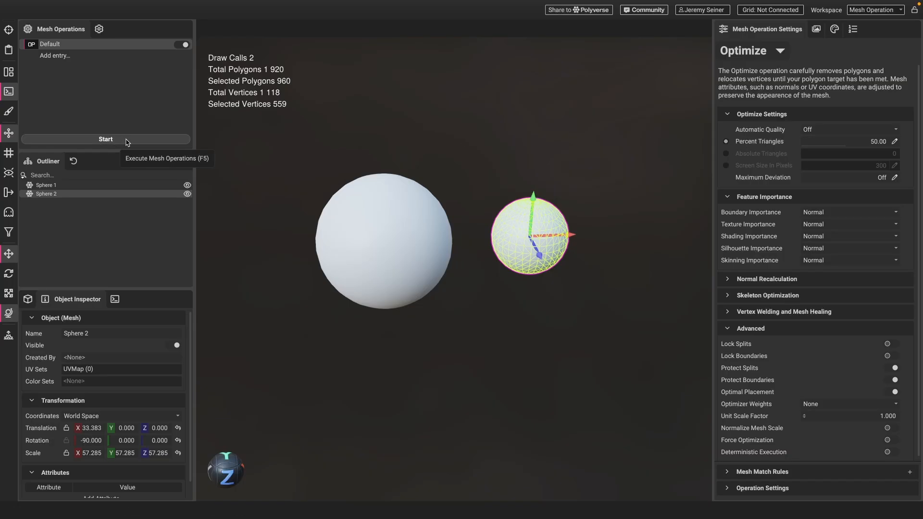
- Run the 50% optimization and inspect both spheres (646 and 314 polygons)
{"action": "left_click", "coordinate": [106, 138]}
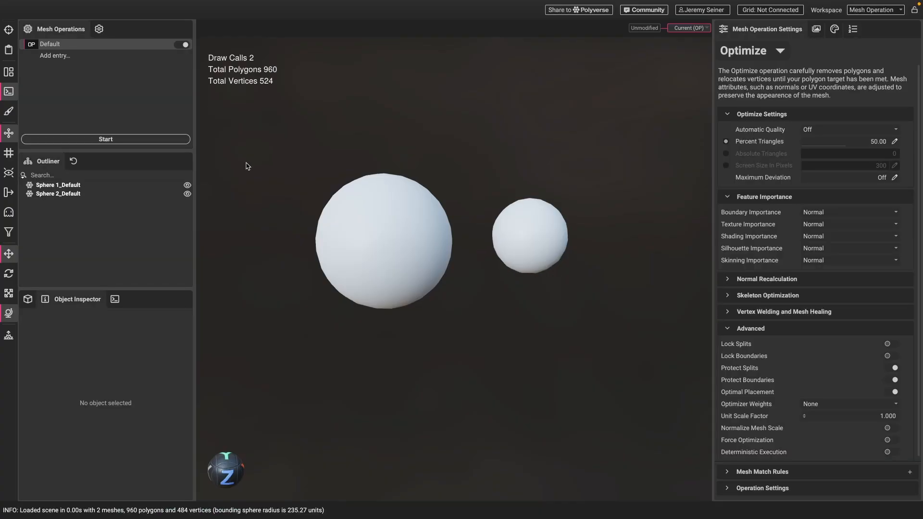
{"action": "mouse_move", "coordinate": [737, 157]}
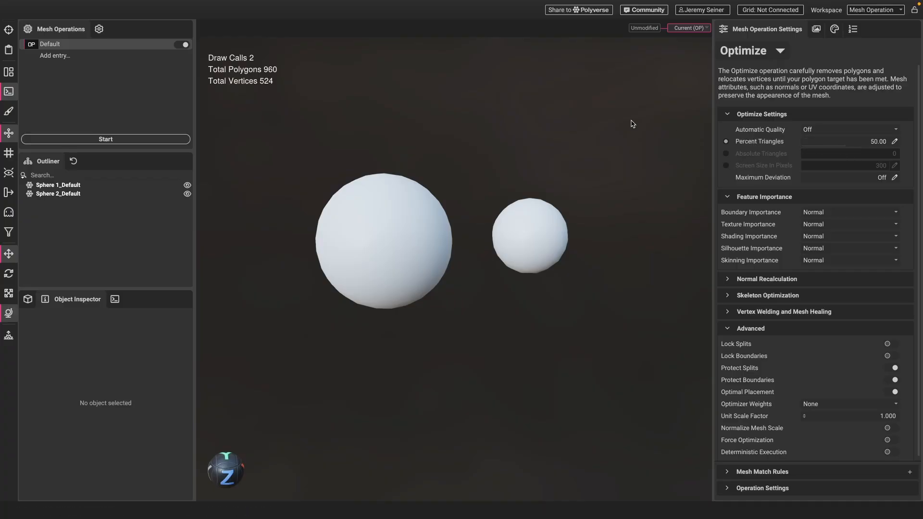
{"action": "mouse_move", "coordinate": [445, 151]}
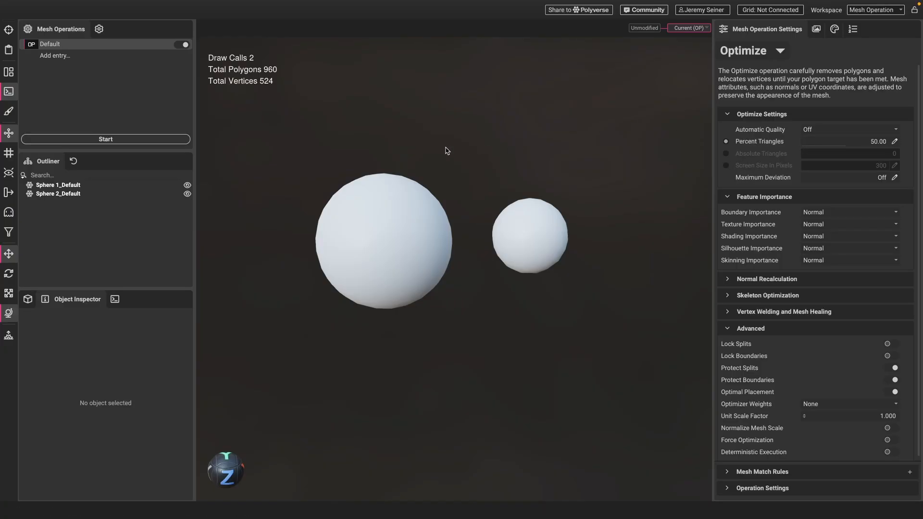
{"action": "mouse_move", "coordinate": [464, 251]}
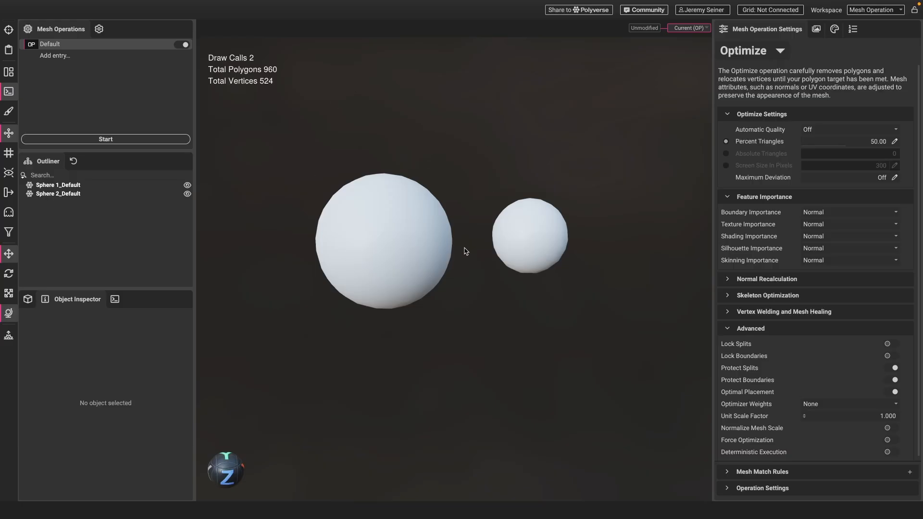
{"action": "mouse_move", "coordinate": [374, 225]}
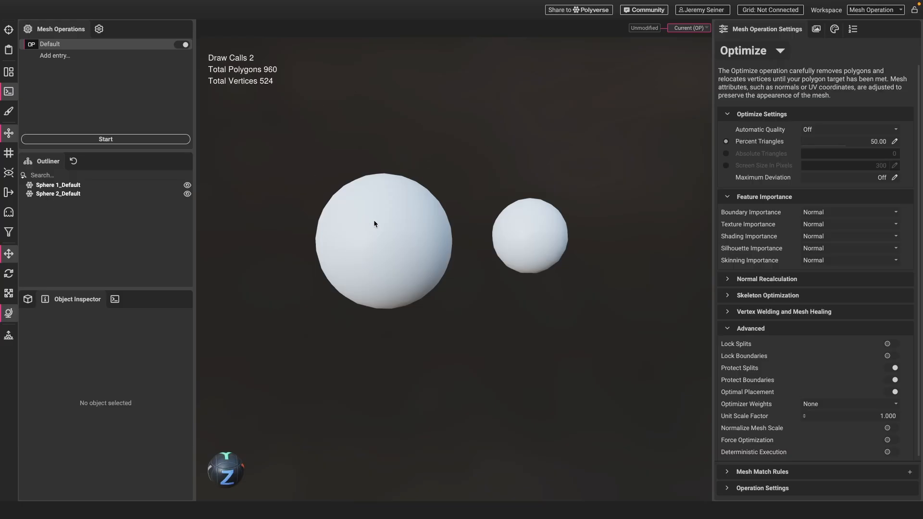
{"action": "left_click", "coordinate": [383, 242]}
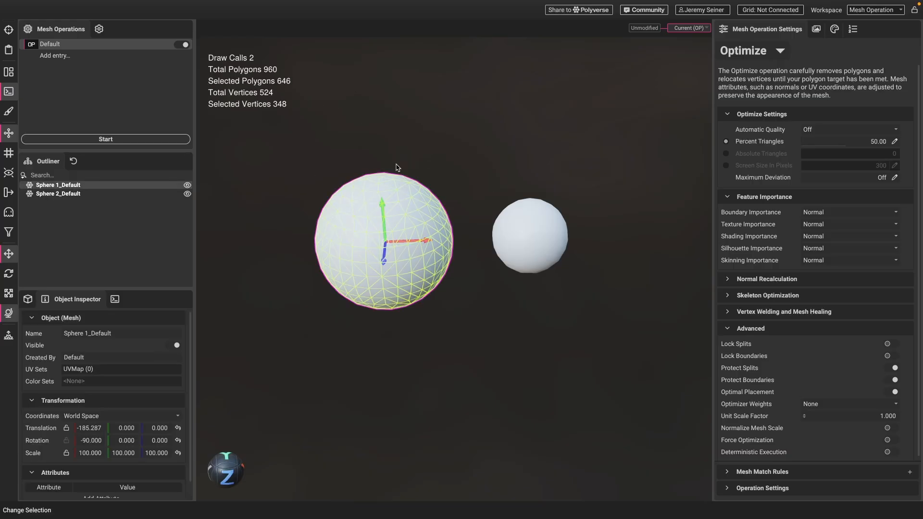
{"action": "left_click", "coordinate": [527, 234]}
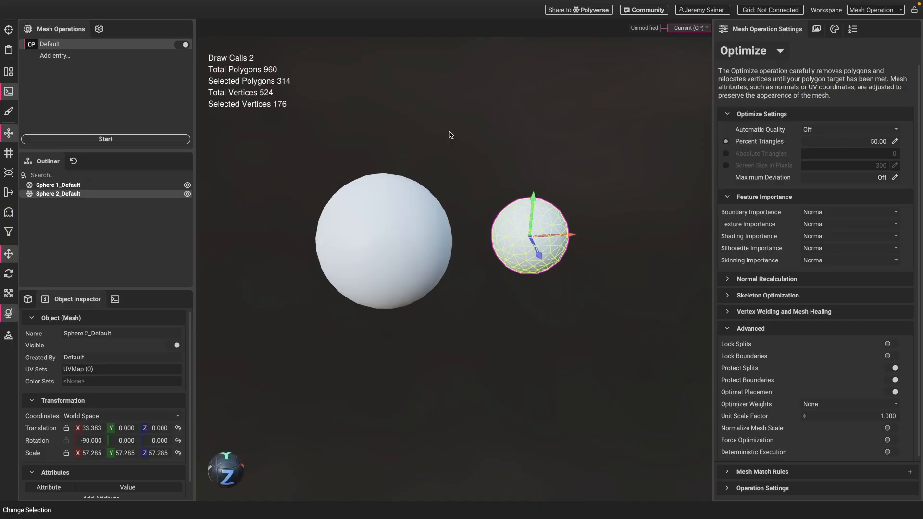
{"action": "mouse_move", "coordinate": [154, 62]}
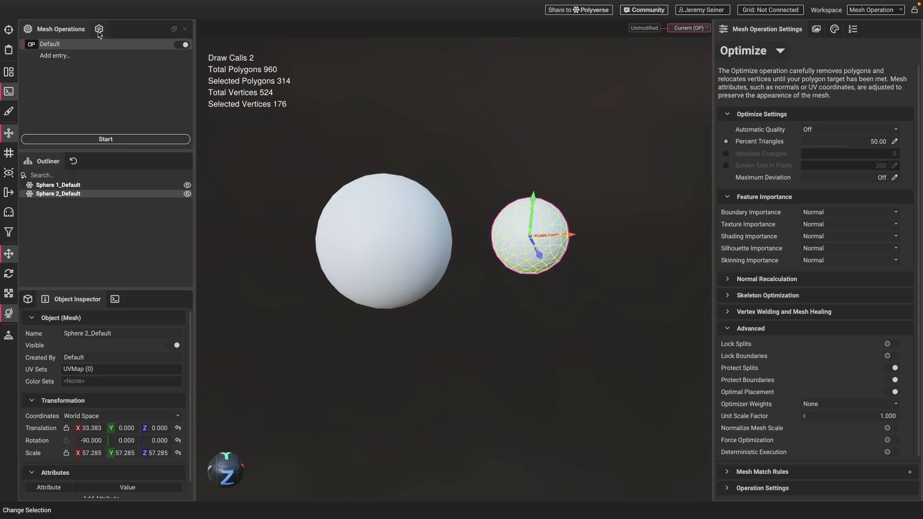
- Switch off Global Scope in Profile Settings with no mesh selected
{"action": "left_click", "coordinate": [99, 29]}
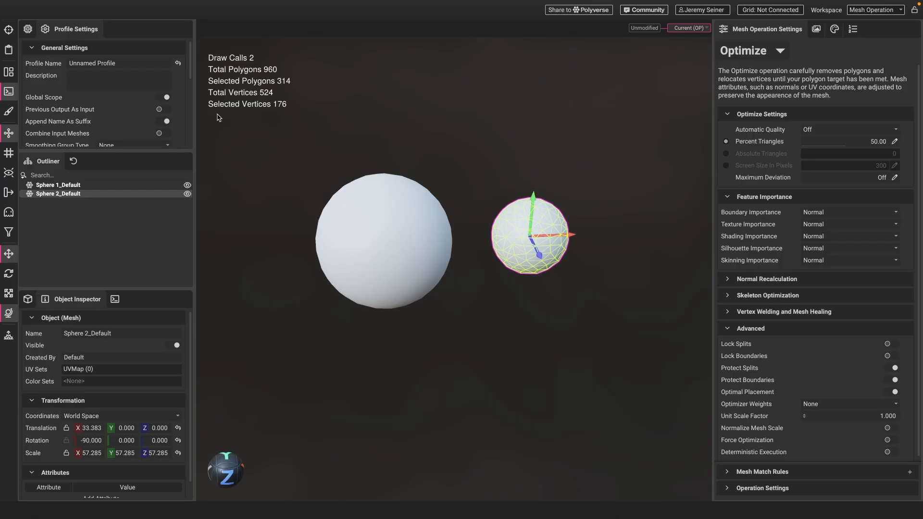
{"action": "mouse_move", "coordinate": [266, 148]}
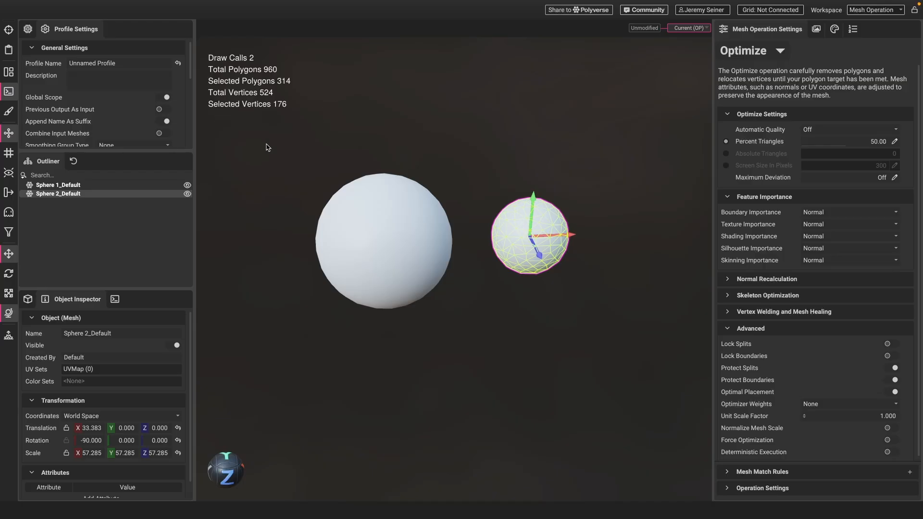
{"action": "mouse_move", "coordinate": [450, 323]}
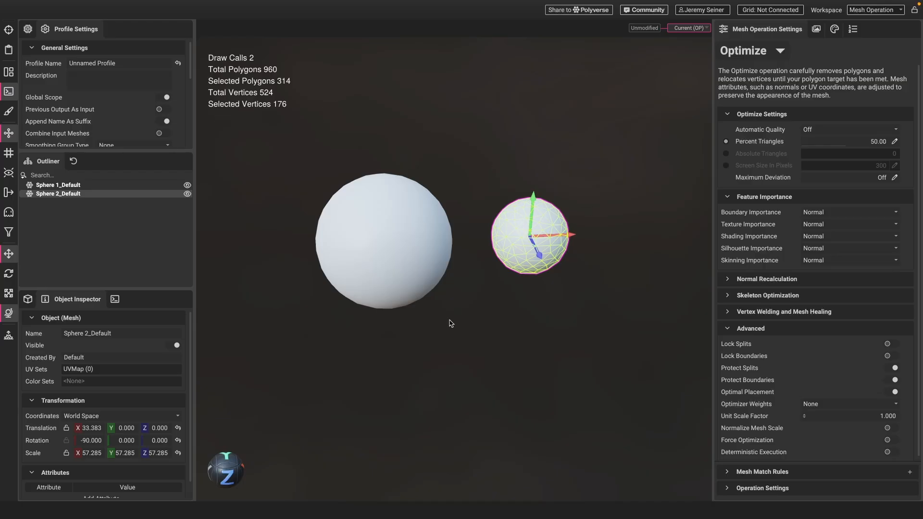
{"action": "mouse_move", "coordinate": [544, 281]}
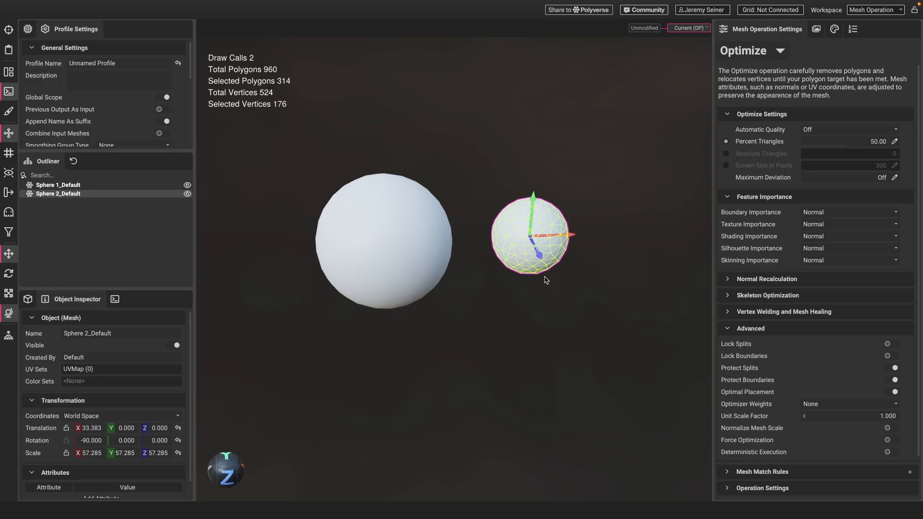
{"action": "mouse_move", "coordinate": [517, 295]}
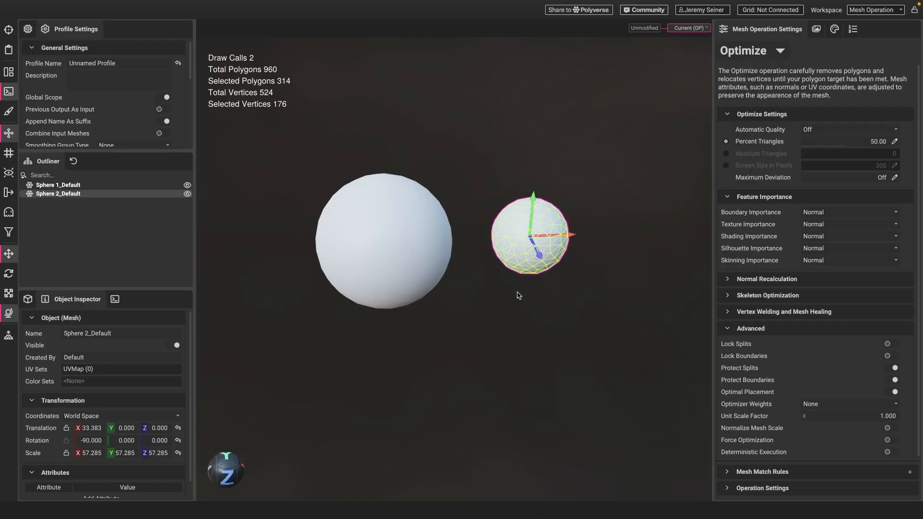
{"action": "left_click", "coordinate": [468, 322]}
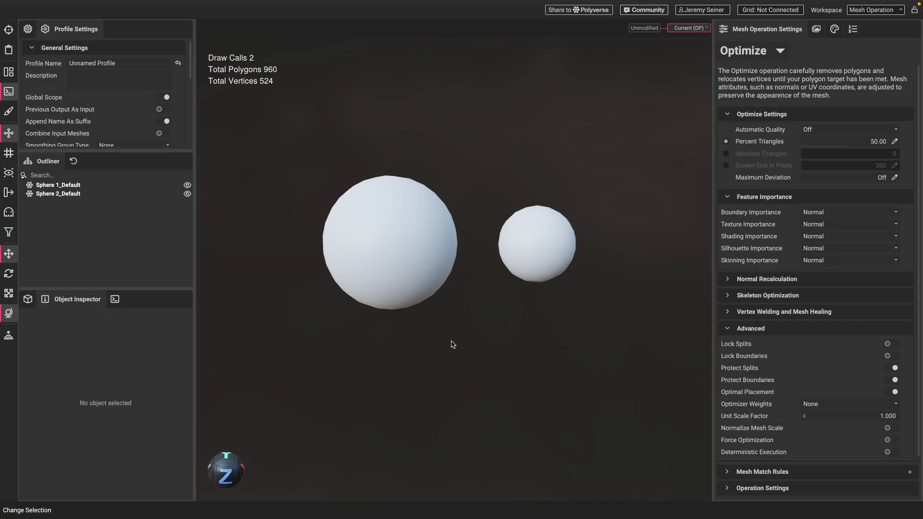
{"action": "left_click", "coordinate": [165, 97]}
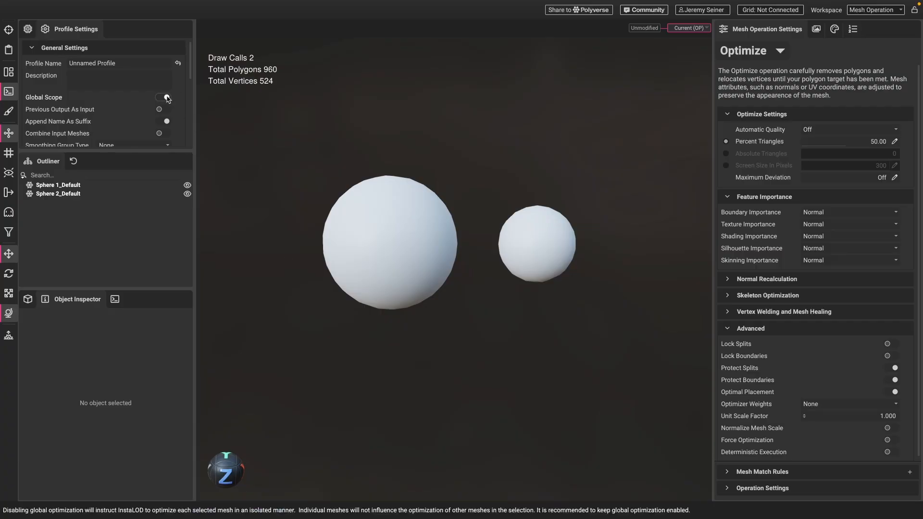
{"action": "left_click", "coordinate": [163, 97]}
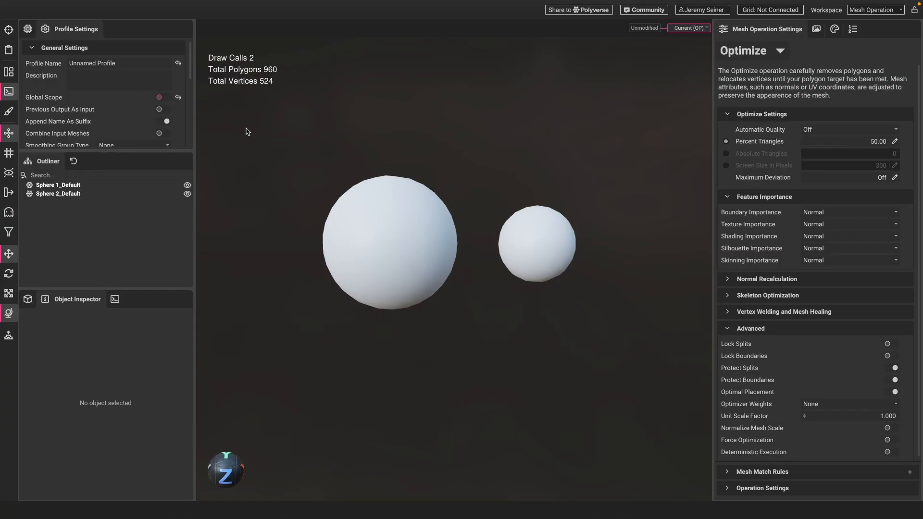
- Rerun the optimization from the unmodified sphere meshes
{"action": "left_click", "coordinate": [8, 91]}
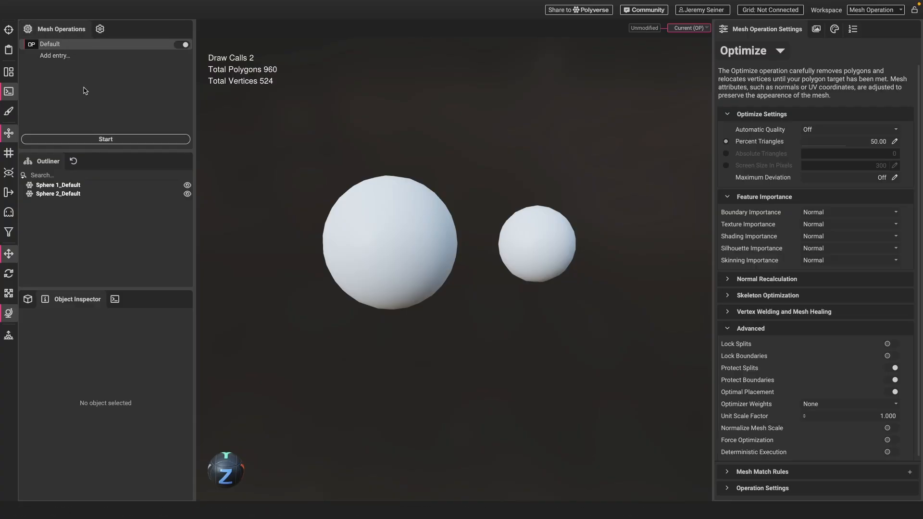
{"action": "mouse_move", "coordinate": [119, 144]}
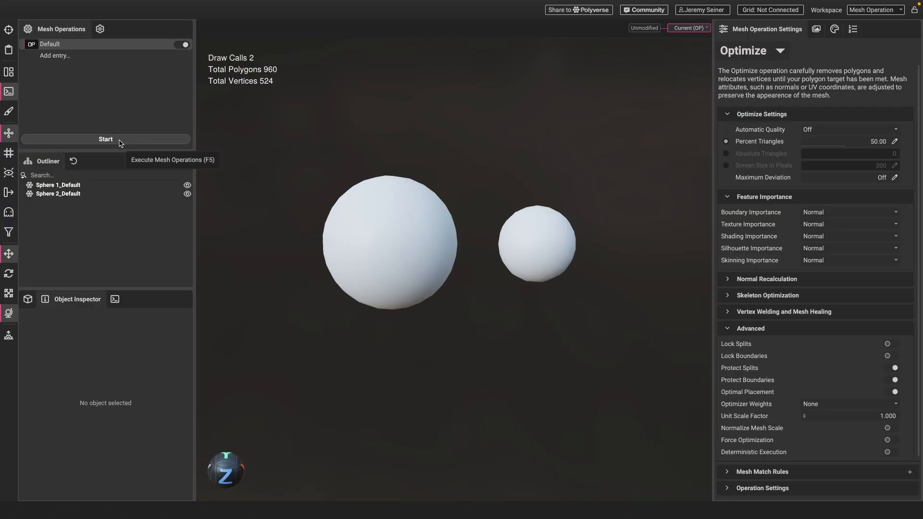
{"action": "mouse_move", "coordinate": [161, 143]}
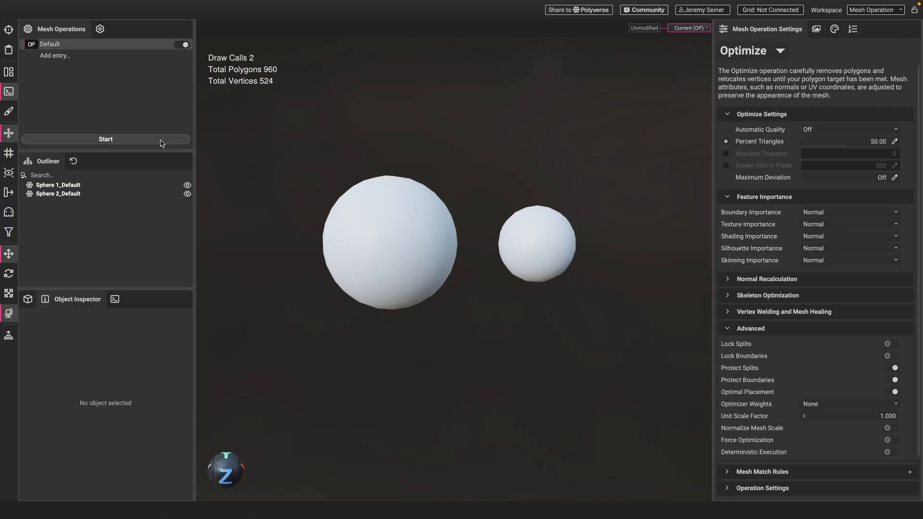
{"action": "left_click", "coordinate": [105, 139]}
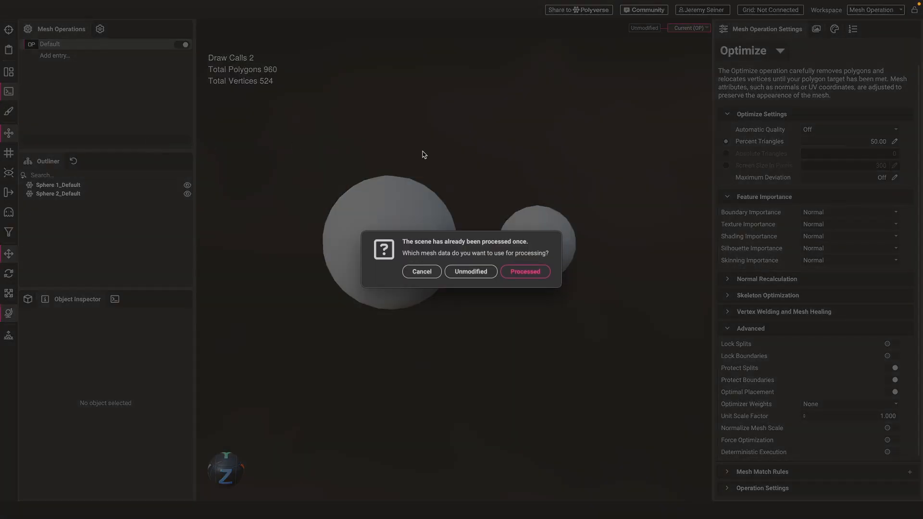
{"action": "mouse_move", "coordinate": [514, 234]}
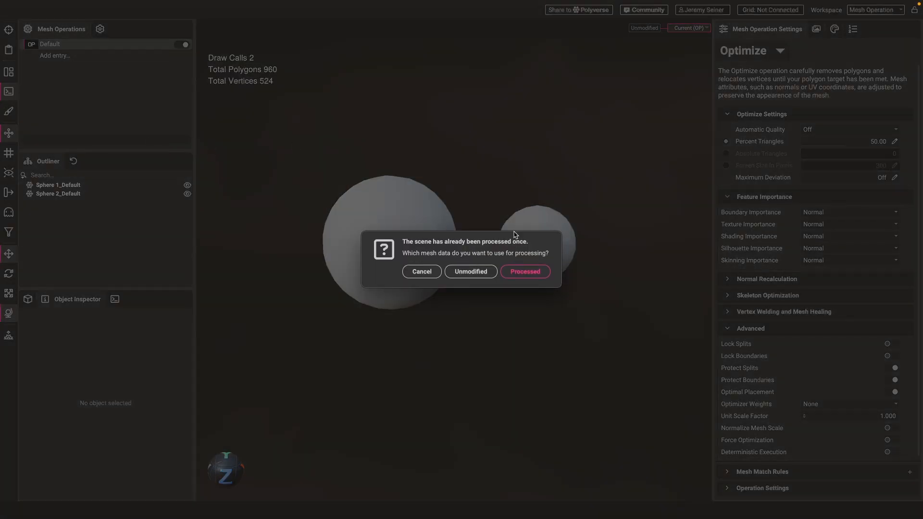
{"action": "mouse_move", "coordinate": [503, 228]}
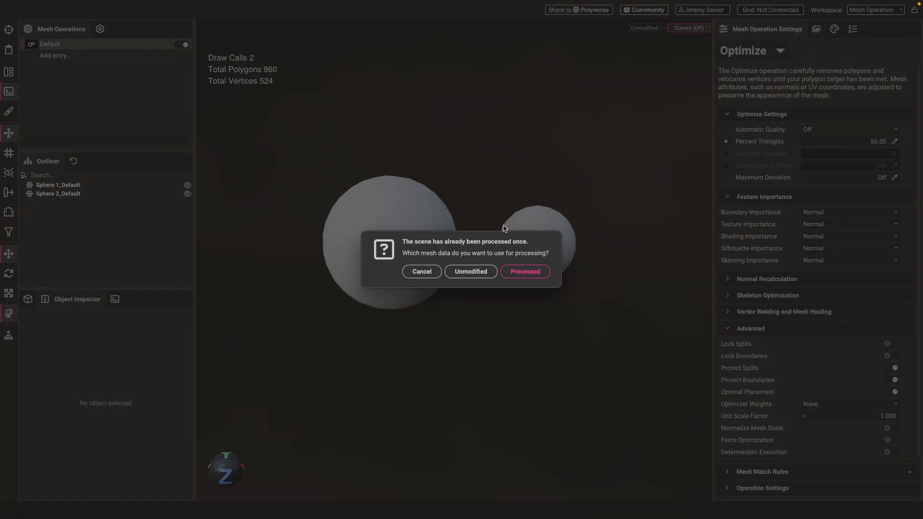
{"action": "mouse_move", "coordinate": [517, 302]}
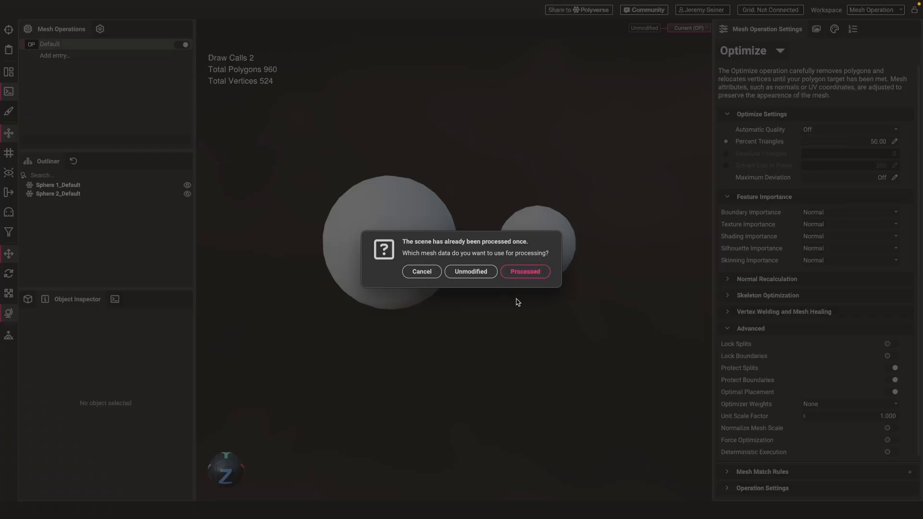
{"action": "mouse_move", "coordinate": [534, 323]}
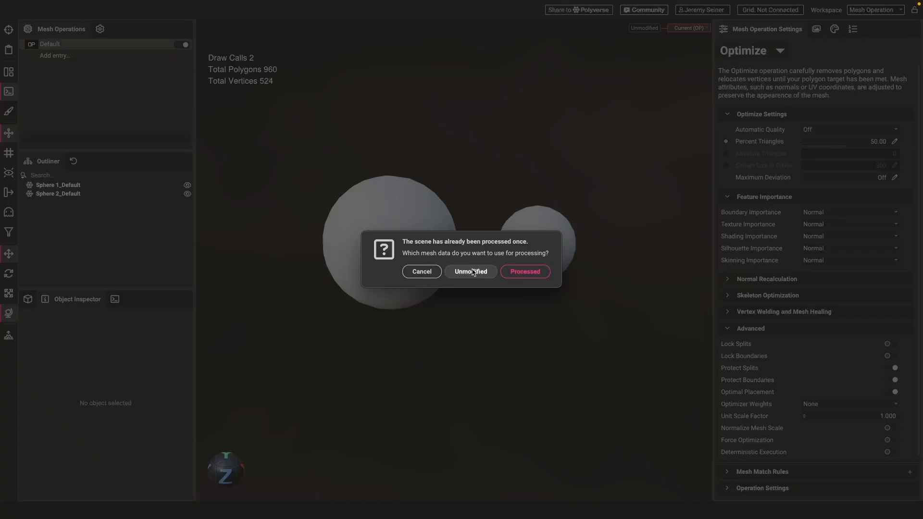
{"action": "mouse_move", "coordinate": [470, 271]}
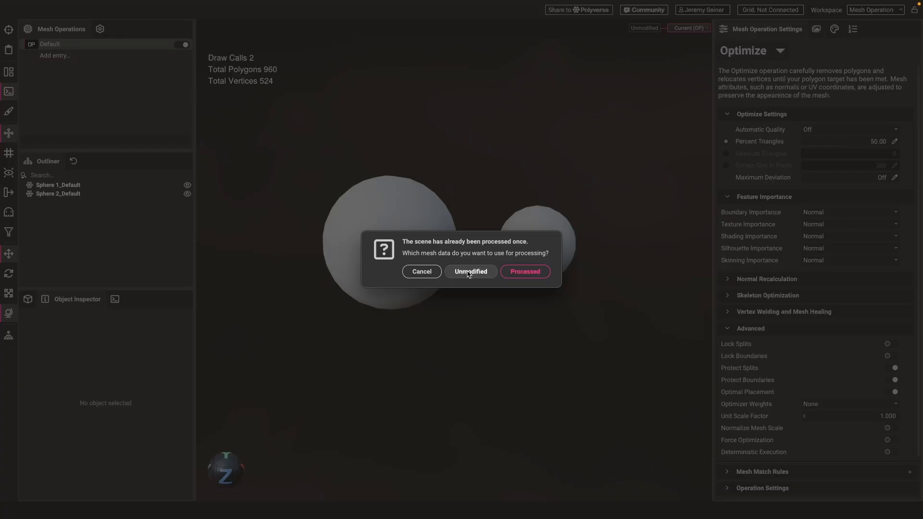
{"action": "left_click", "coordinate": [470, 272]}
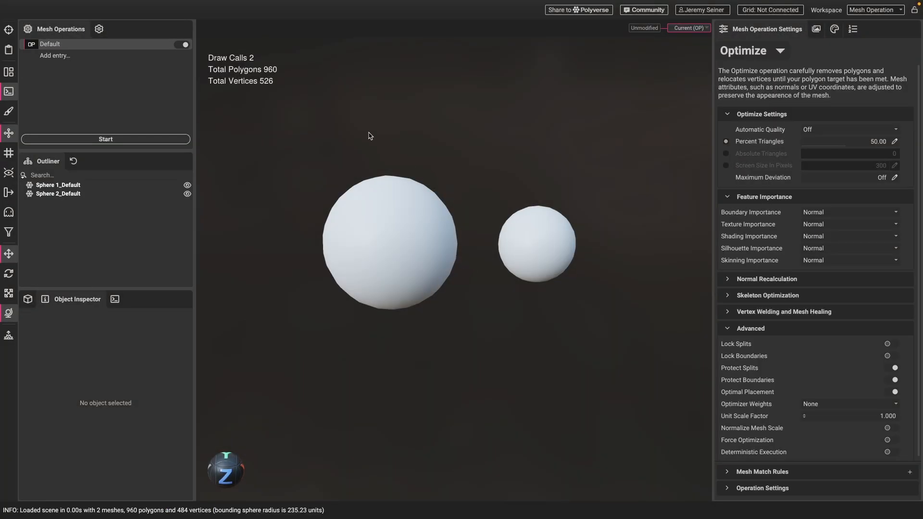
{"action": "mouse_move", "coordinate": [329, 105]}
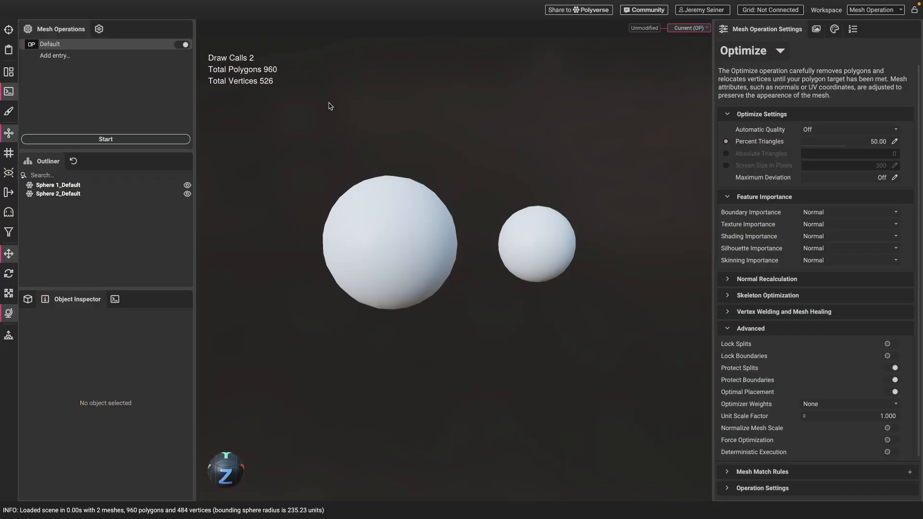
- Confirm Sphere 1 and Sphere 2 each show 480 polygons and 263 vertices
{"action": "left_click", "coordinate": [388, 236]}
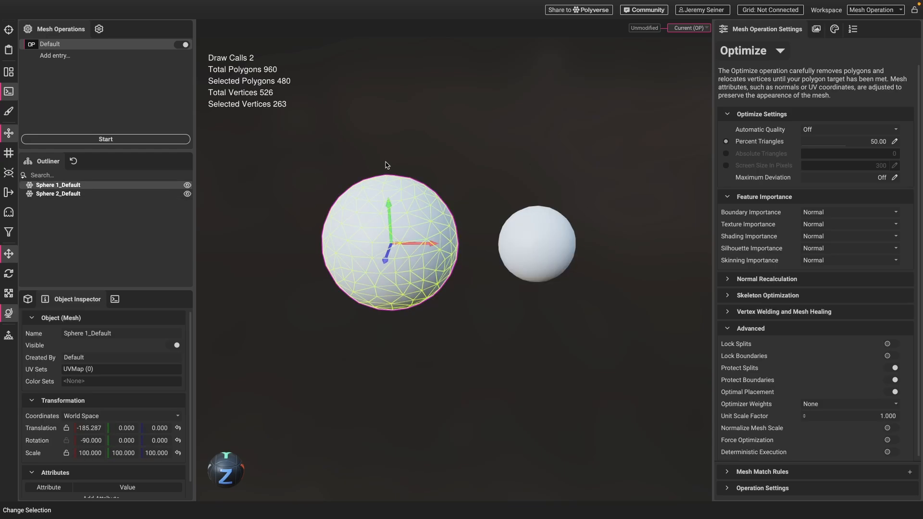
{"action": "mouse_move", "coordinate": [437, 298]}
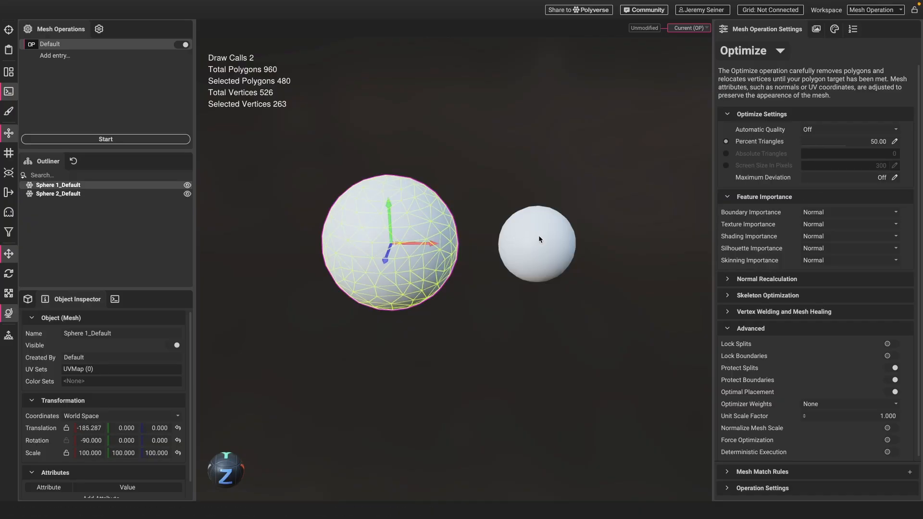
{"action": "left_click", "coordinate": [535, 238]}
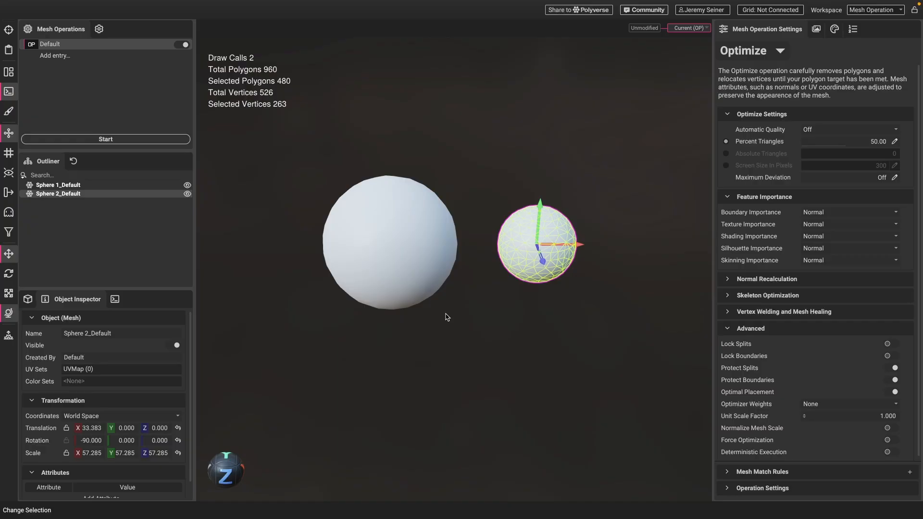
{"action": "mouse_move", "coordinate": [675, 155]}
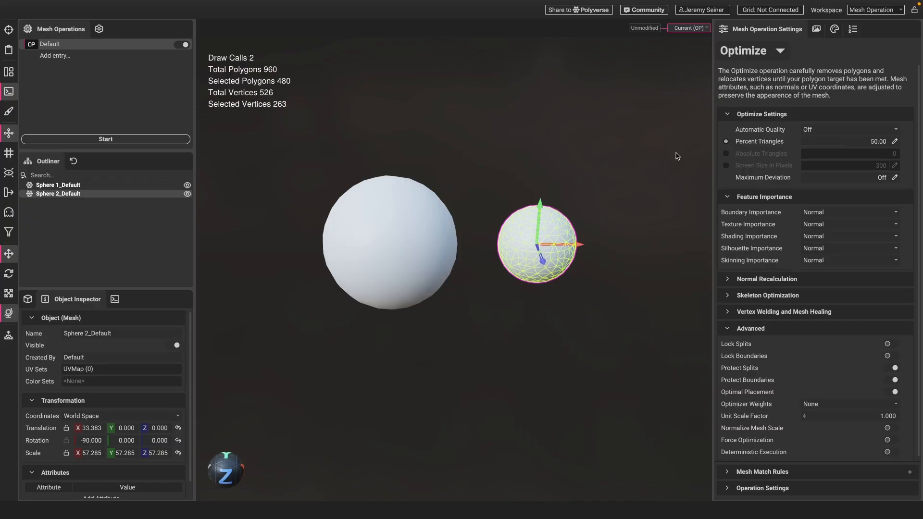
{"action": "mouse_move", "coordinate": [726, 154]}
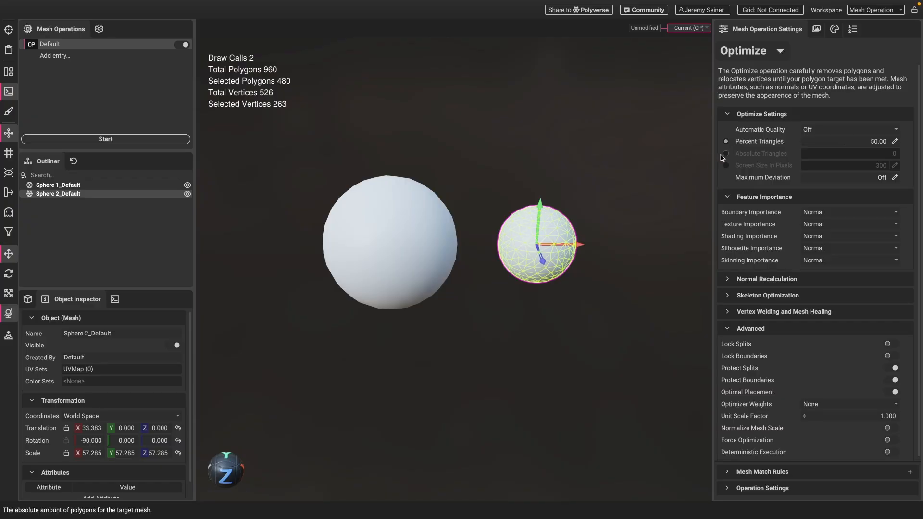
- Set the triangle target to Absolute Triangles at 500
{"action": "left_click", "coordinate": [726, 154]}
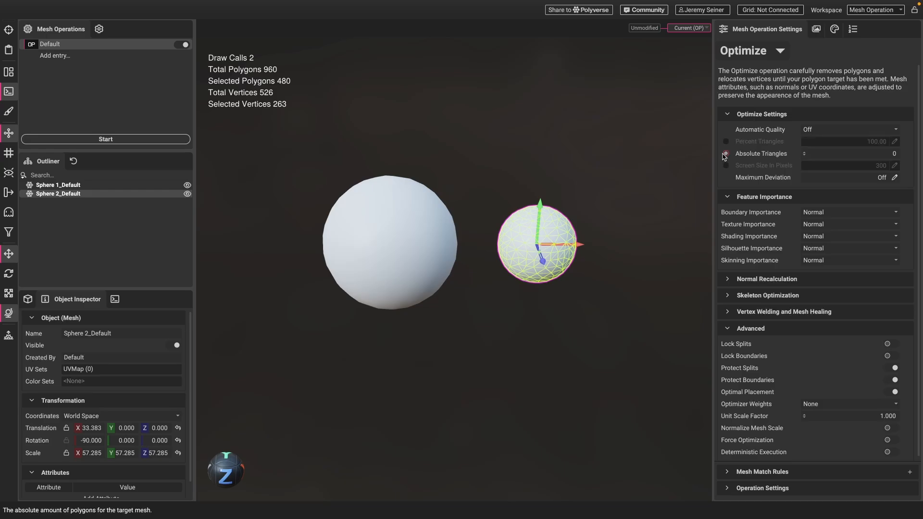
{"action": "left_click", "coordinate": [726, 142]}
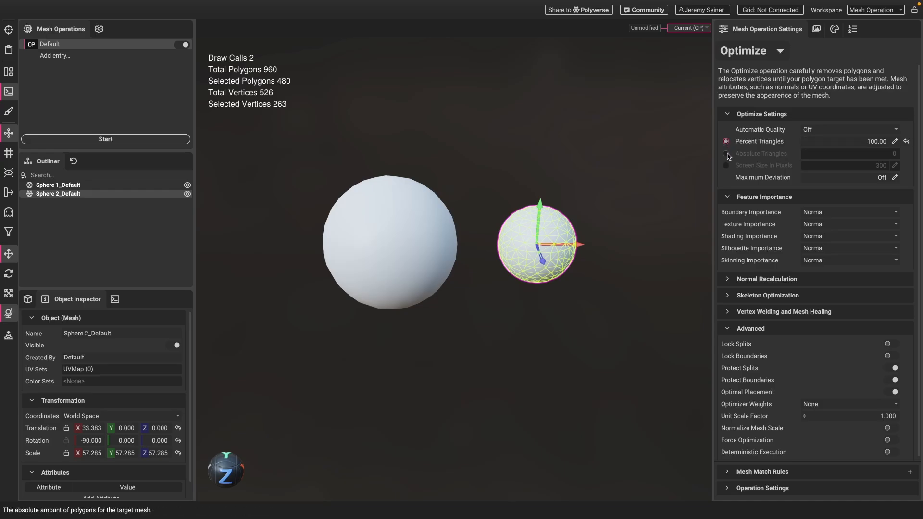
{"action": "left_click", "coordinate": [727, 154]}
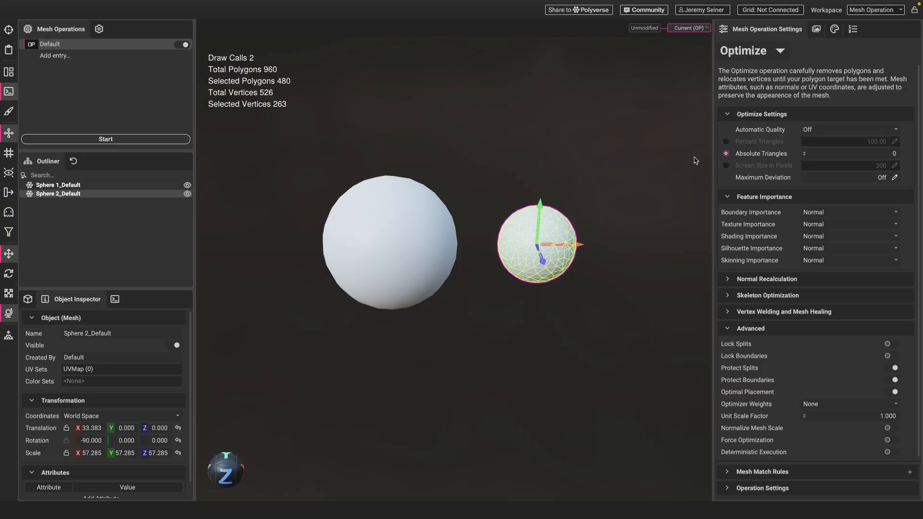
{"action": "mouse_move", "coordinate": [783, 153]}
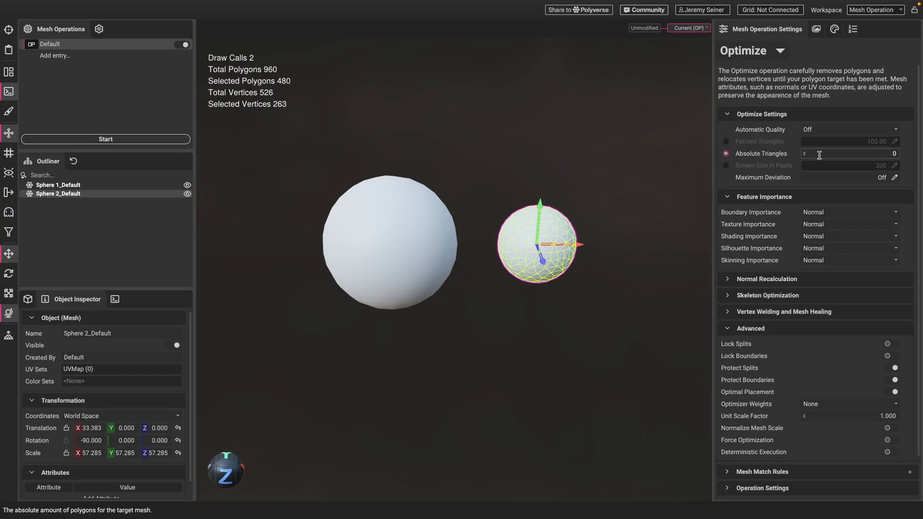
{"action": "left_click", "coordinate": [849, 154]}
{"action": "type", "text": "500"}
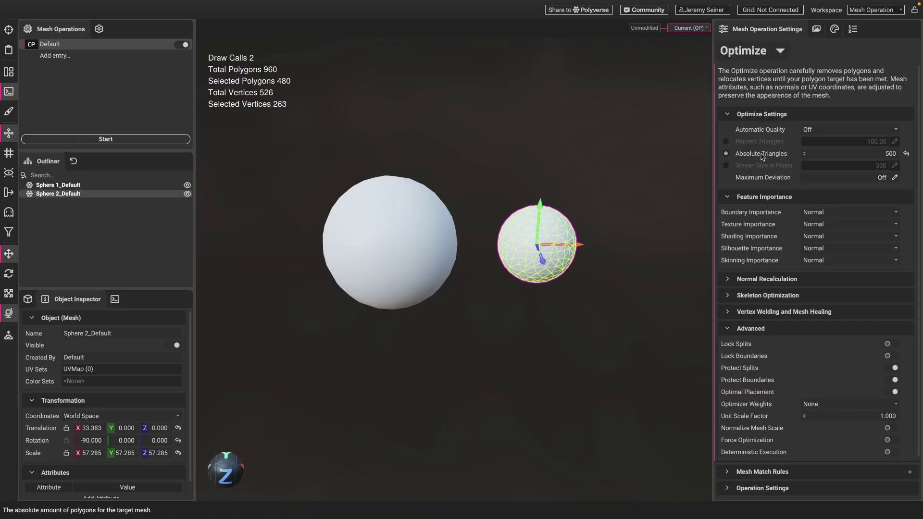
{"action": "mouse_move", "coordinate": [278, 166]}
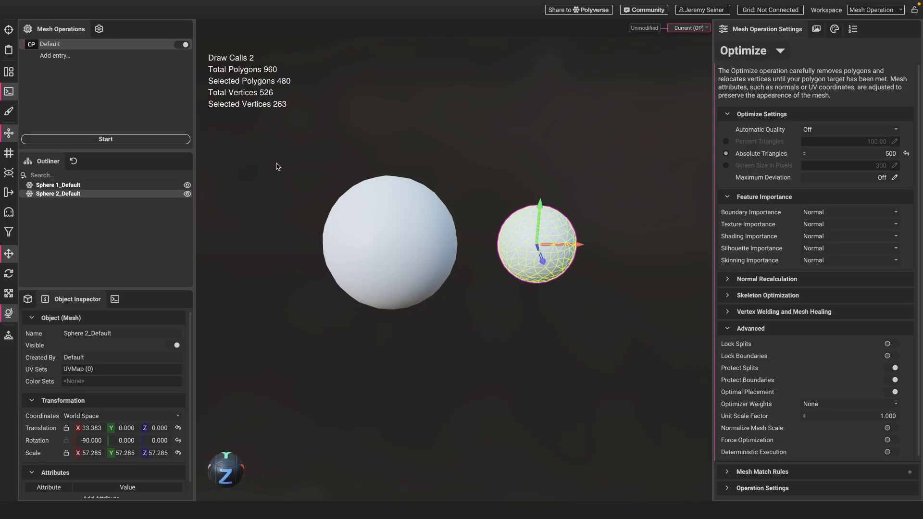
- Reprocess the unmodified spheres and check the larger sphere holds 500 polygons
{"action": "left_click", "coordinate": [106, 139]}
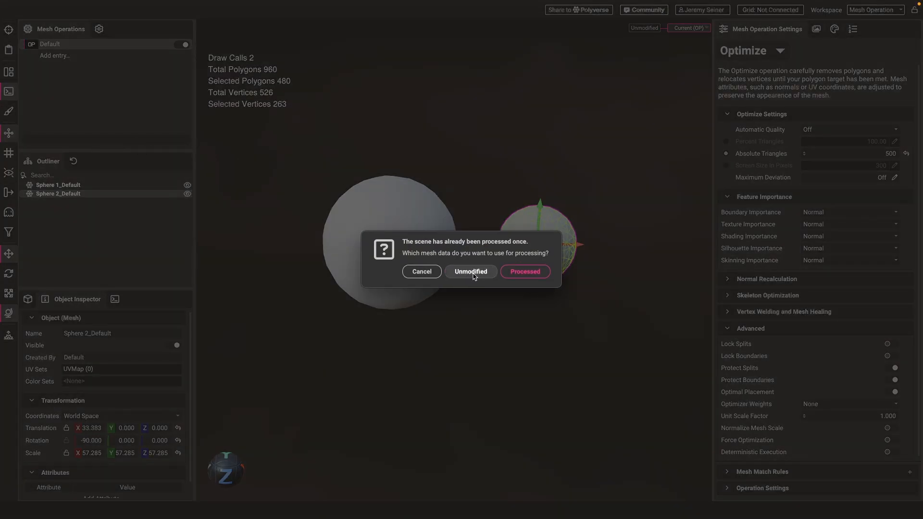
{"action": "left_click", "coordinate": [470, 271]}
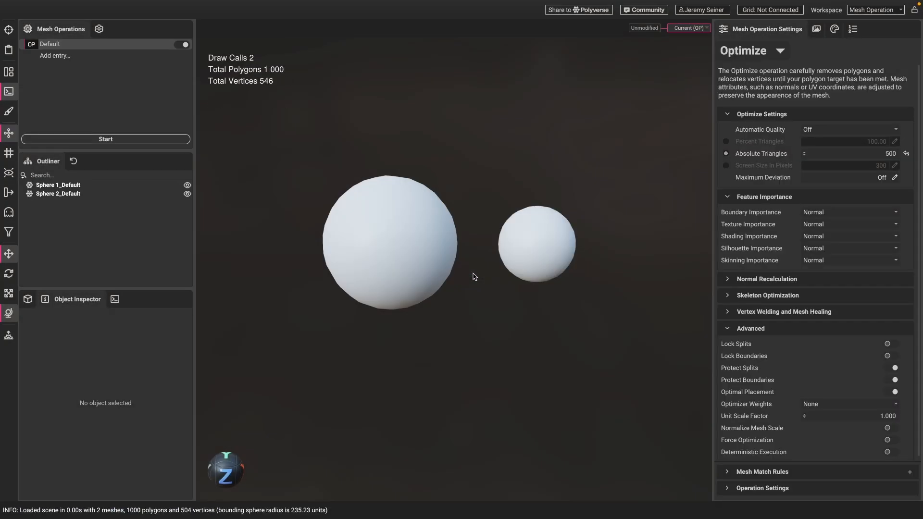
{"action": "mouse_move", "coordinate": [312, 109]}
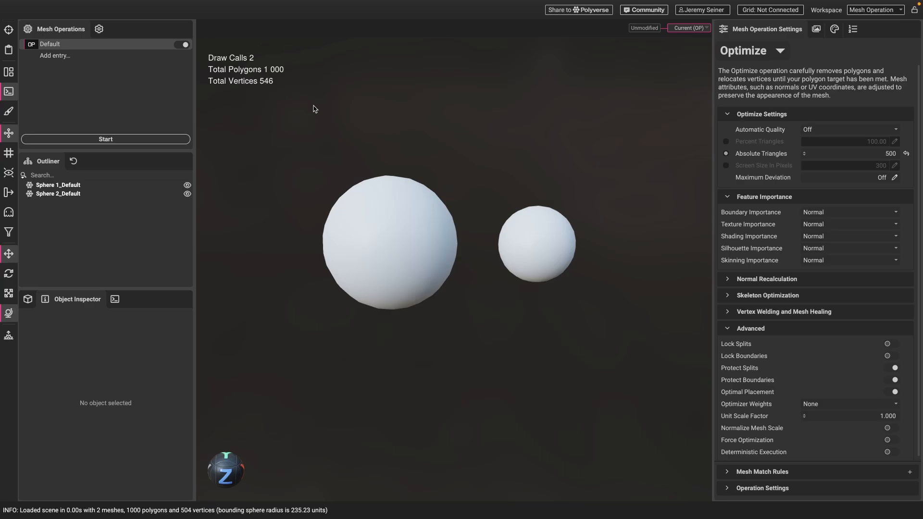
{"action": "mouse_move", "coordinate": [321, 140]}
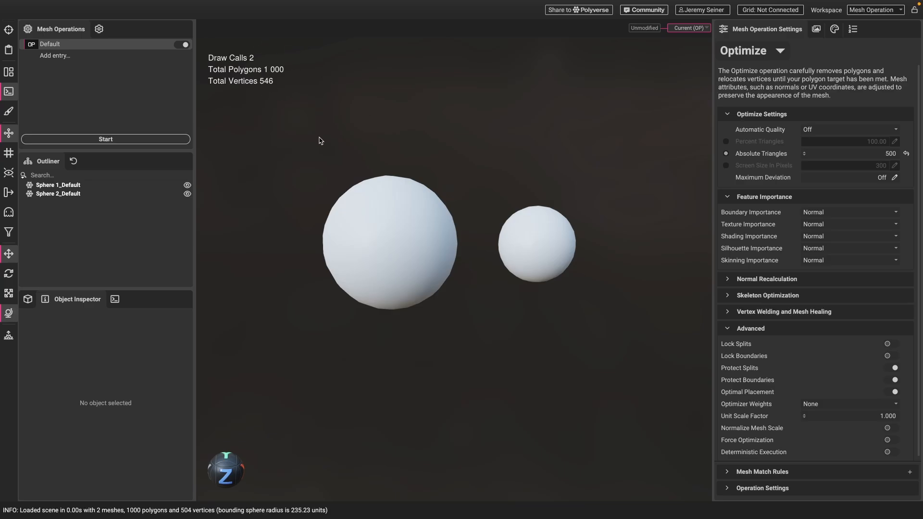
{"action": "left_click", "coordinate": [536, 241]}
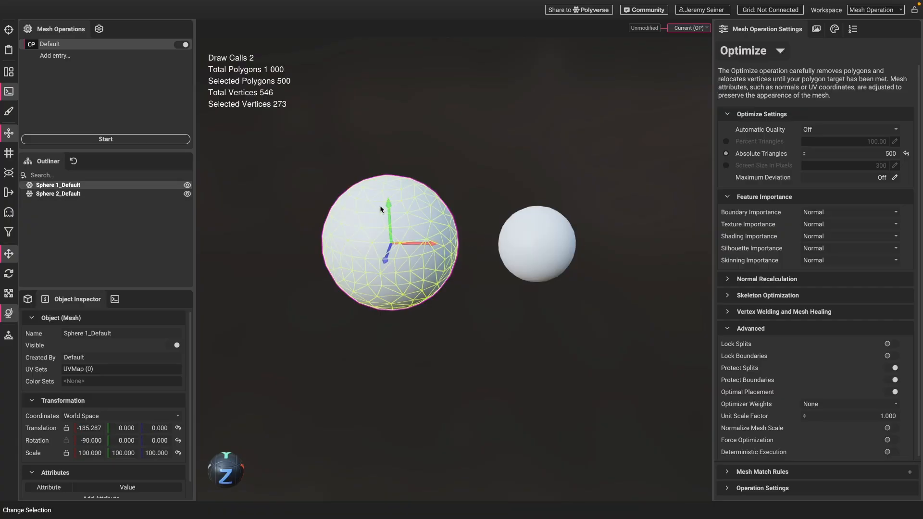
{"action": "mouse_move", "coordinate": [281, 136]}
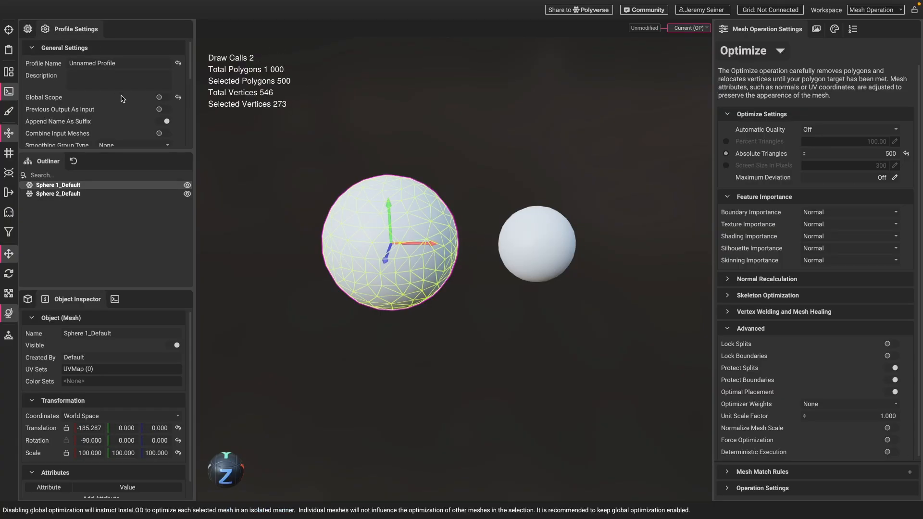
{"action": "mouse_move", "coordinate": [446, 259]}
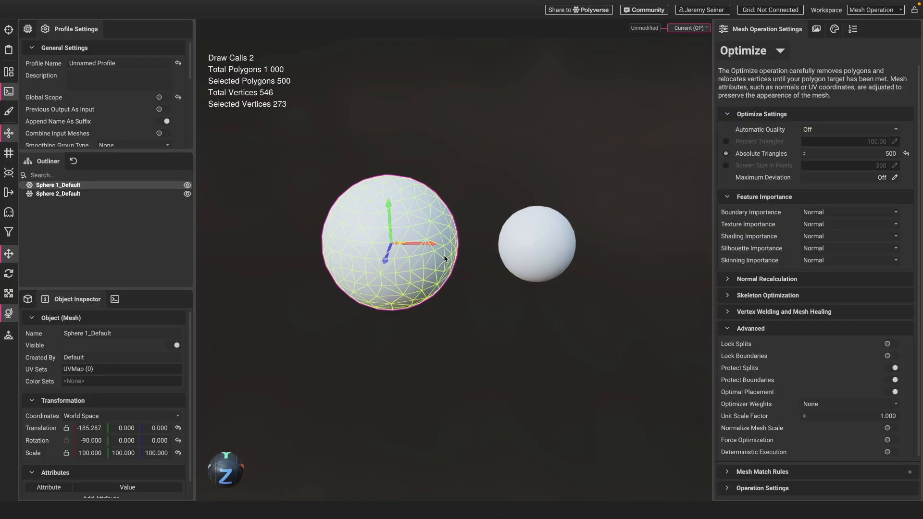
{"action": "mouse_move", "coordinate": [499, 322]}
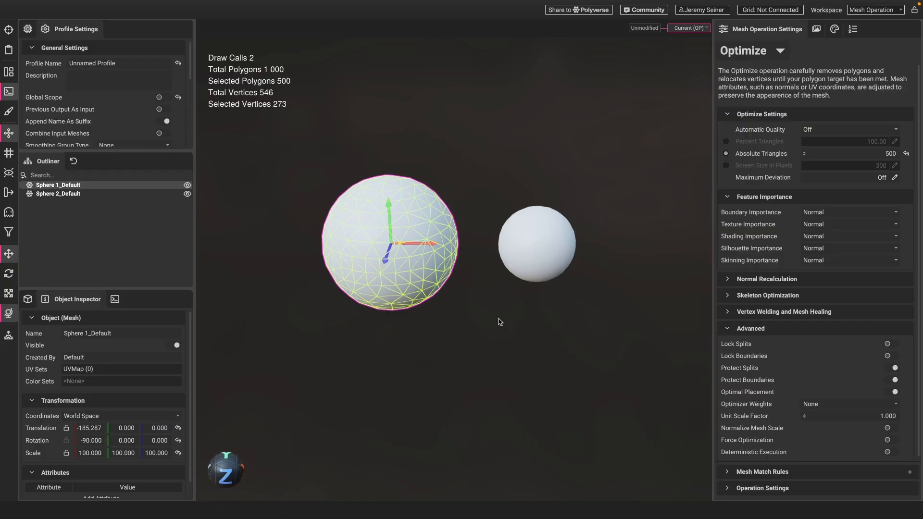
{"action": "mouse_move", "coordinate": [773, 157]}
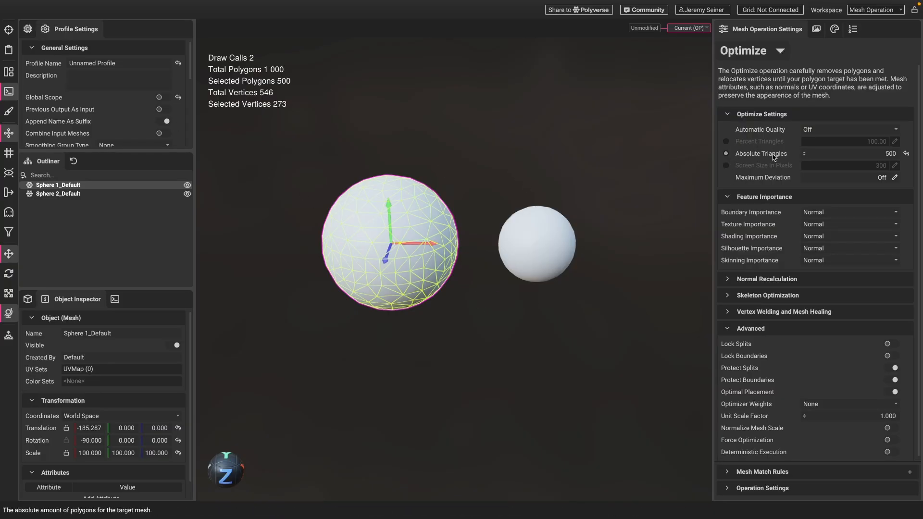
{"action": "mouse_move", "coordinate": [624, 173]}
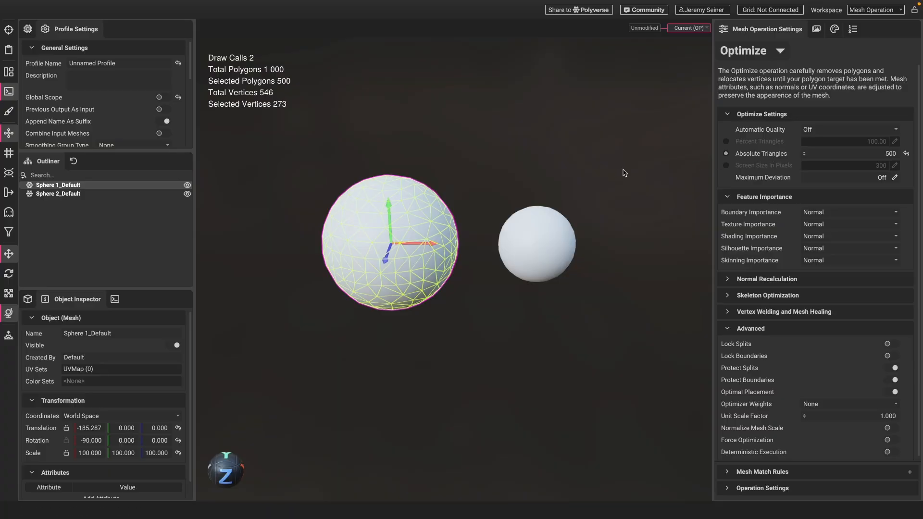
- Restart processing from the mesh operations list, bringing up the mesh data prompt
{"action": "left_click", "coordinate": [117, 81]}
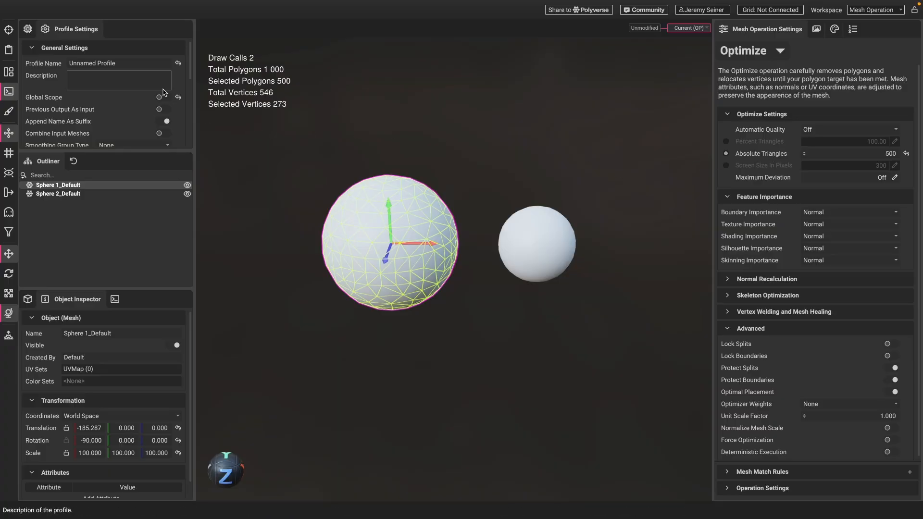
{"action": "left_click", "coordinate": [8, 91]}
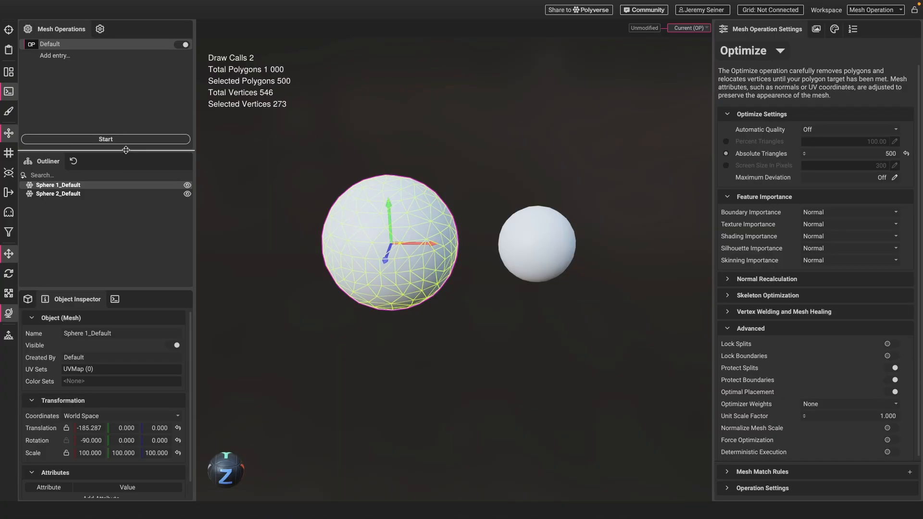
{"action": "left_click", "coordinate": [105, 139]}
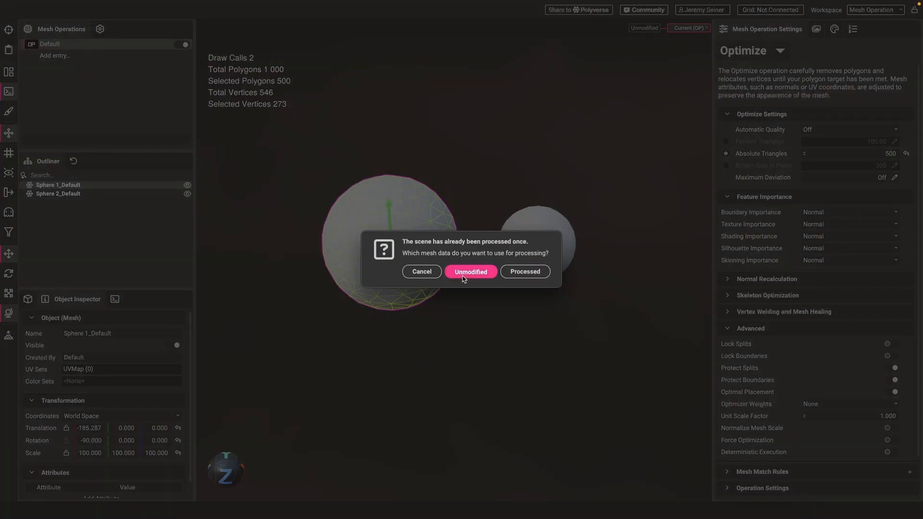
- Process from unmodified meshes and check the spheres' counts: 344 and 156 polygons
{"action": "left_click", "coordinate": [470, 271]}
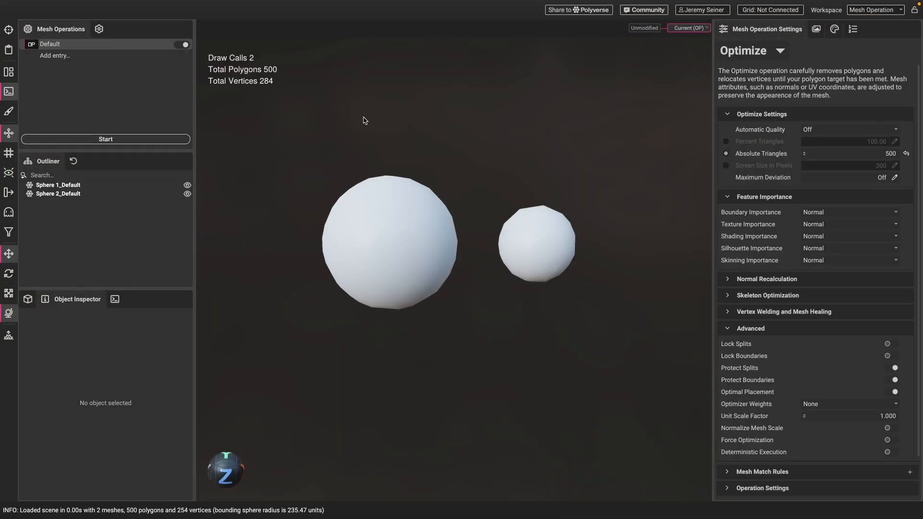
{"action": "mouse_move", "coordinate": [288, 71]}
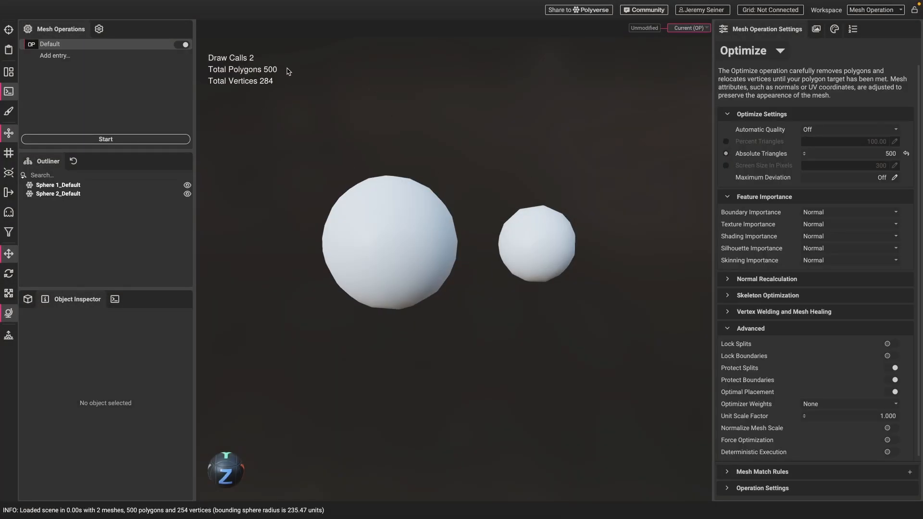
{"action": "left_click", "coordinate": [389, 241]}
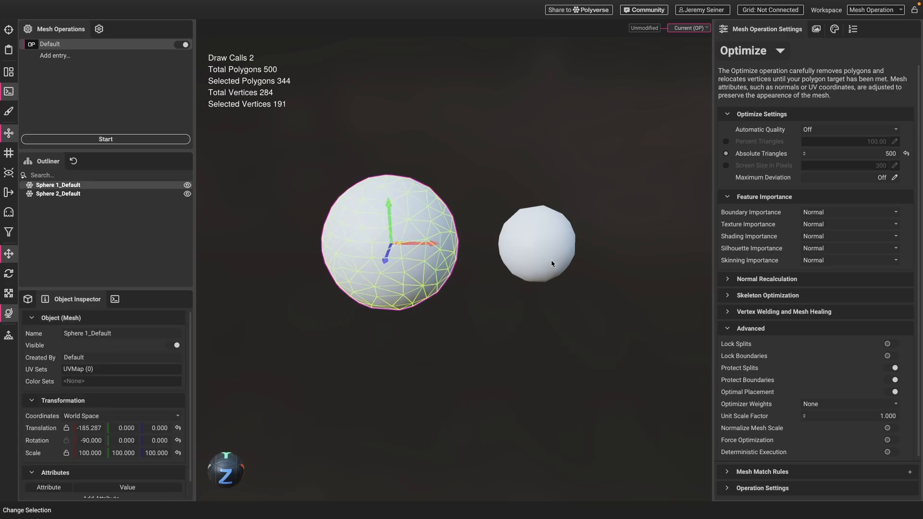
{"action": "left_click", "coordinate": [535, 241]}
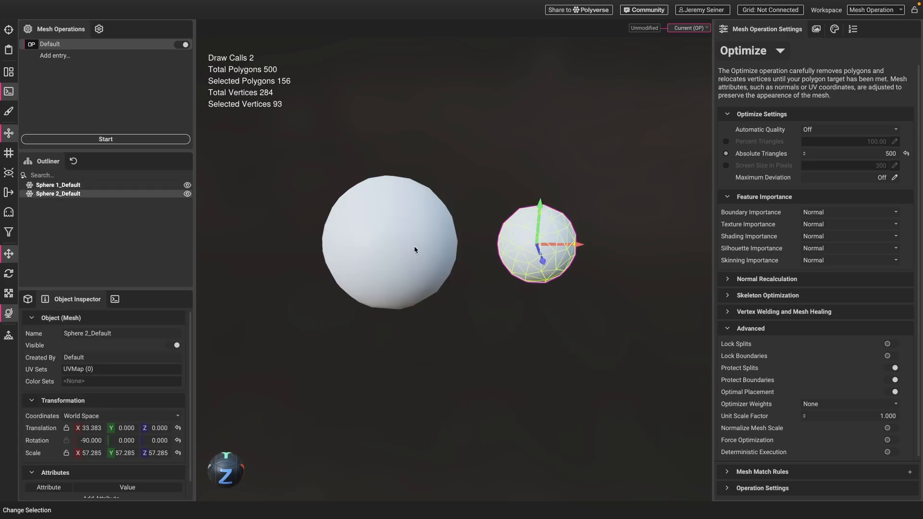
{"action": "mouse_move", "coordinate": [477, 320]}
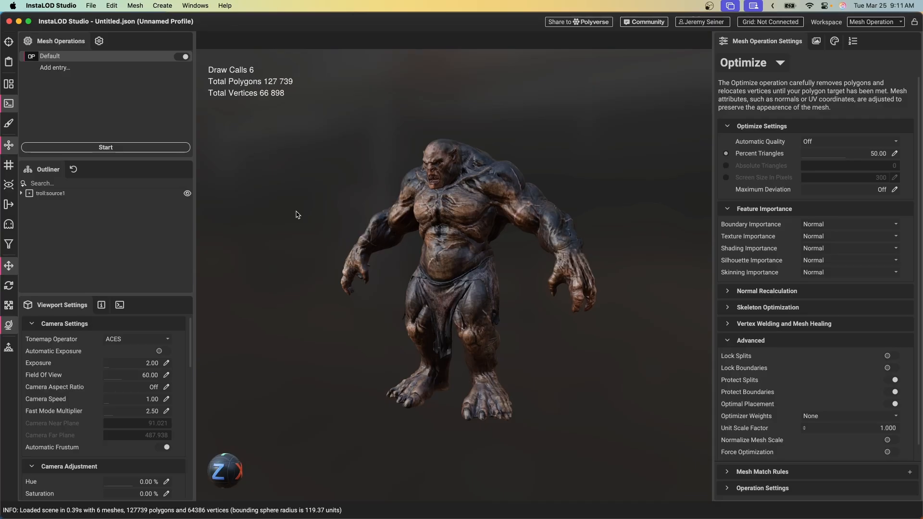
{"action": "mouse_move", "coordinate": [363, 247]}
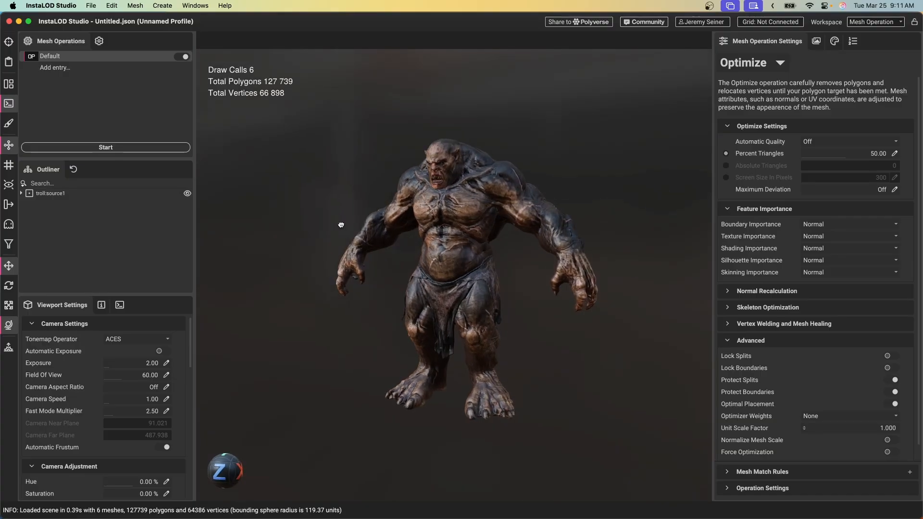
- Expand troll:source1, select the lower mouth mesh, and view its materials
{"action": "left_click", "coordinate": [21, 193]}
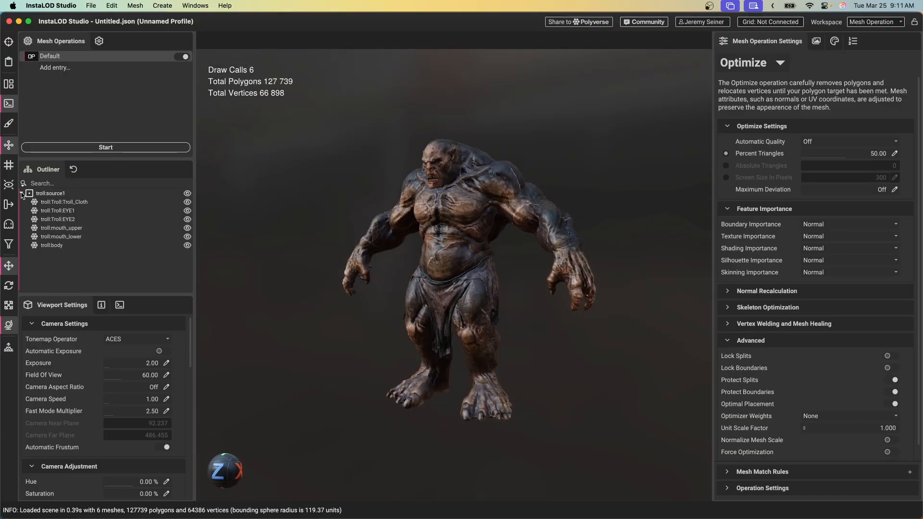
{"action": "left_click", "coordinate": [60, 236]}
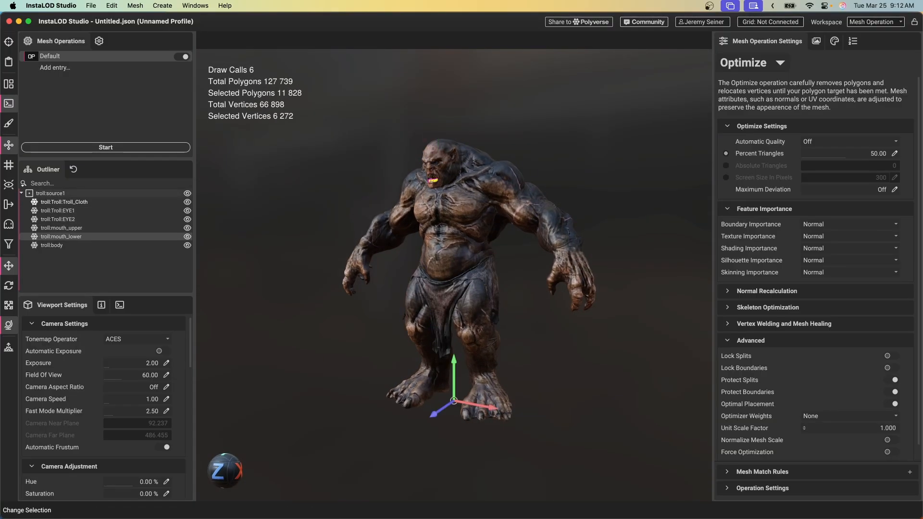
{"action": "left_click", "coordinate": [313, 180]}
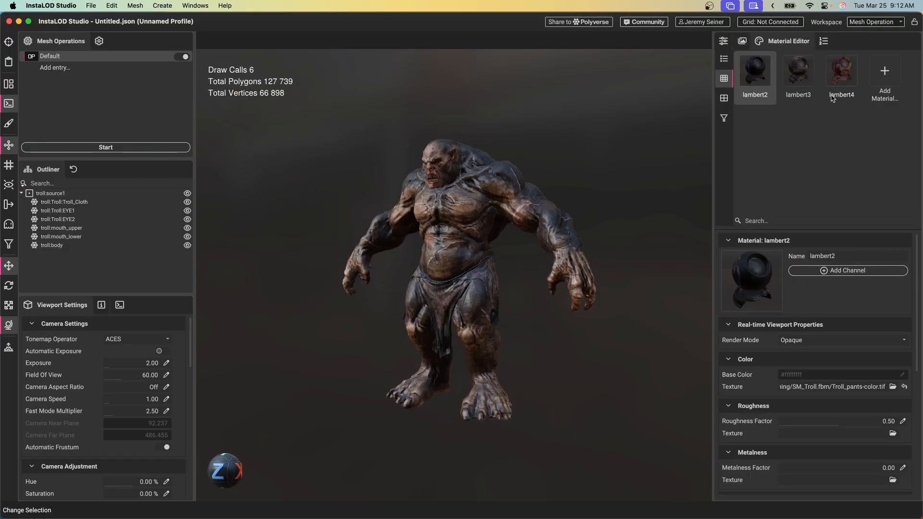
{"action": "left_click", "coordinate": [724, 41]}
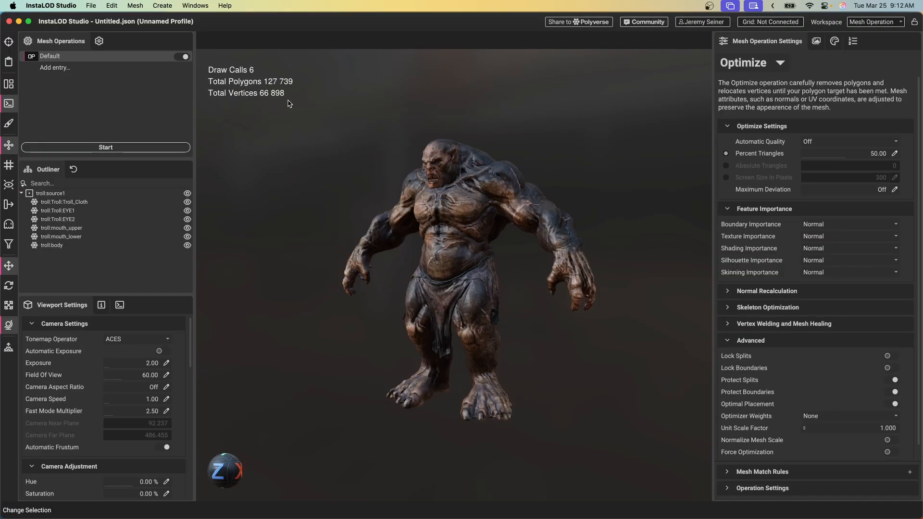
{"action": "mouse_move", "coordinate": [300, 136]}
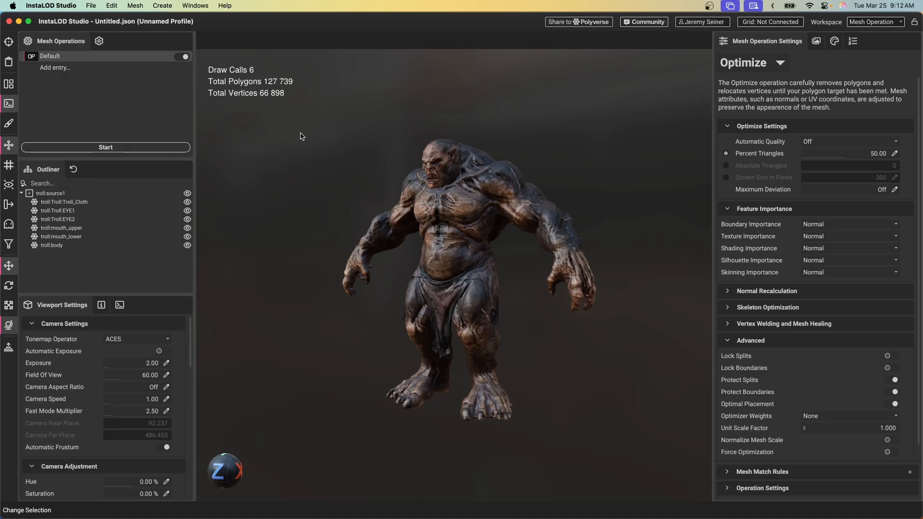
{"action": "mouse_move", "coordinate": [306, 177]}
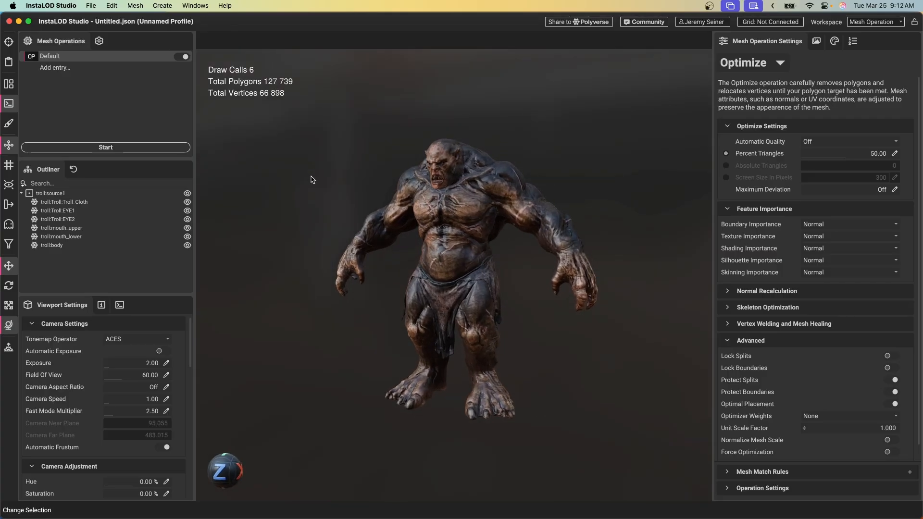
{"action": "mouse_move", "coordinate": [749, 165]}
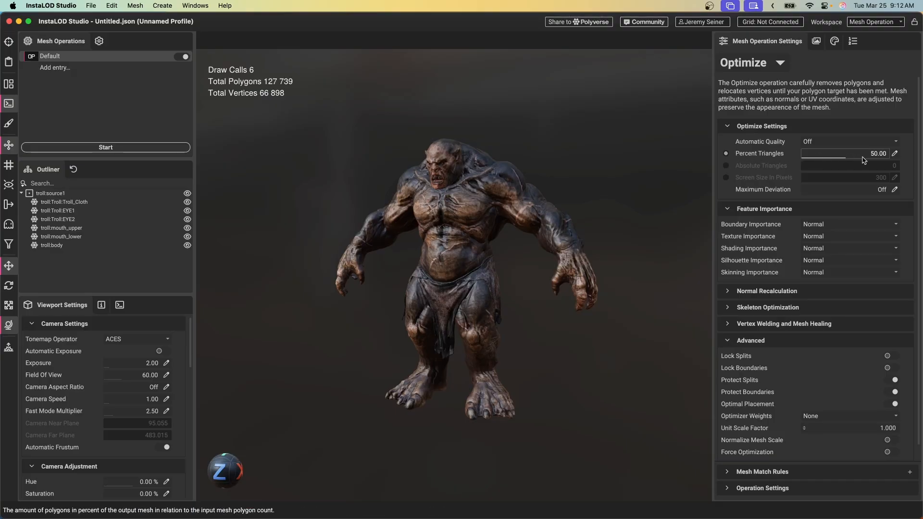
{"action": "mouse_move", "coordinate": [106, 148]}
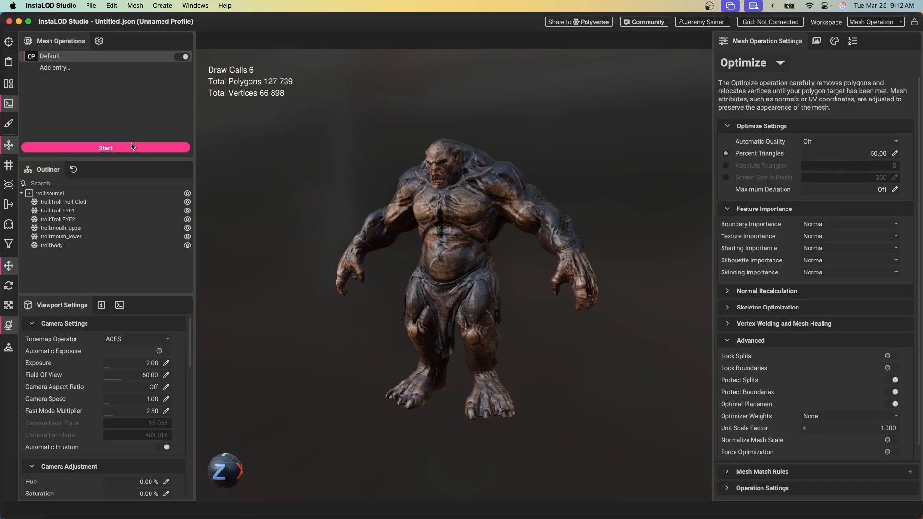
- Run the 50% Optimize on the troll, reducing it to 63,868 polygons
{"action": "left_click", "coordinate": [105, 147]}
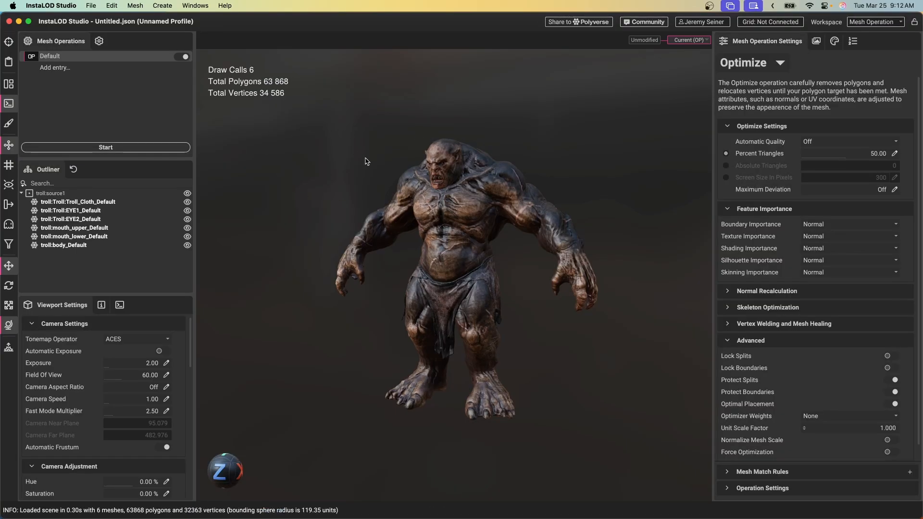
{"action": "mouse_move", "coordinate": [277, 77]}
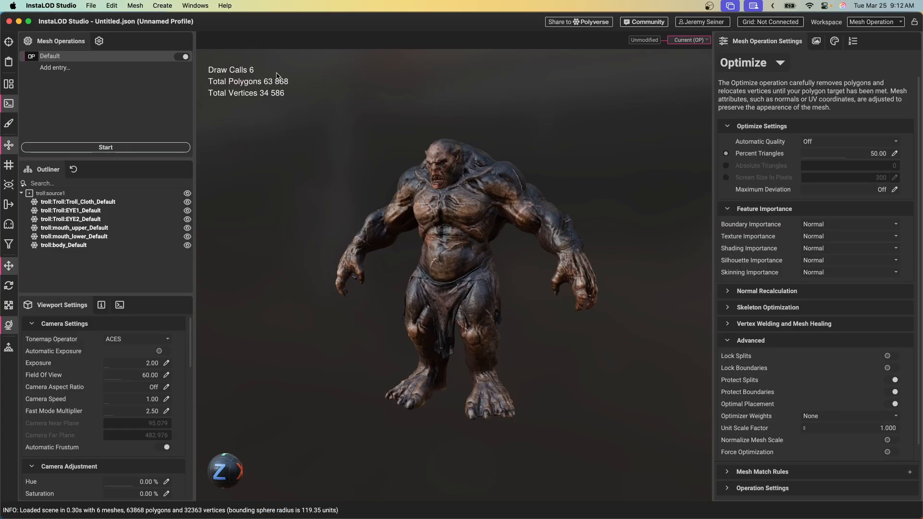
{"action": "mouse_move", "coordinate": [424, 233]}
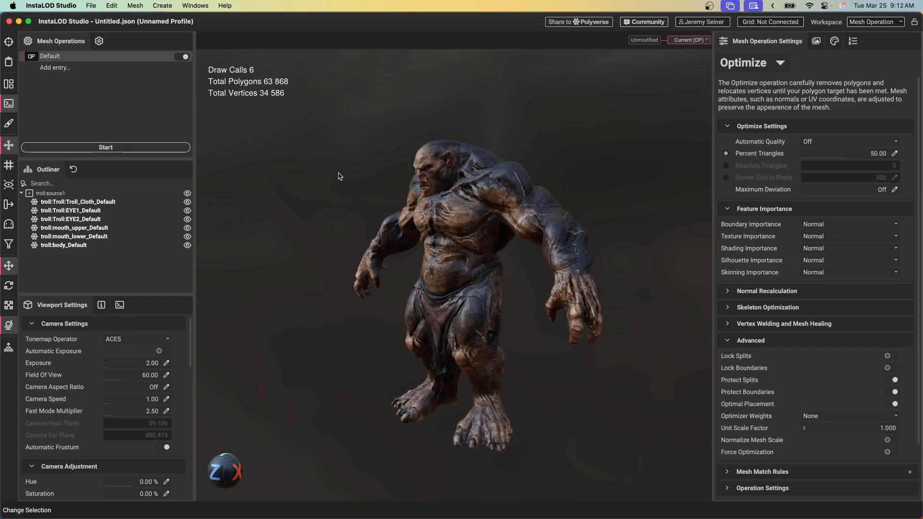
{"action": "mouse_move", "coordinate": [760, 153]}
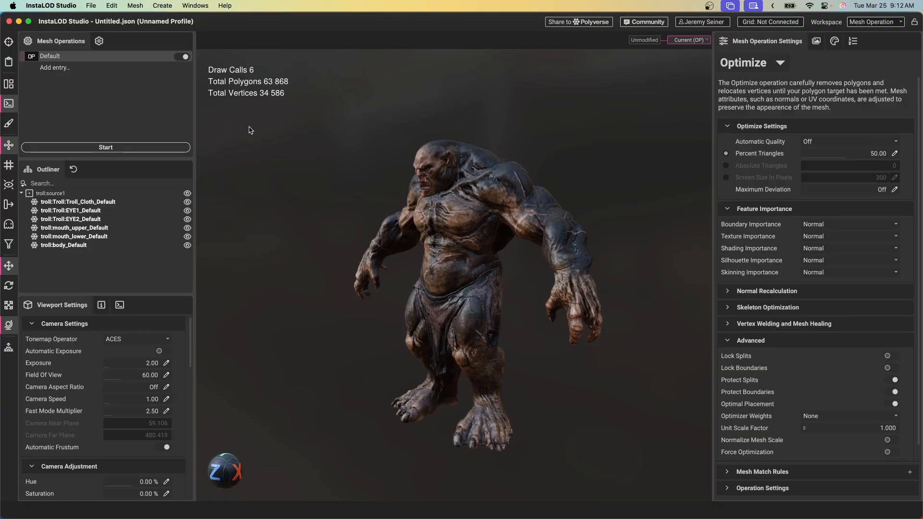
{"action": "mouse_move", "coordinate": [60, 106]}
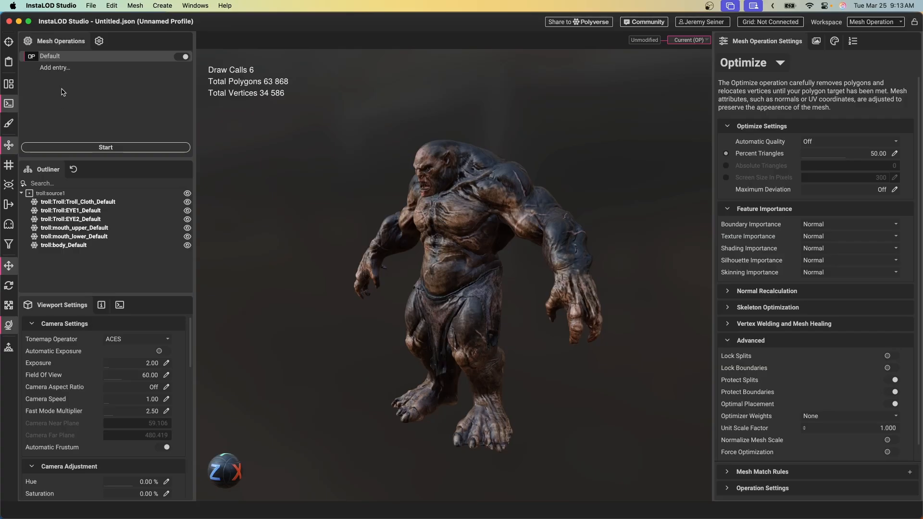
{"action": "mouse_move", "coordinate": [60, 104]}
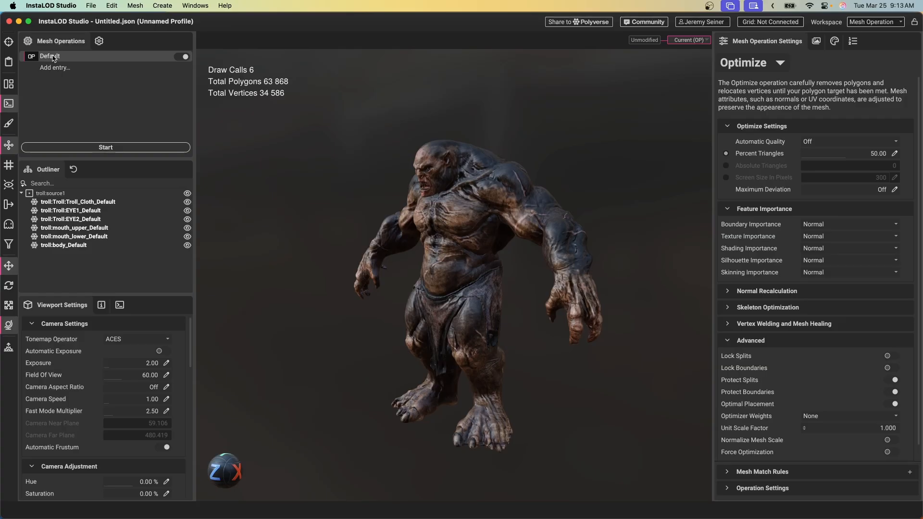
- Rename the Default mesh operation entry to 'LOD0'
{"action": "double_click", "coordinate": [50, 56]}
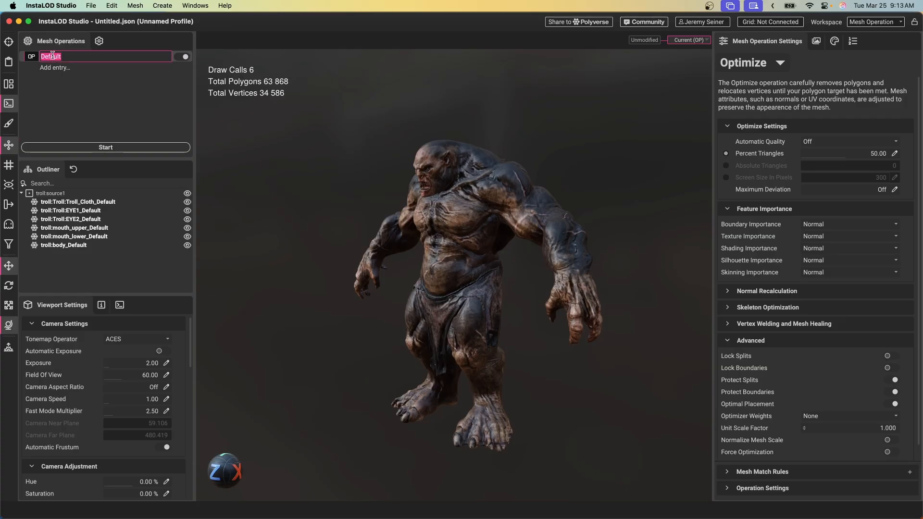
{"action": "type", "text": "LOD0"}
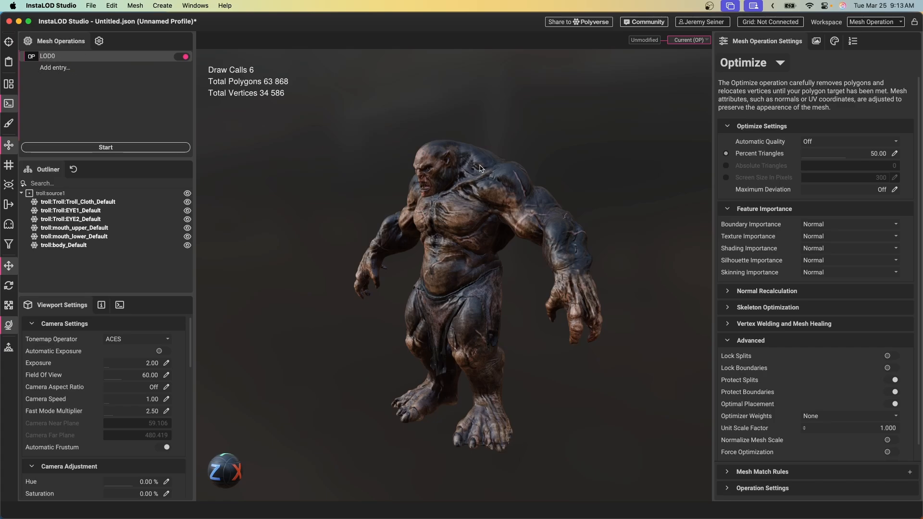
{"action": "mouse_move", "coordinate": [624, 183]}
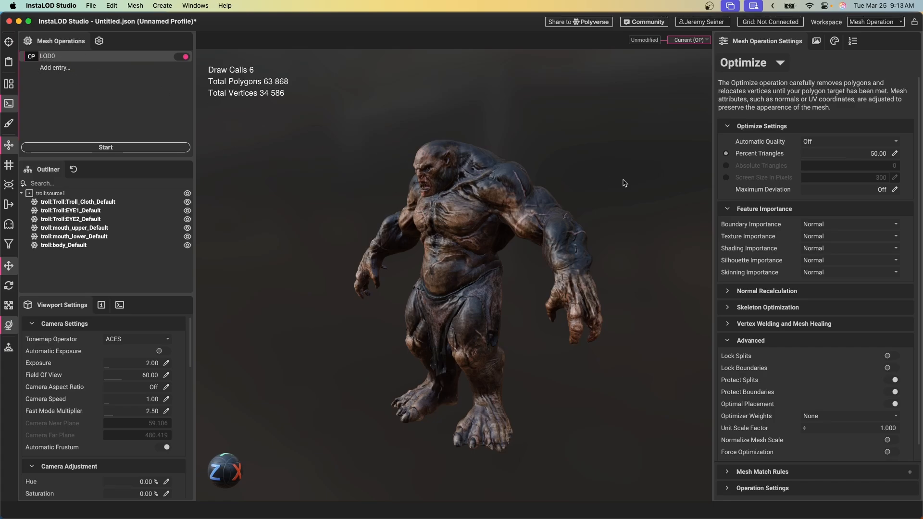
{"action": "mouse_move", "coordinate": [635, 121]}
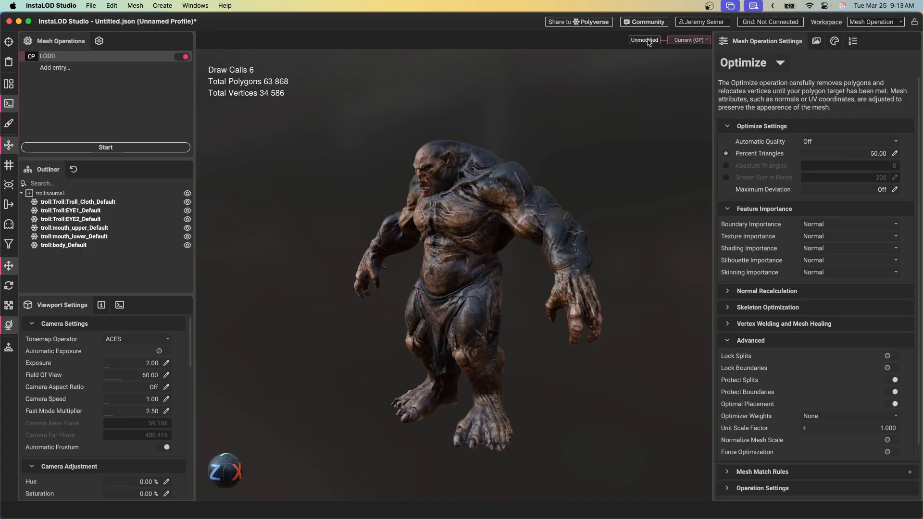
- Delete the timeline history from the Unmodified entry, keeping the current LOD0 profile
{"action": "left_click", "coordinate": [643, 40]}
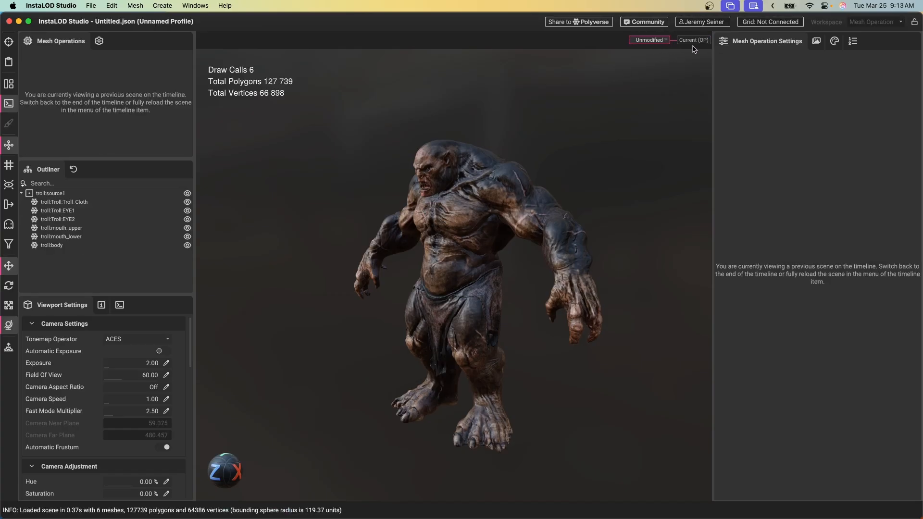
{"action": "mouse_move", "coordinate": [551, 68]}
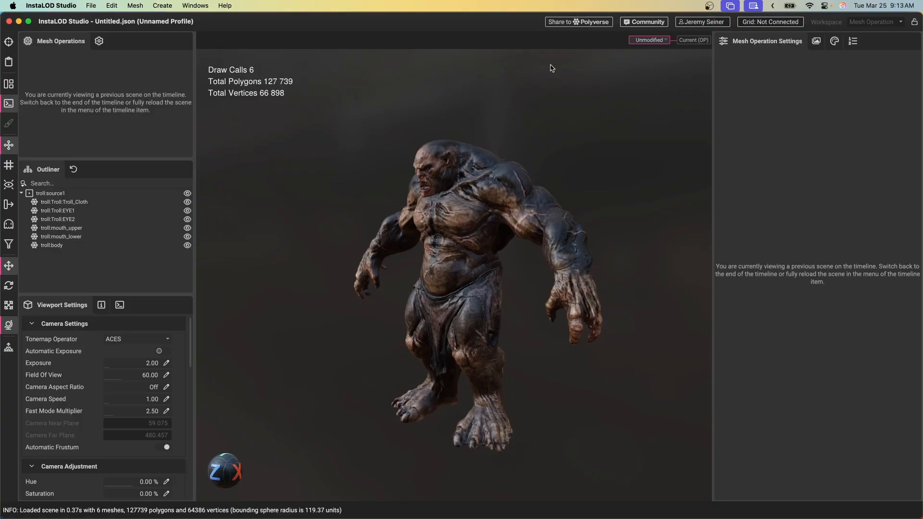
{"action": "left_click", "coordinate": [648, 40]}
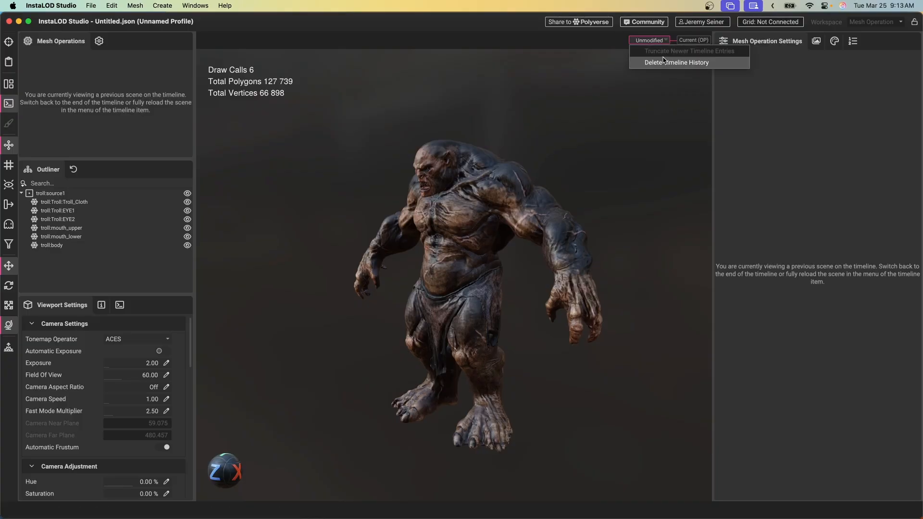
{"action": "left_click", "coordinate": [675, 63]}
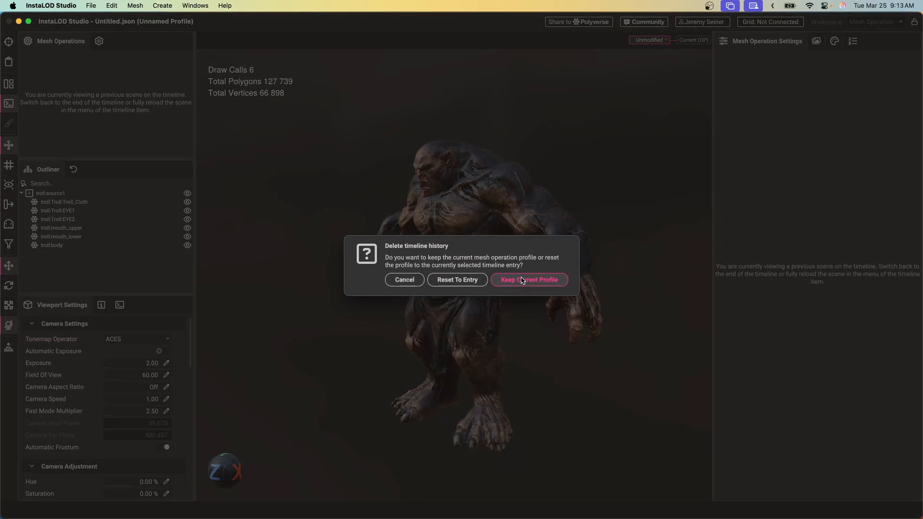
{"action": "left_click", "coordinate": [527, 280]}
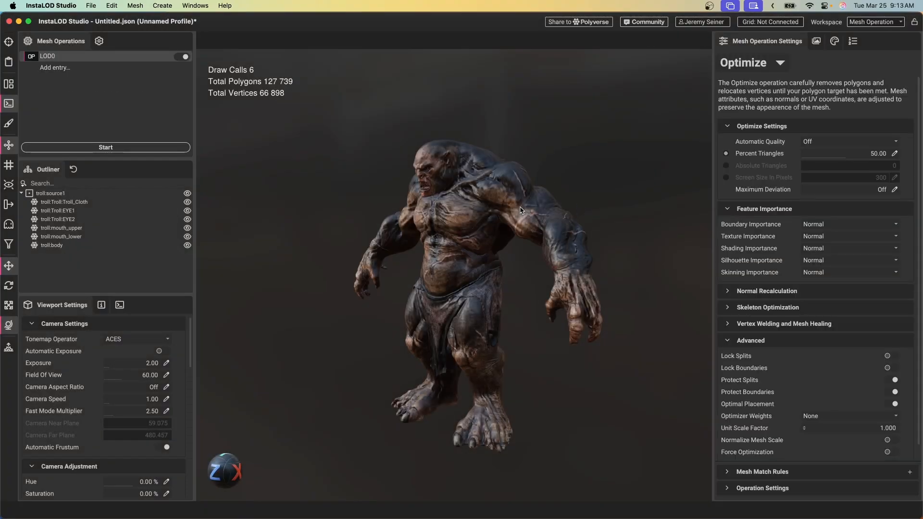
{"action": "mouse_move", "coordinate": [425, 200]}
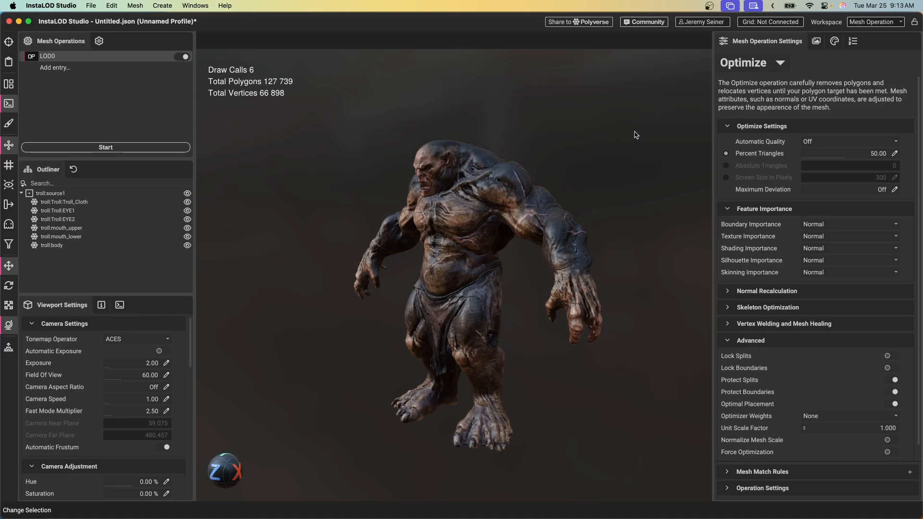
{"action": "mouse_move", "coordinate": [768, 160]}
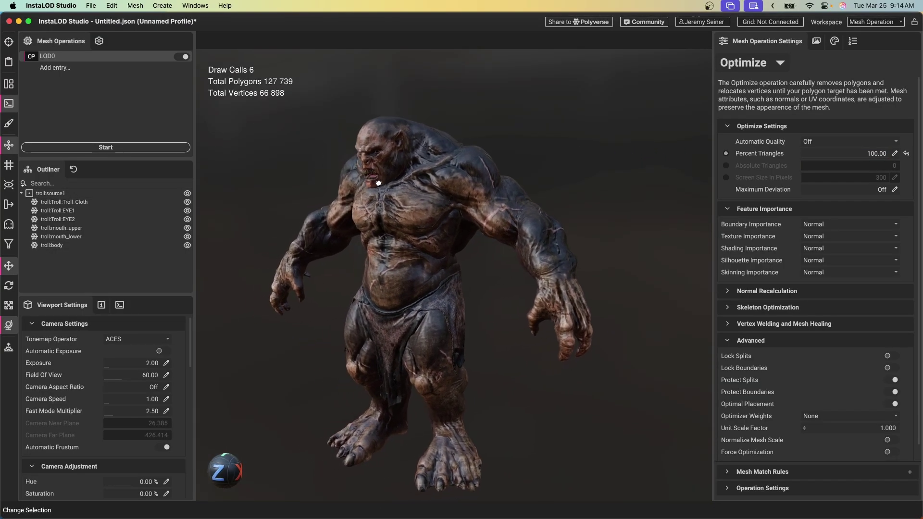
- Set LOD0's Percent Triangles to 100, leaving LOD1 at 50 percent
{"action": "left_click", "coordinate": [105, 67]}
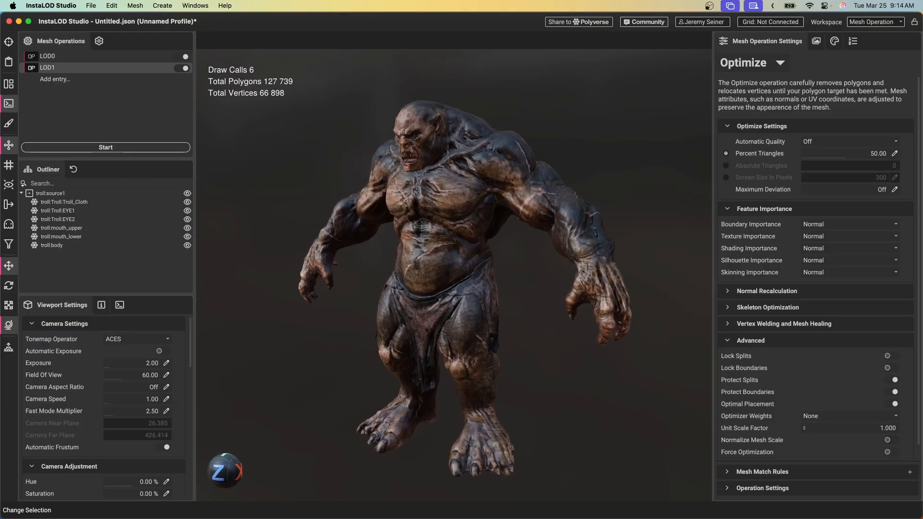
{"action": "mouse_move", "coordinate": [822, 177]}
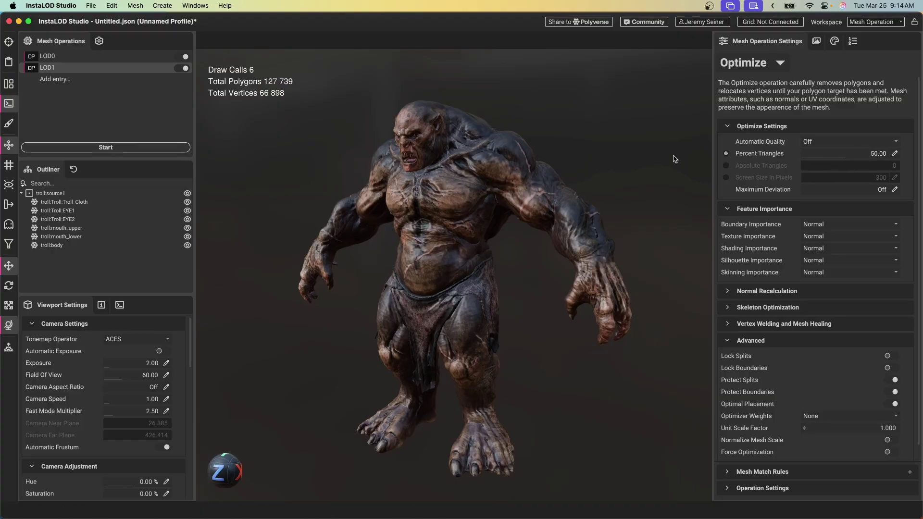
{"action": "mouse_move", "coordinate": [317, 158]}
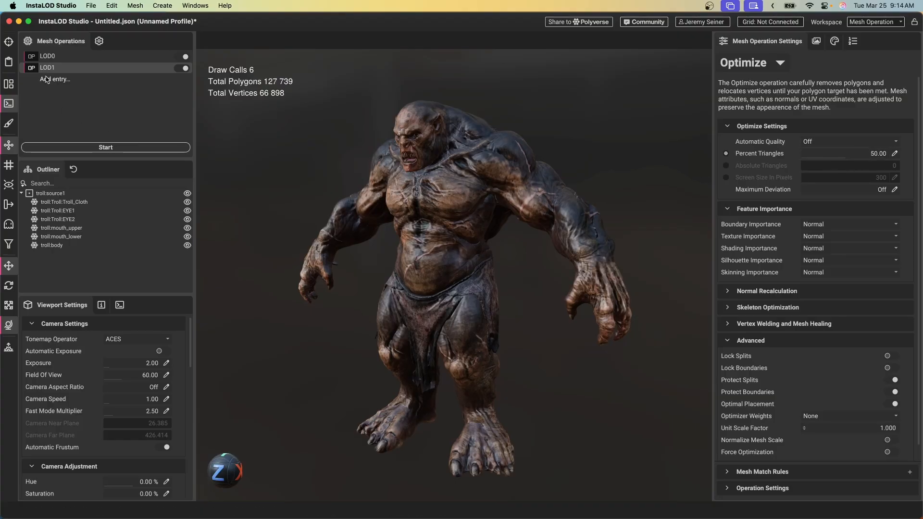
- Add LOD2 and LOD3 entries targeting 25 and 12.50 percent triangles
{"action": "left_click", "coordinate": [55, 79]}
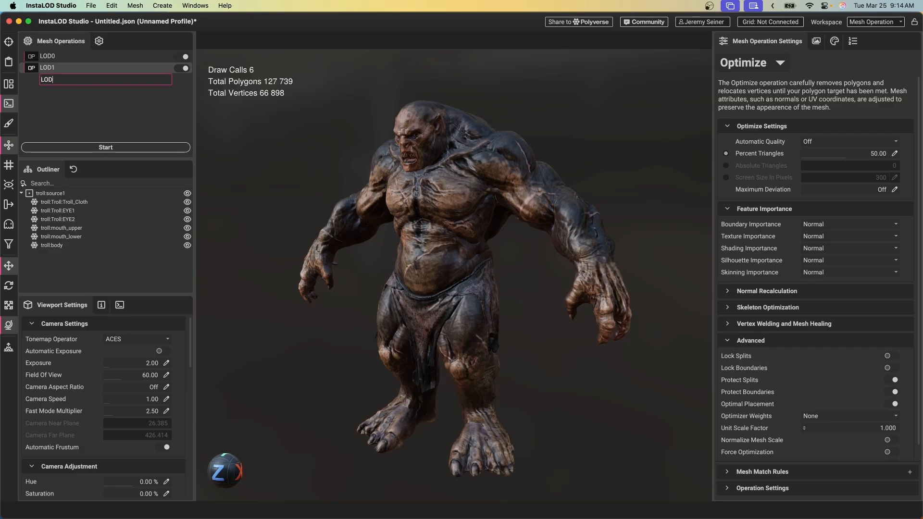
{"action": "type", "text": "2"}
{"action": "key", "text": "Return"}
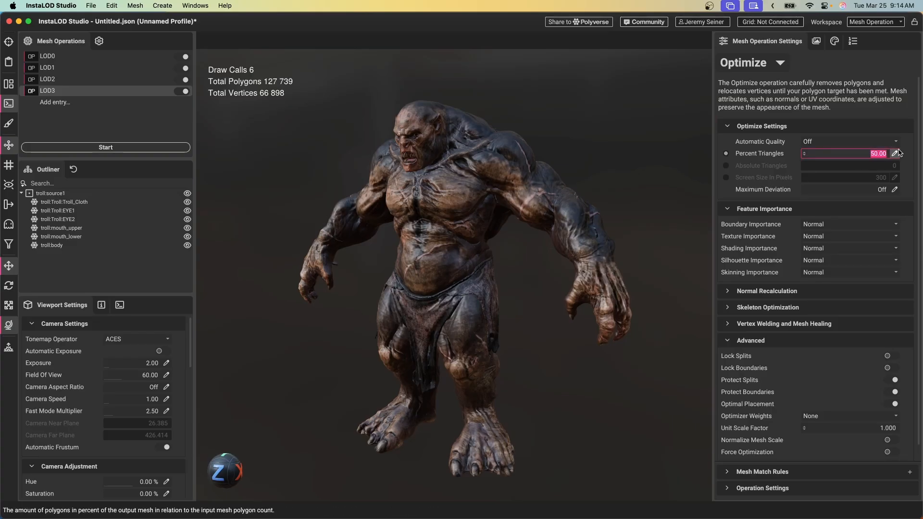
{"action": "type", "text": "12.50"}
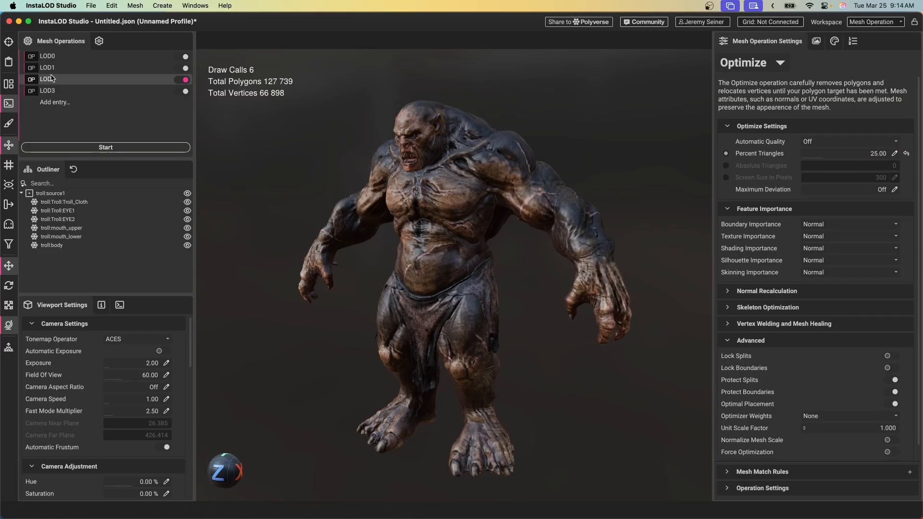
- Check the triangle percentages of LOD1, LOD2 and LOD3 (50, 25, 12.5)
{"action": "left_click", "coordinate": [48, 67]}
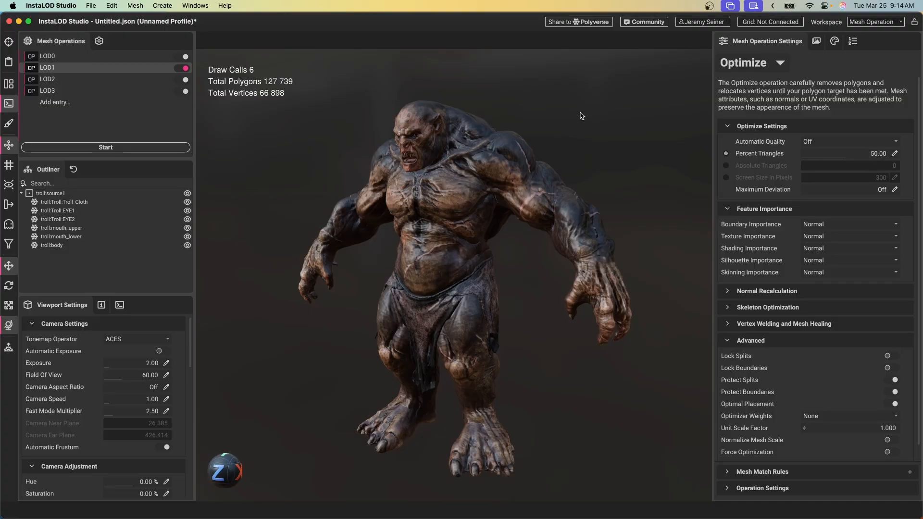
{"action": "mouse_move", "coordinate": [50, 77]}
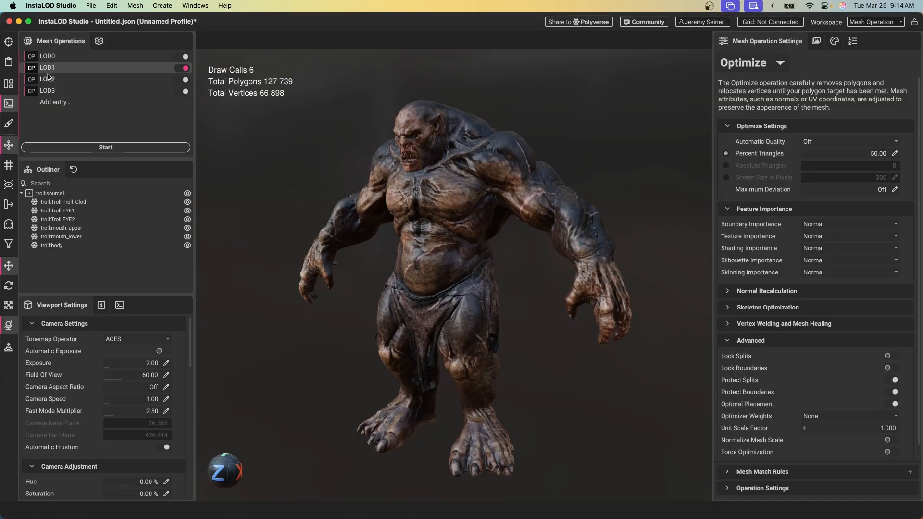
{"action": "left_click", "coordinate": [47, 78]}
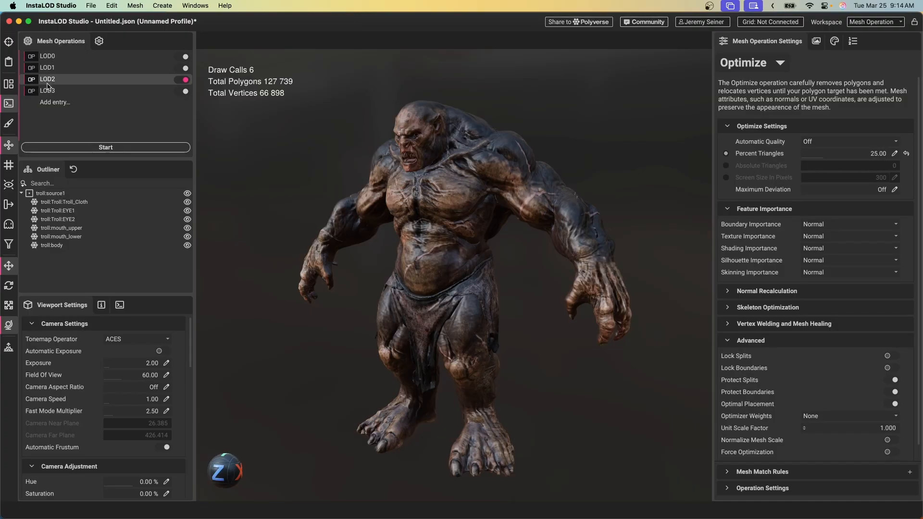
{"action": "left_click", "coordinate": [47, 90]}
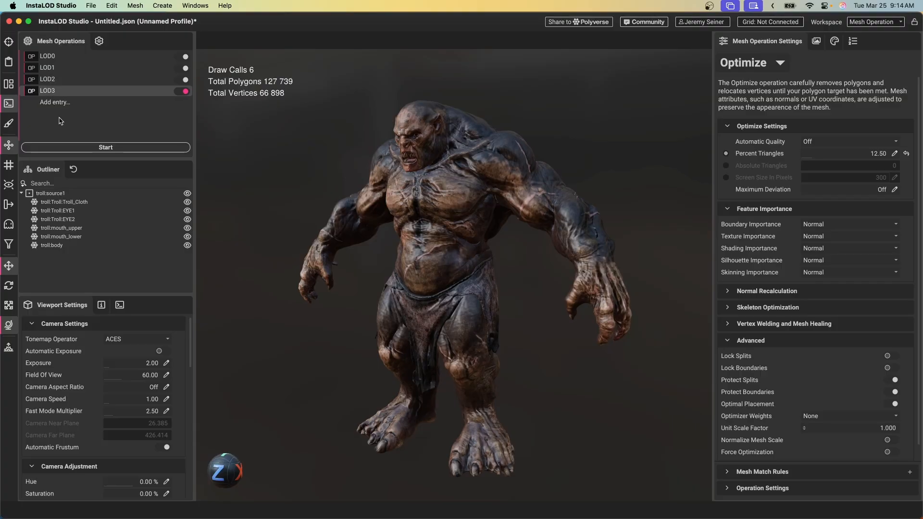
{"action": "mouse_move", "coordinate": [92, 128]}
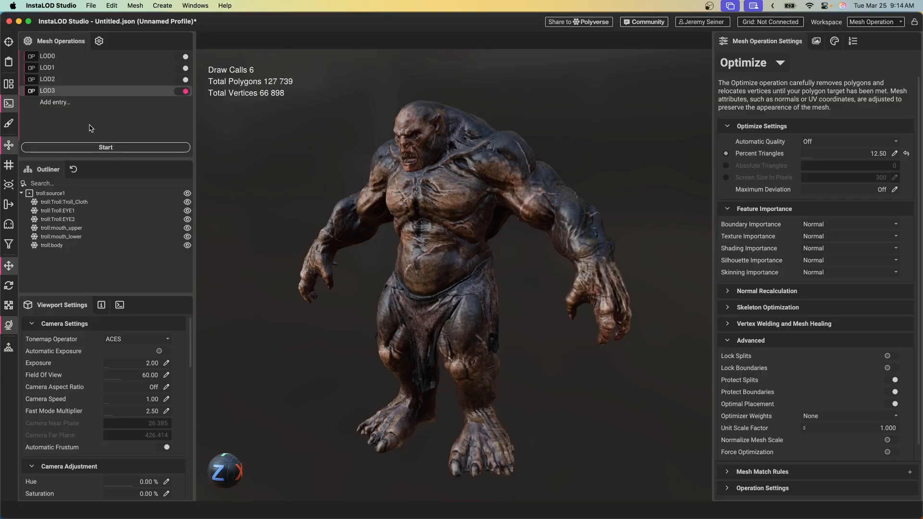
- Generate the troll's four LODs and preview the LOD2 and LOD3 results
{"action": "left_click", "coordinate": [105, 147]}
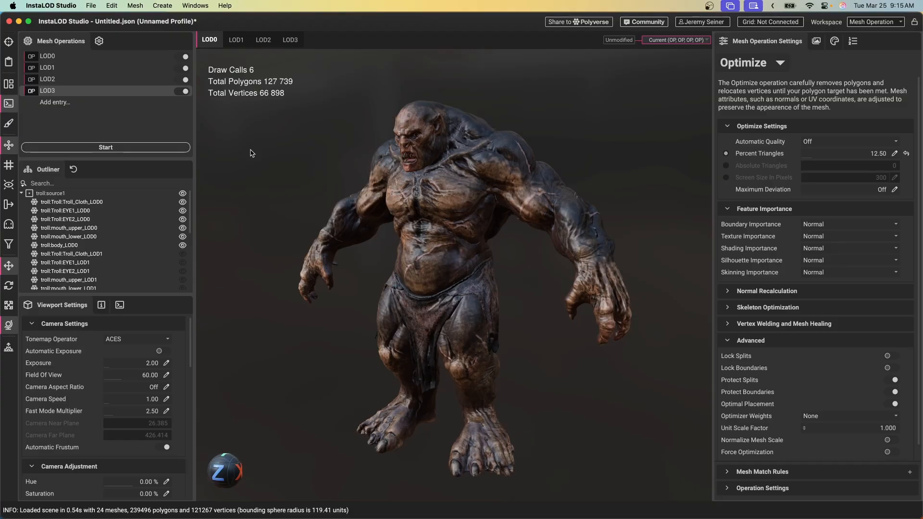
{"action": "mouse_move", "coordinate": [248, 110]}
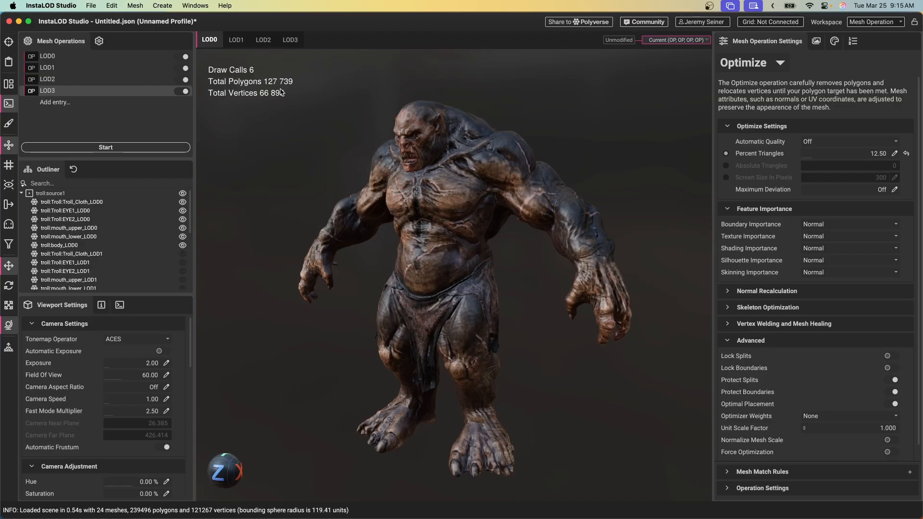
{"action": "left_click", "coordinate": [263, 39]}
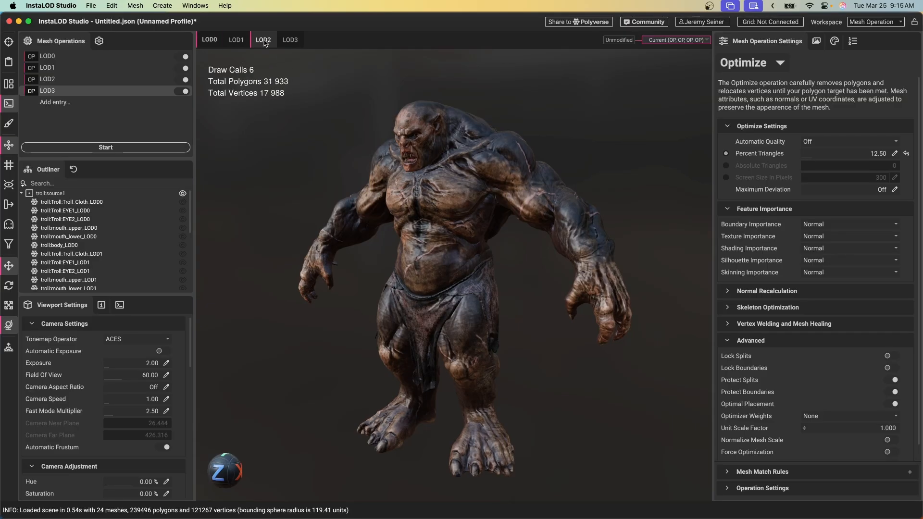
{"action": "left_click", "coordinate": [289, 39]}
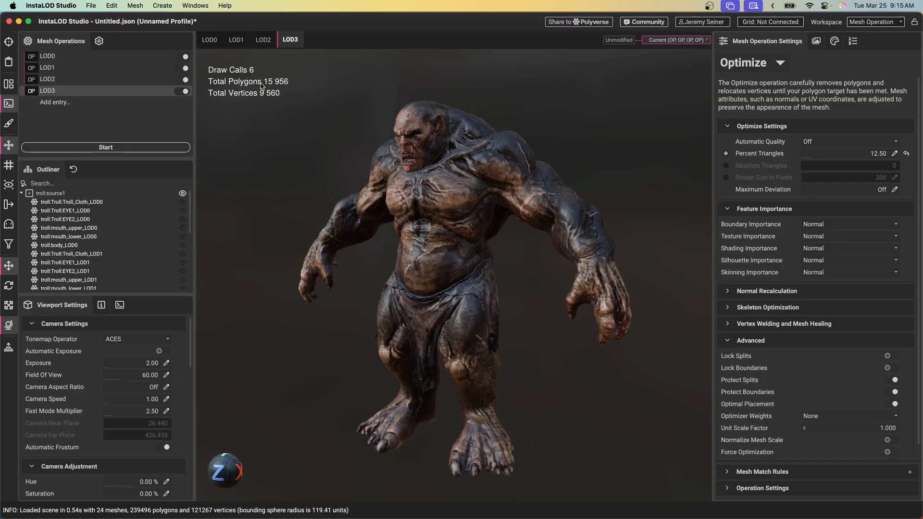
{"action": "mouse_move", "coordinate": [435, 160]}
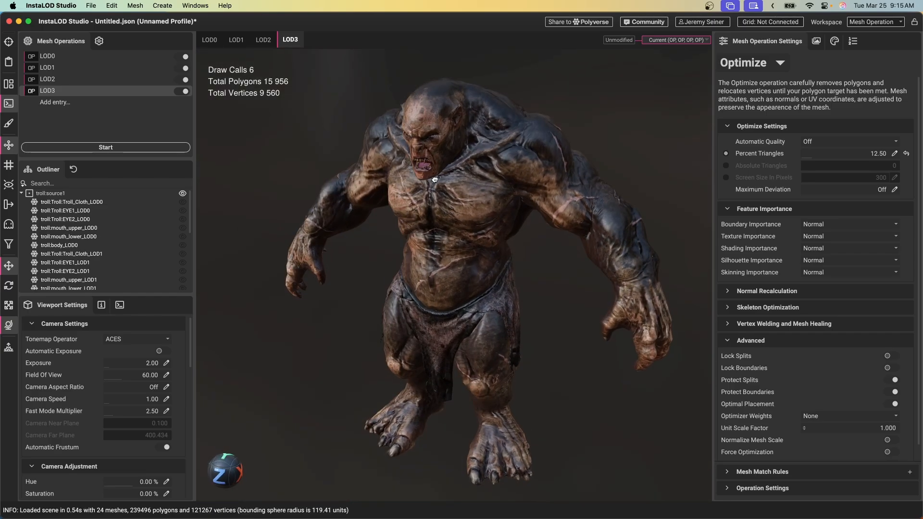
- Compare LOD0–LOD3 mesh density: 127,739, 63,868, 31,933 and 15,956 polygons
{"action": "left_click", "coordinate": [263, 40]}
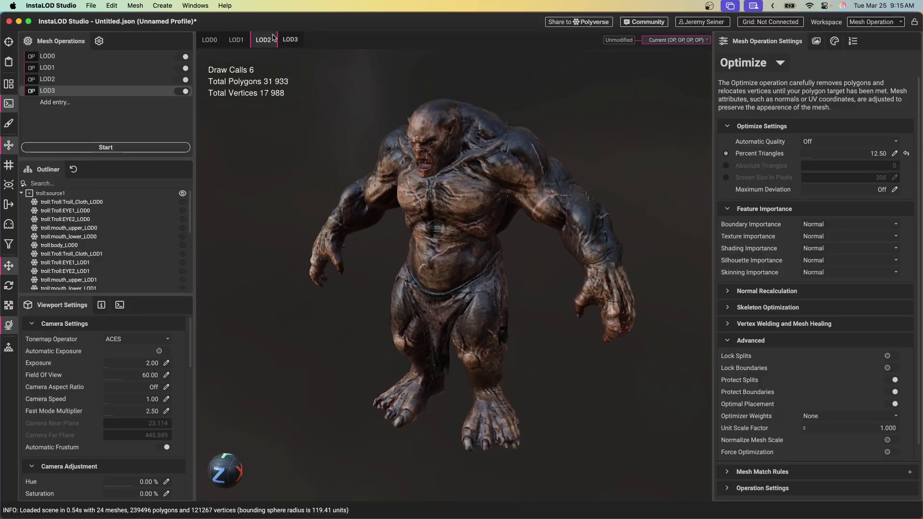
{"action": "left_click", "coordinate": [290, 39]}
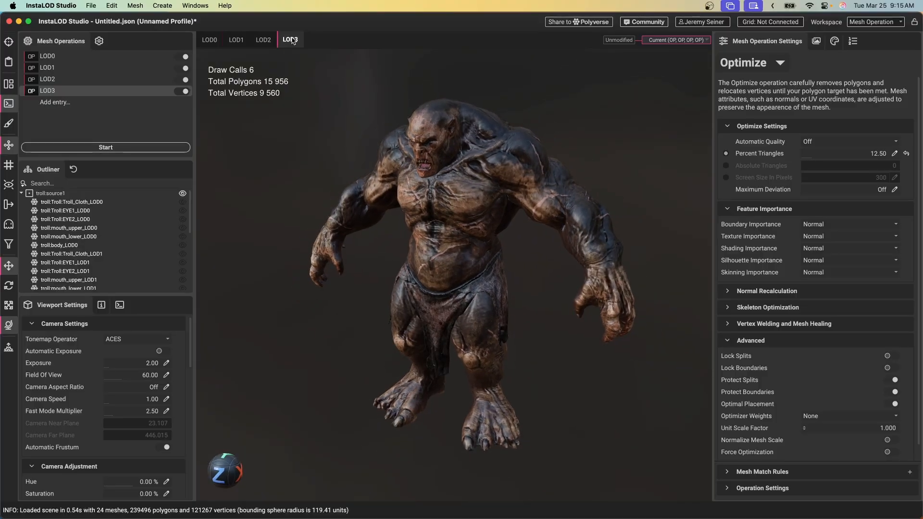
{"action": "left_click", "coordinate": [209, 39]}
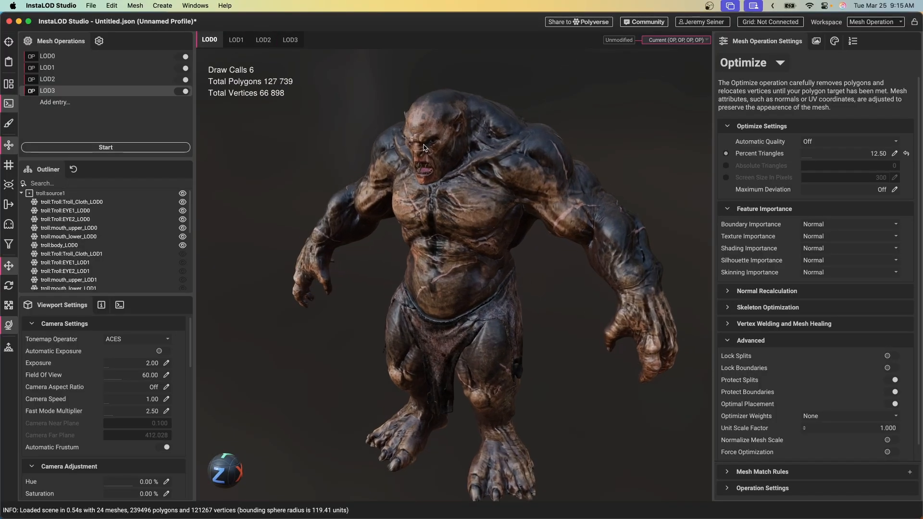
{"action": "left_click", "coordinate": [235, 40]}
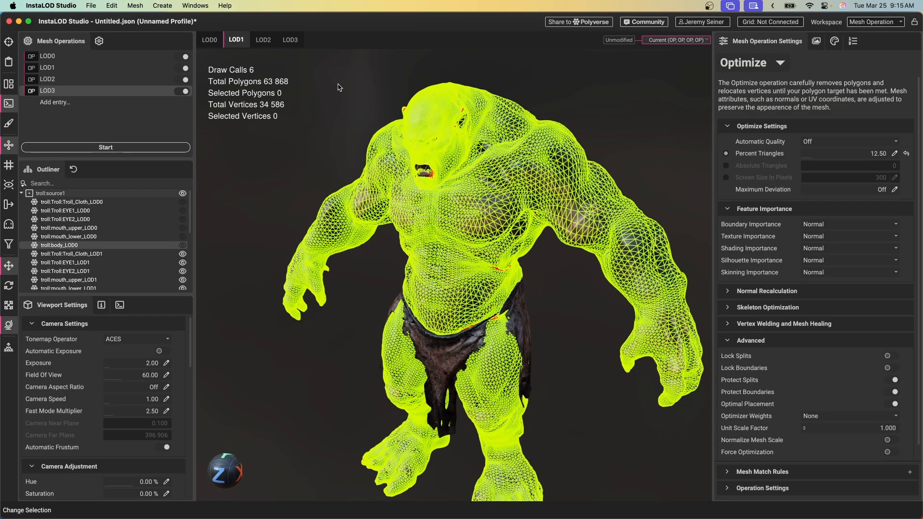
{"action": "left_click", "coordinate": [263, 39]}
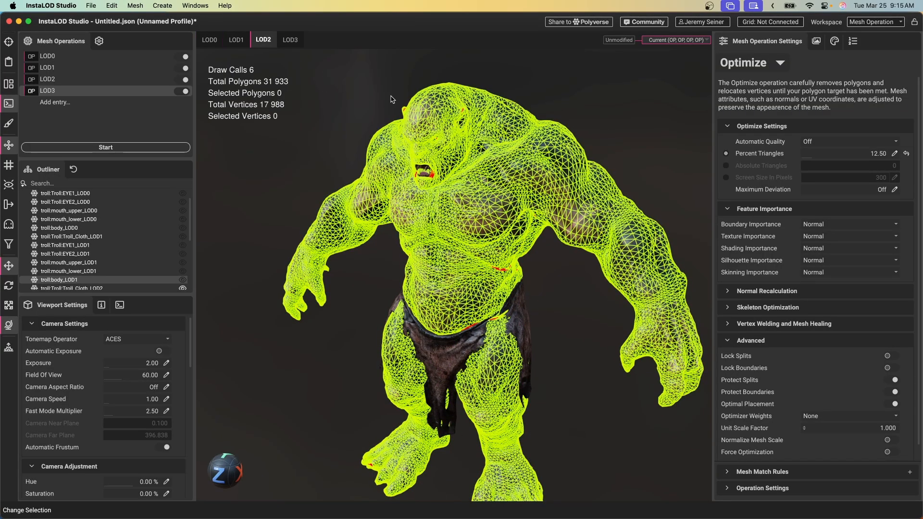
{"action": "left_click", "coordinate": [289, 39]}
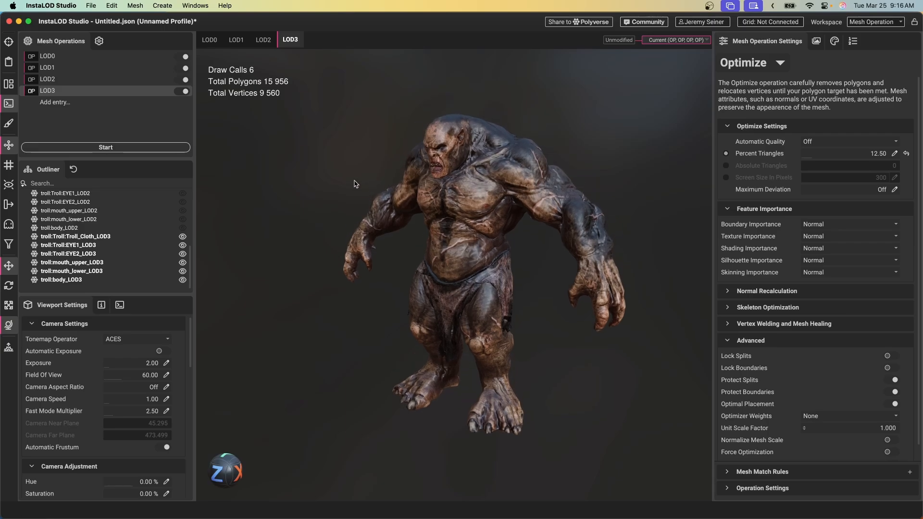
{"action": "mouse_move", "coordinate": [306, 180]}
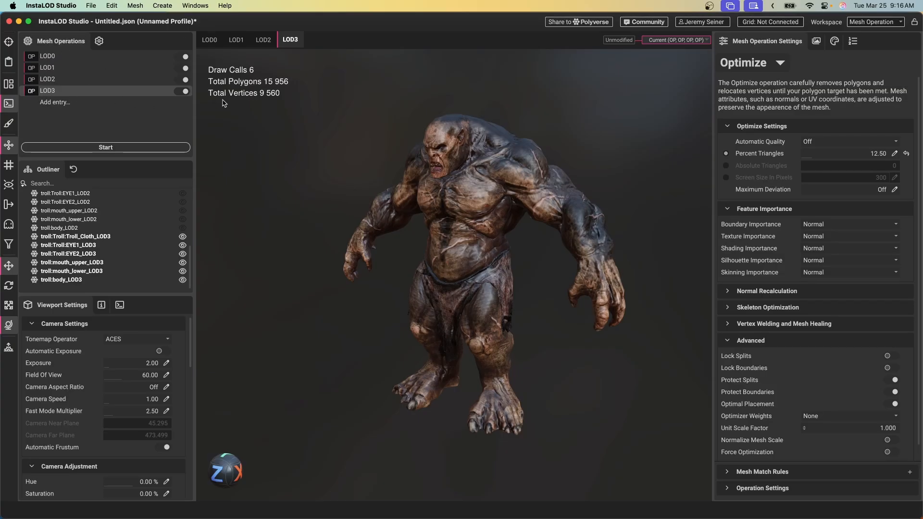
{"action": "mouse_move", "coordinate": [118, 65]}
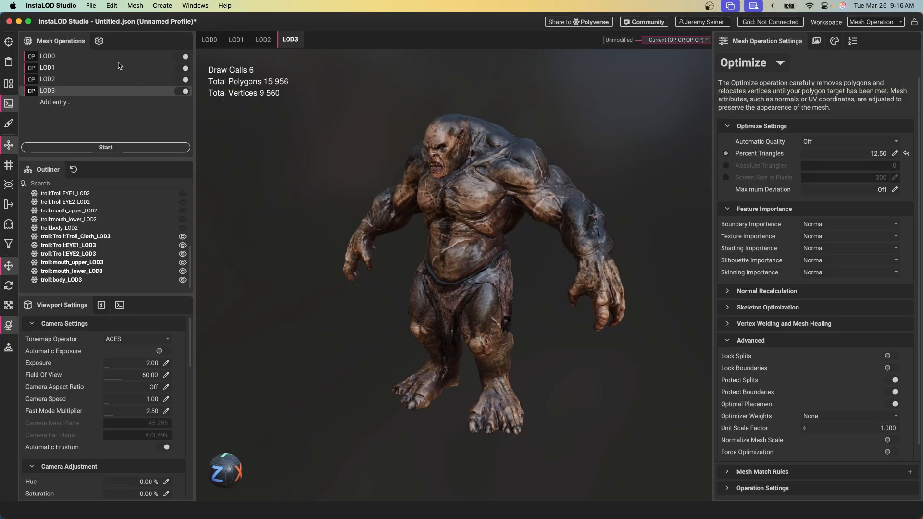
- Browse the File menu toward Run Profile In InstaLOD Pipeline…
{"action": "left_click", "coordinate": [91, 5]}
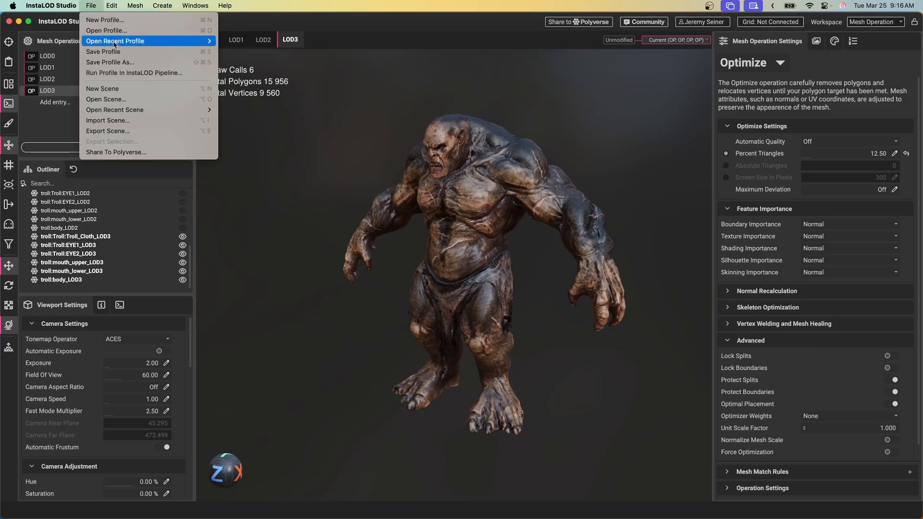
{"action": "mouse_move", "coordinate": [330, 109]}
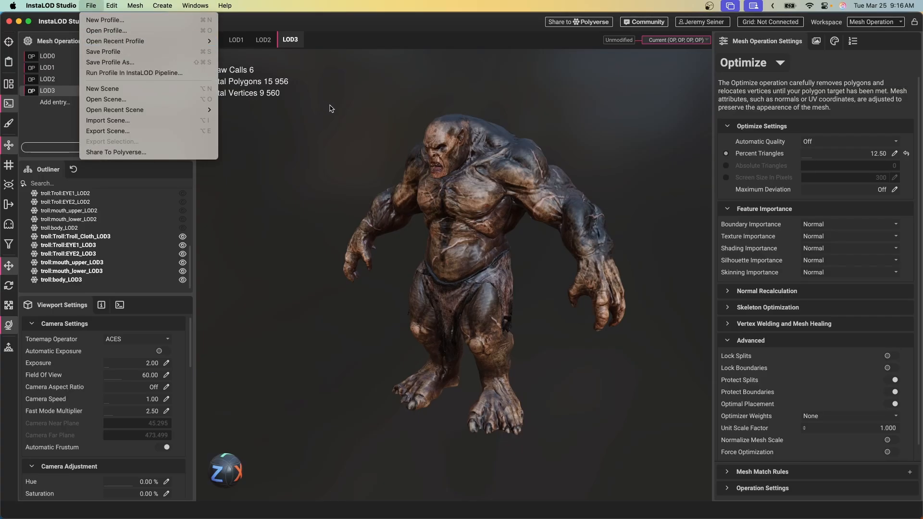
{"action": "left_click", "coordinate": [105, 20]}
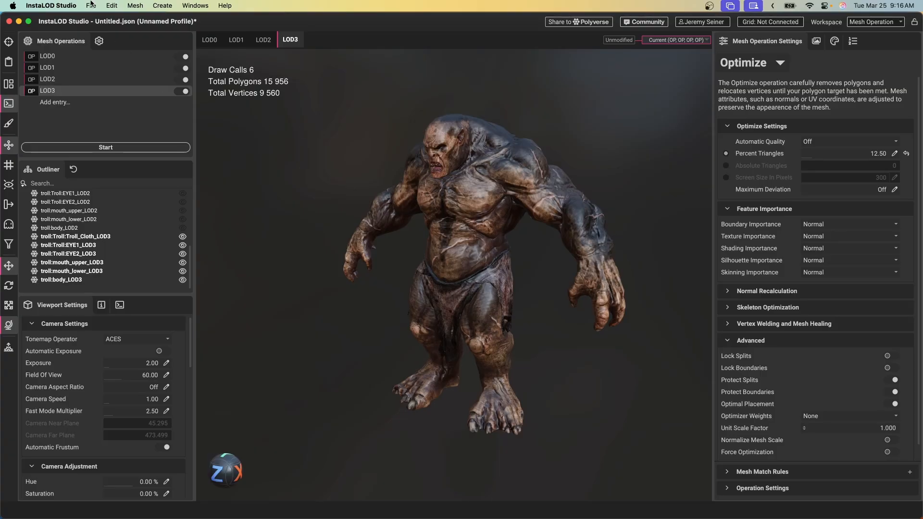
{"action": "left_click", "coordinate": [92, 5]}
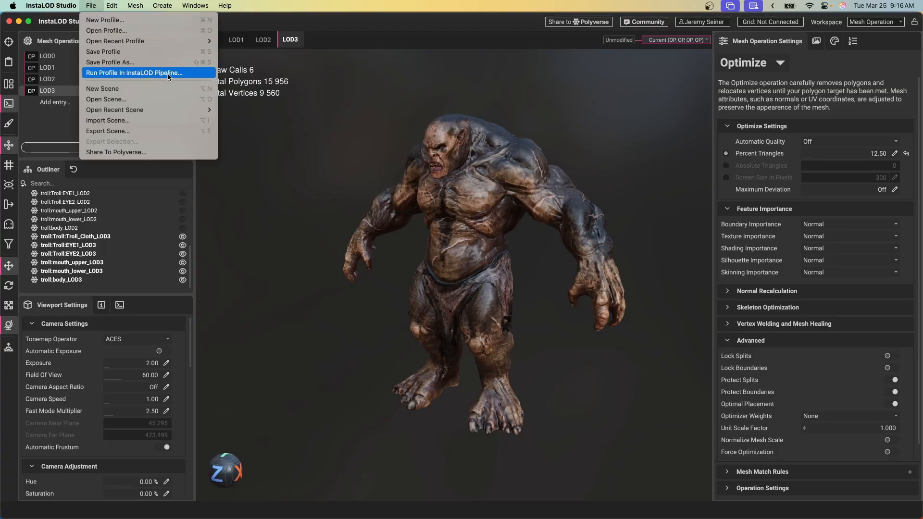
- Send the profile to the batch pipeline, view the InstaLODBatch job, then close it
{"action": "left_click", "coordinate": [133, 73]}
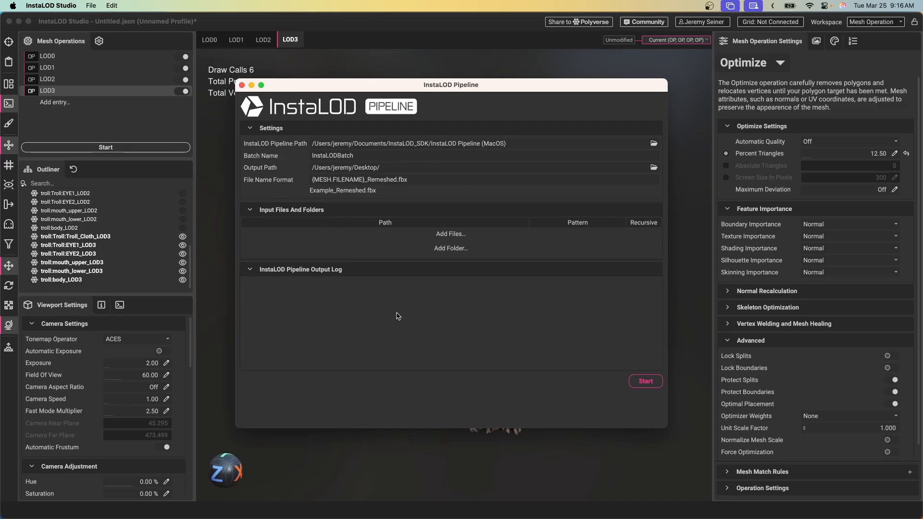
{"action": "mouse_move", "coordinate": [95, 18]}
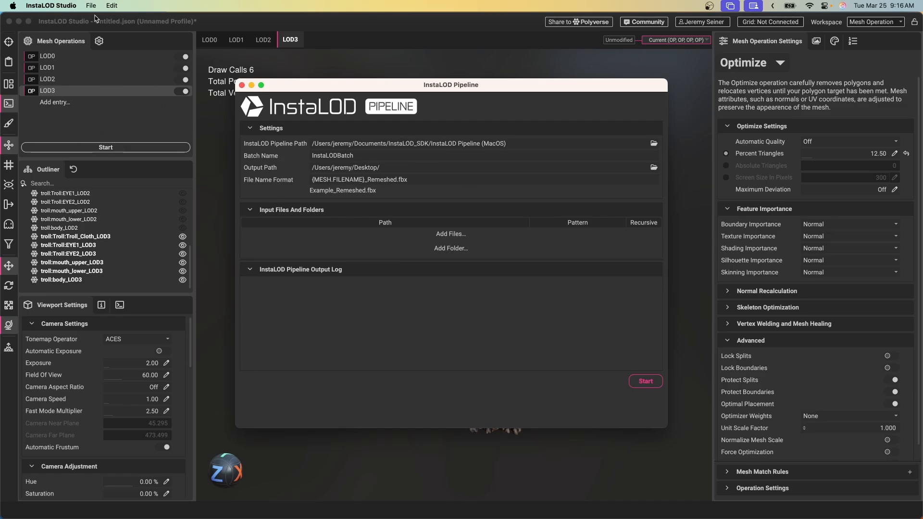
{"action": "mouse_move", "coordinate": [345, 318]}
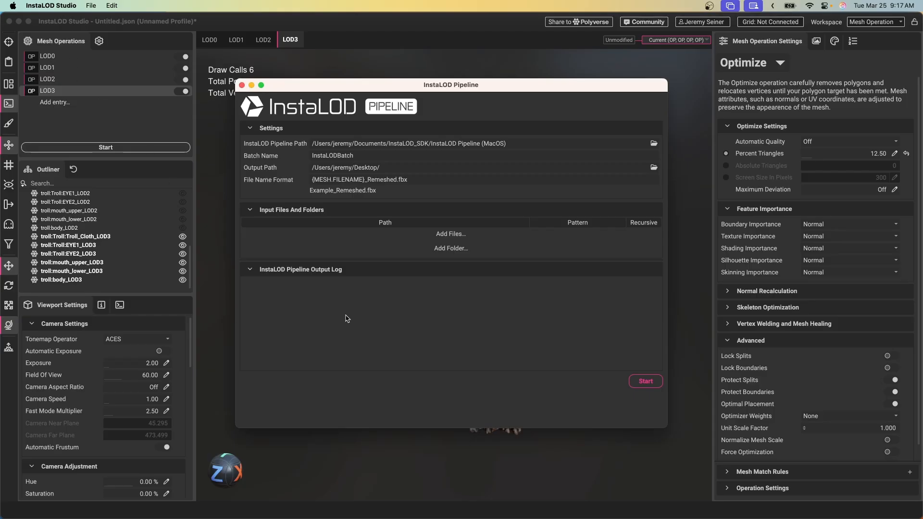
{"action": "left_click", "coordinate": [365, 179]}
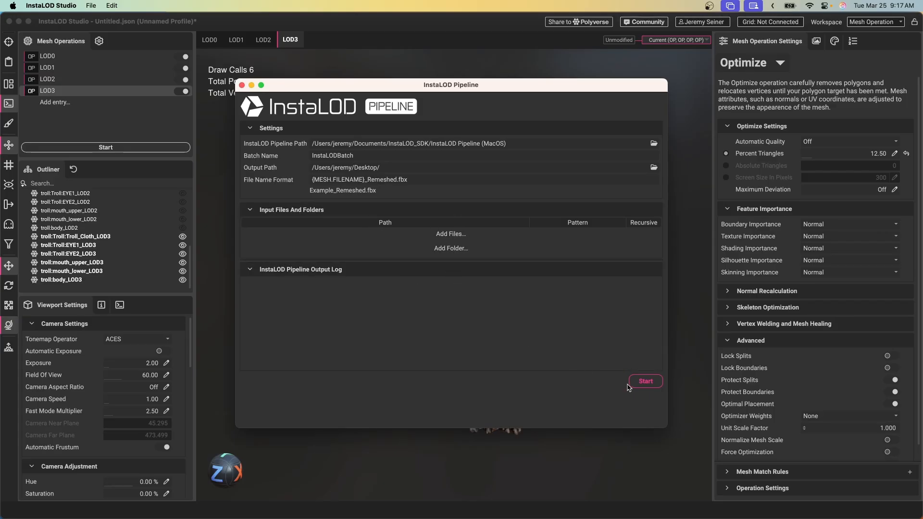
{"action": "mouse_move", "coordinate": [362, 375]}
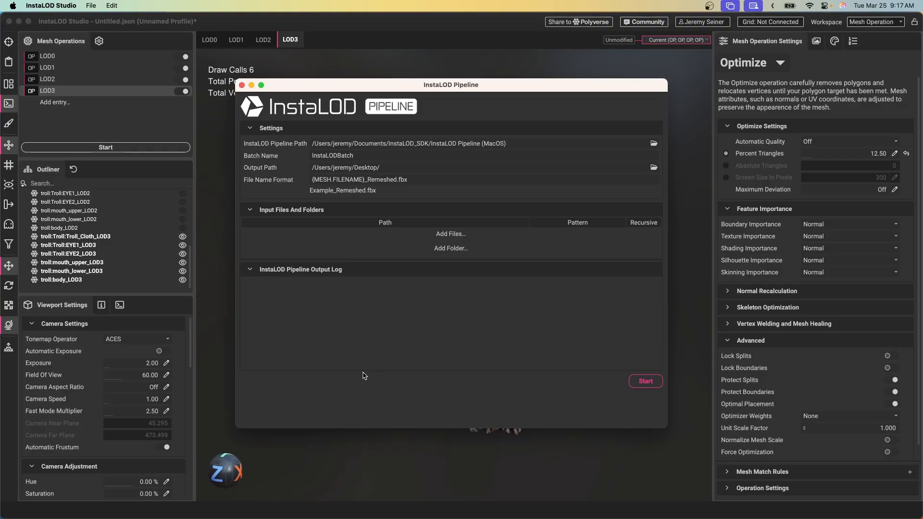
{"action": "mouse_move", "coordinate": [218, 192]}
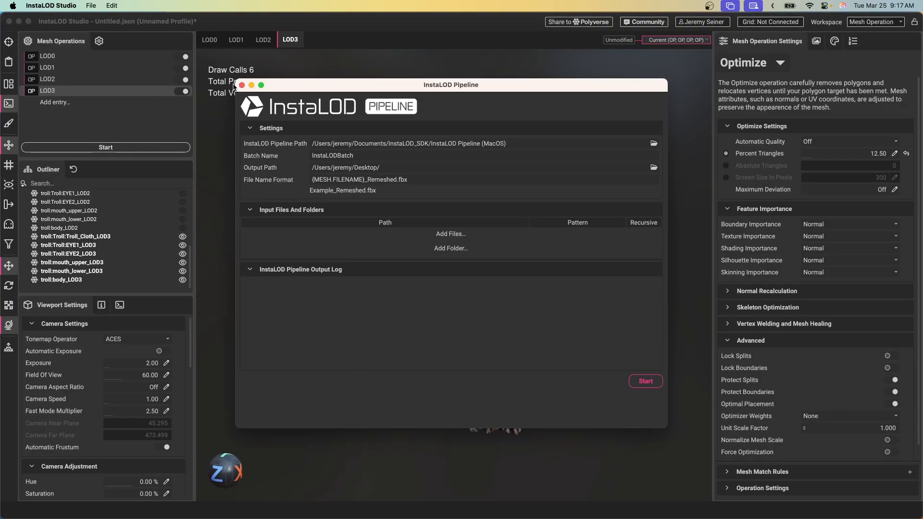
{"action": "left_click", "coordinate": [241, 84]}
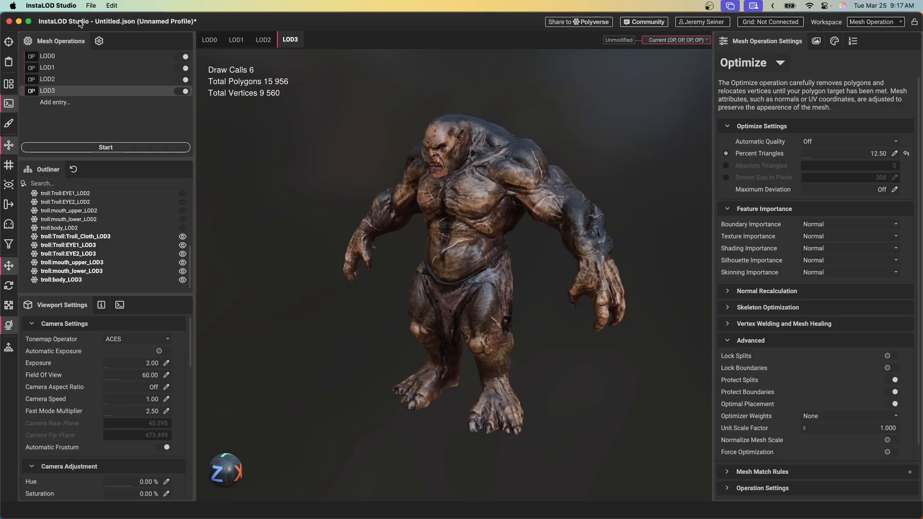
- Open recent scene SM_Zetsuda_130k.fbx and expand its 11-mesh hierarchy in the Outliner
{"action": "left_click", "coordinate": [91, 5]}
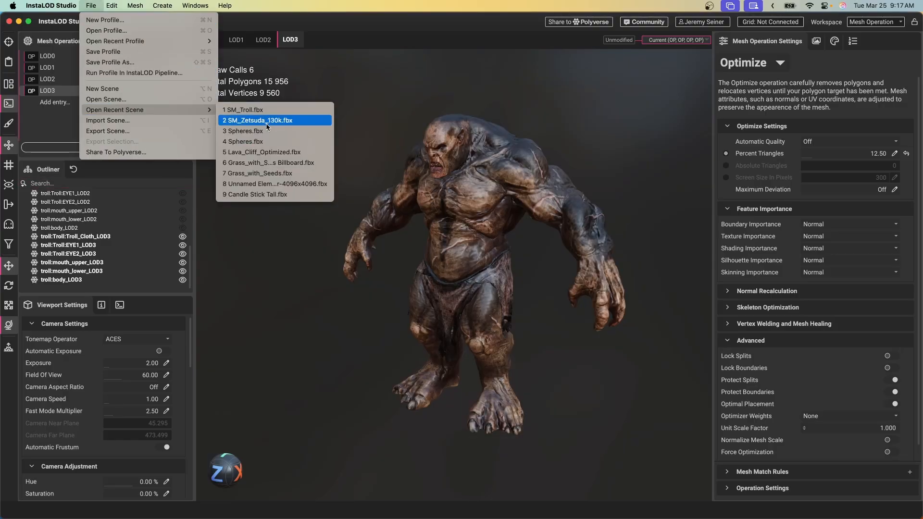
{"action": "left_click", "coordinate": [258, 120]}
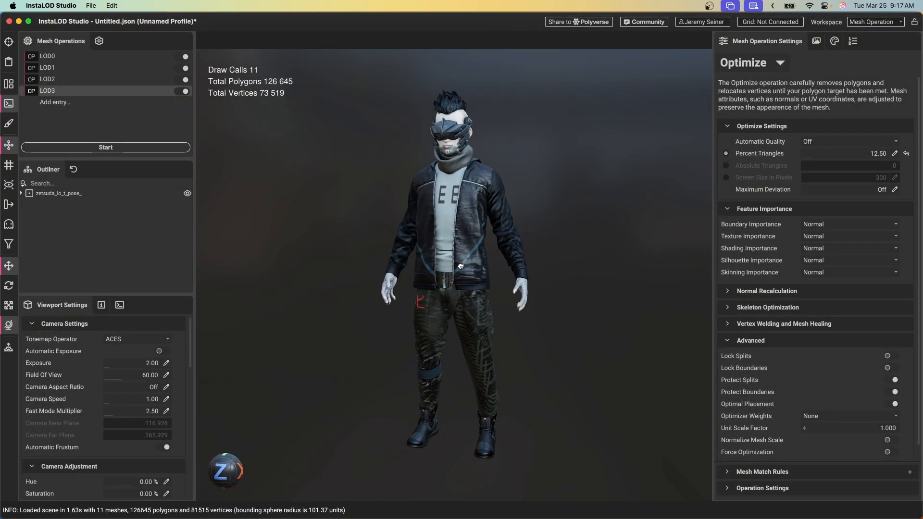
{"action": "left_click", "coordinate": [21, 194]}
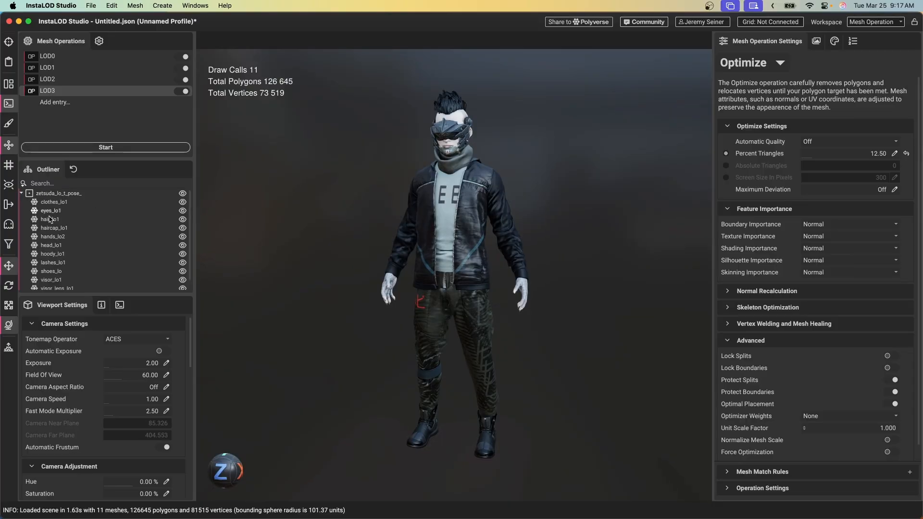
{"action": "left_click", "coordinate": [742, 41]}
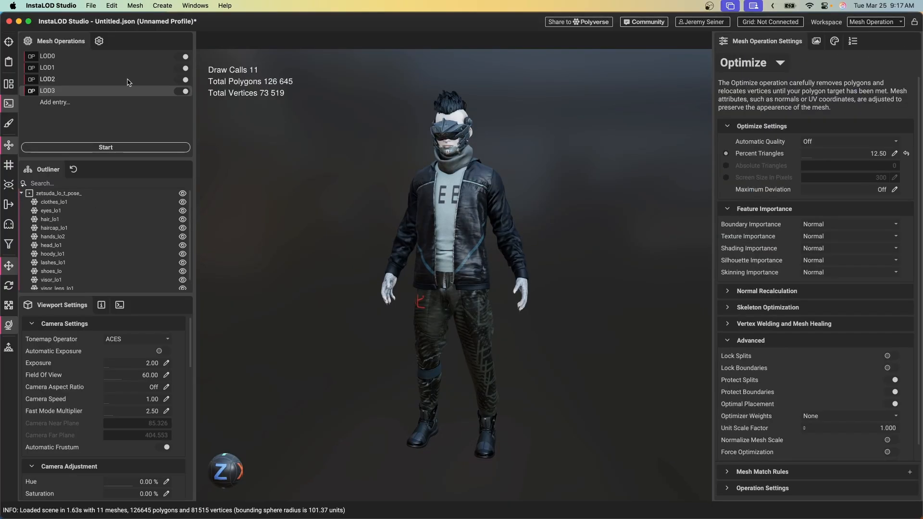
{"action": "mouse_move", "coordinate": [149, 124]}
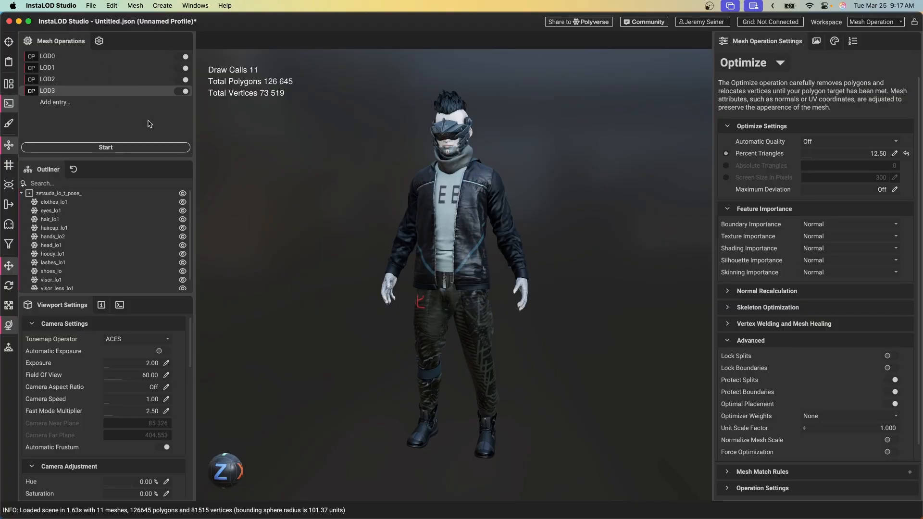
- Generate the character's LODs and view LOD1 (63,317) and LOD3 (15,774 polygons)
{"action": "left_click", "coordinate": [105, 147]}
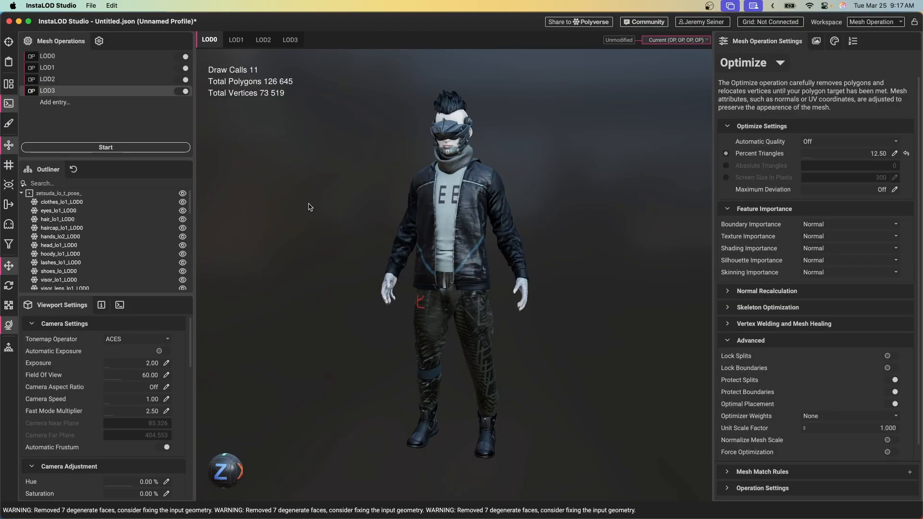
{"action": "mouse_move", "coordinate": [239, 61]}
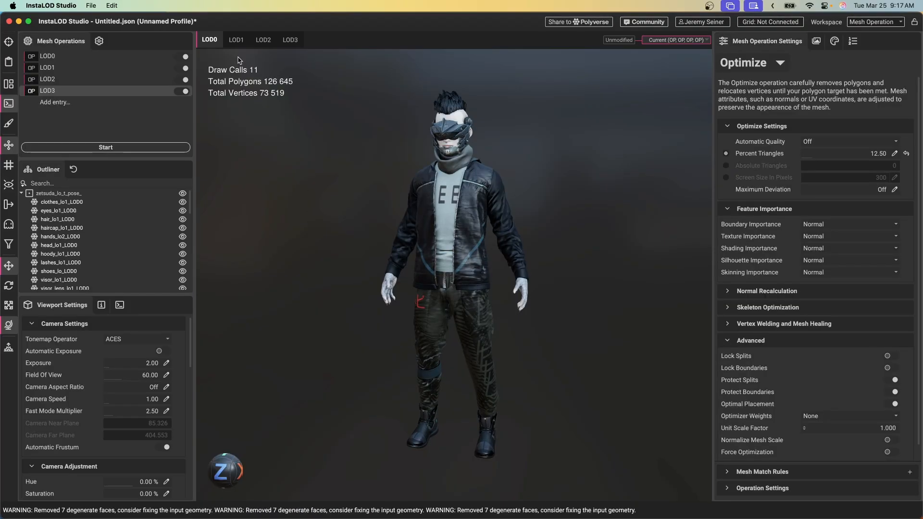
{"action": "left_click", "coordinate": [236, 39]}
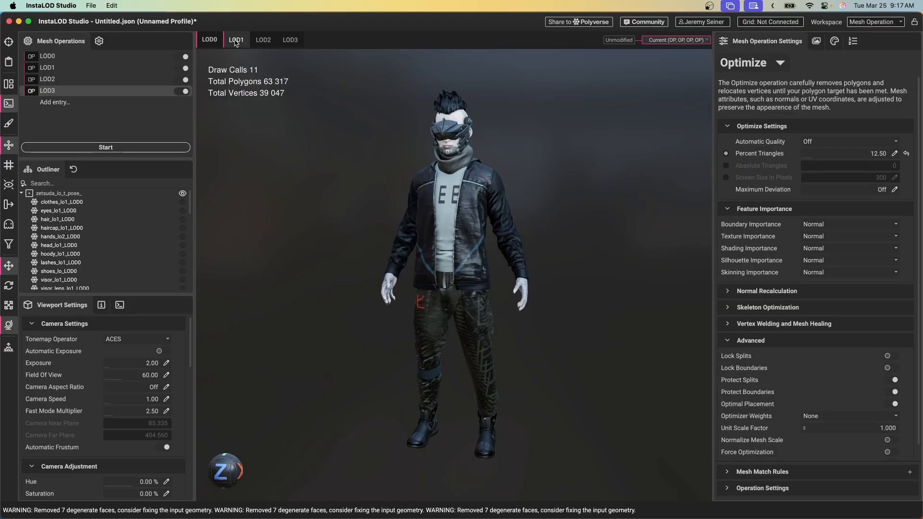
{"action": "left_click", "coordinate": [289, 39]}
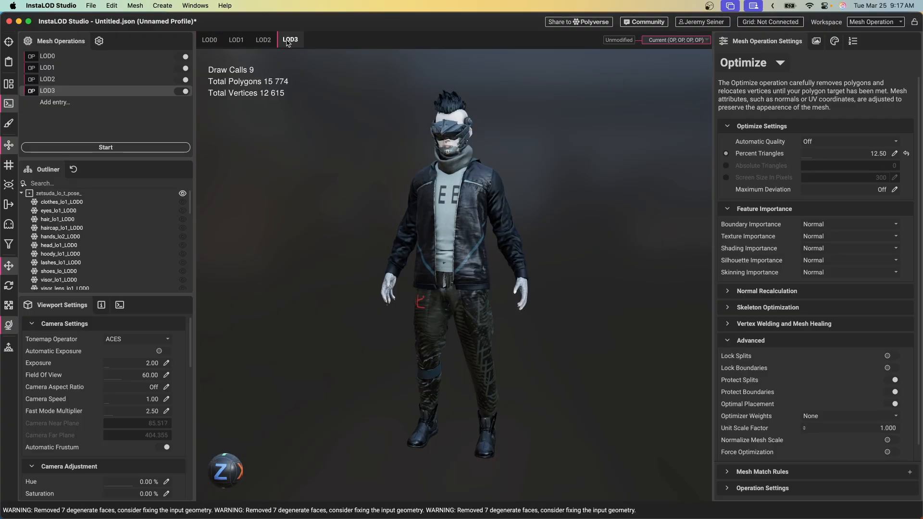
{"action": "mouse_move", "coordinate": [461, 220]}
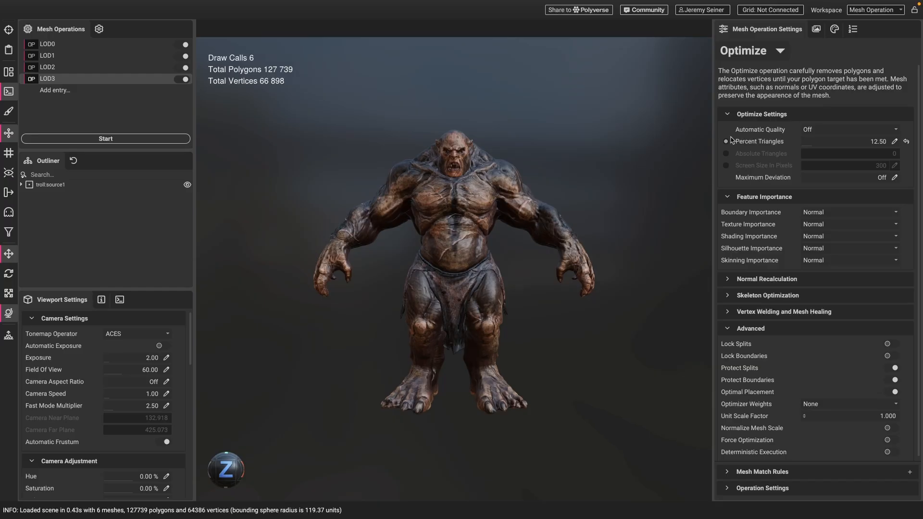
{"action": "mouse_move", "coordinate": [689, 181]}
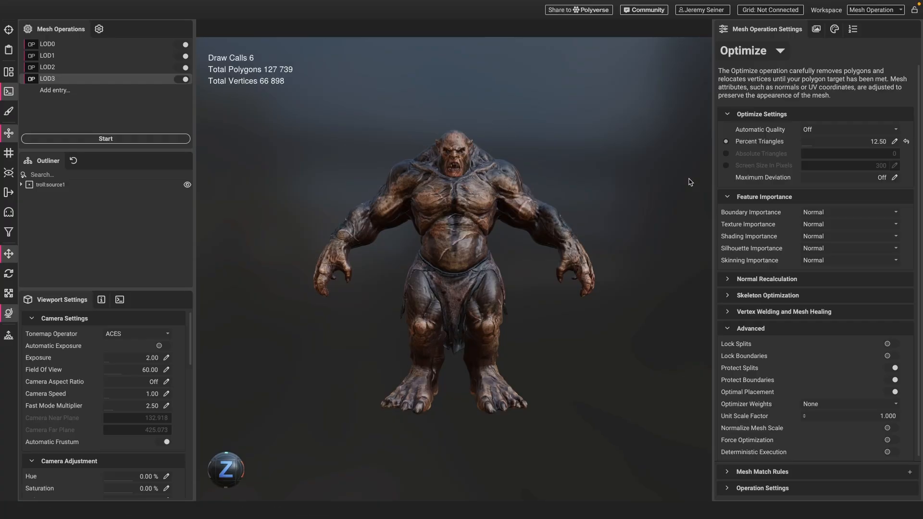
{"action": "mouse_move", "coordinate": [663, 148]}
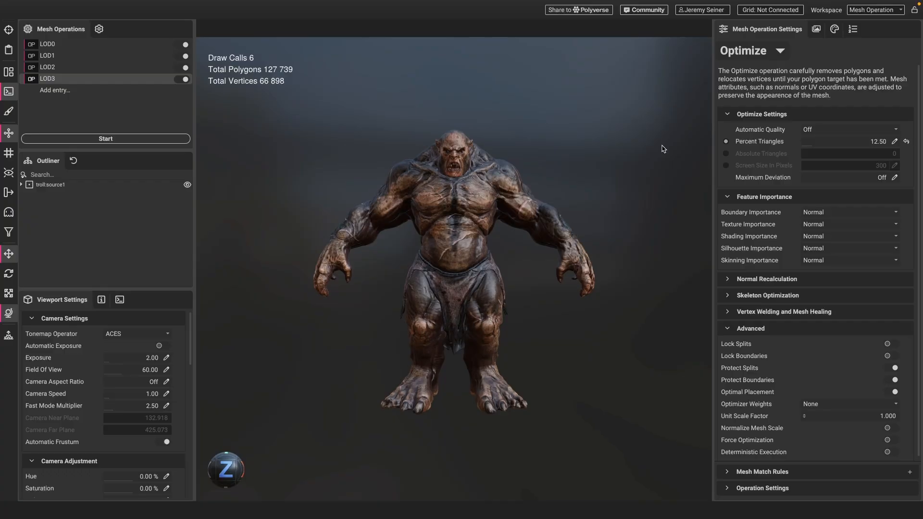
{"action": "mouse_move", "coordinate": [686, 153]}
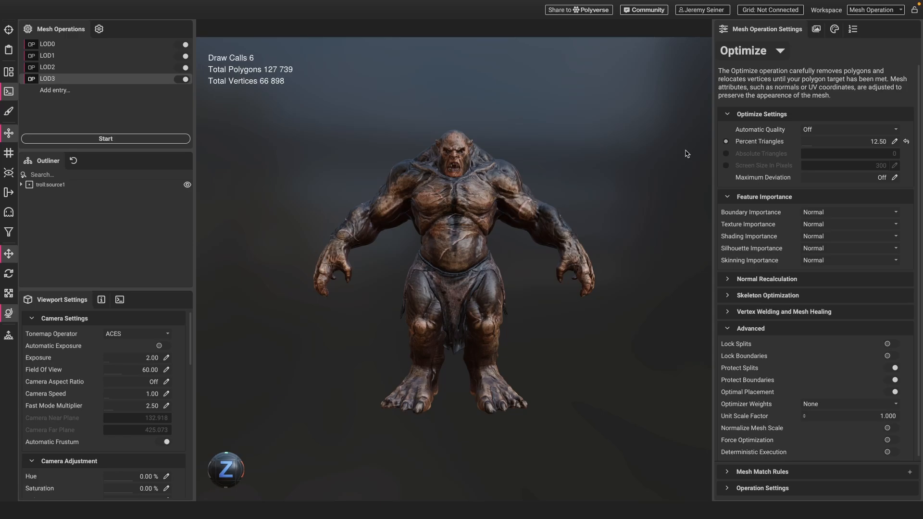
{"action": "mouse_move", "coordinate": [677, 130]}
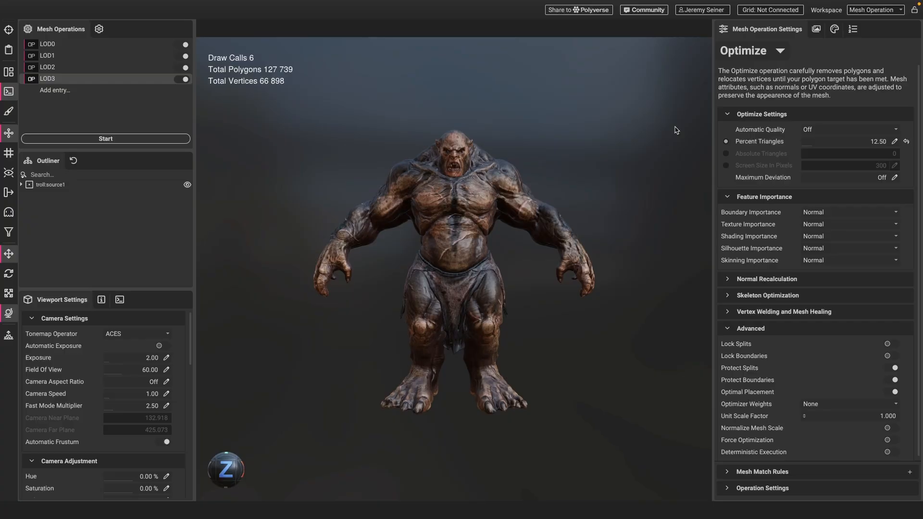
{"action": "mouse_move", "coordinate": [807, 128]}
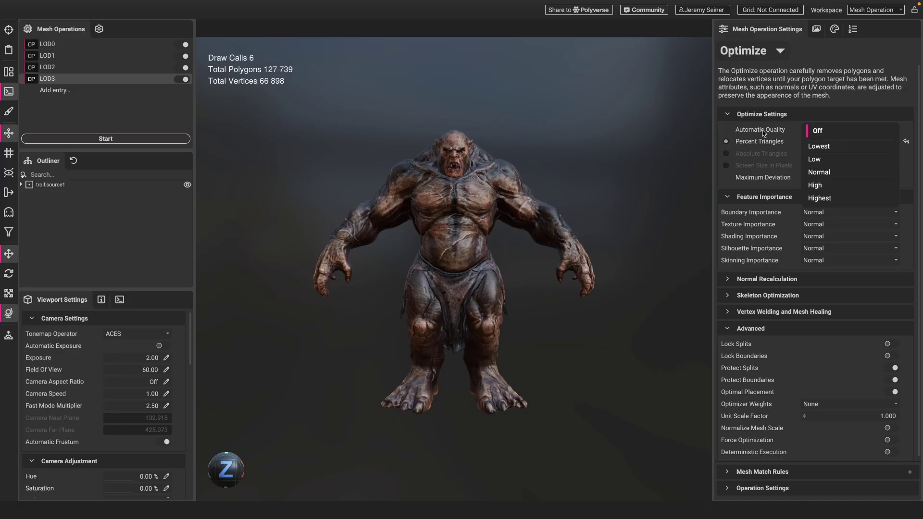
- Dismiss the LOD3 Automatic Quality dropdown, leaving it set to Off
{"action": "left_click", "coordinate": [817, 131]}
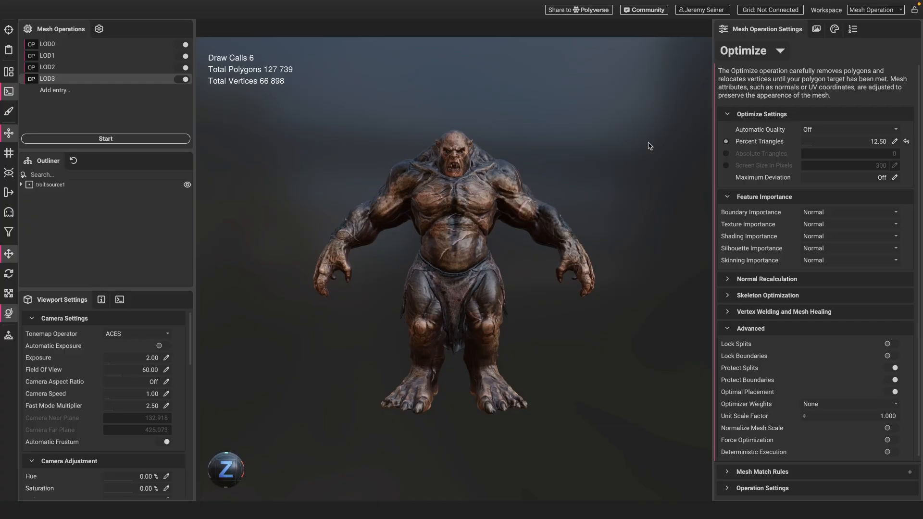
{"action": "mouse_move", "coordinate": [468, 191]}
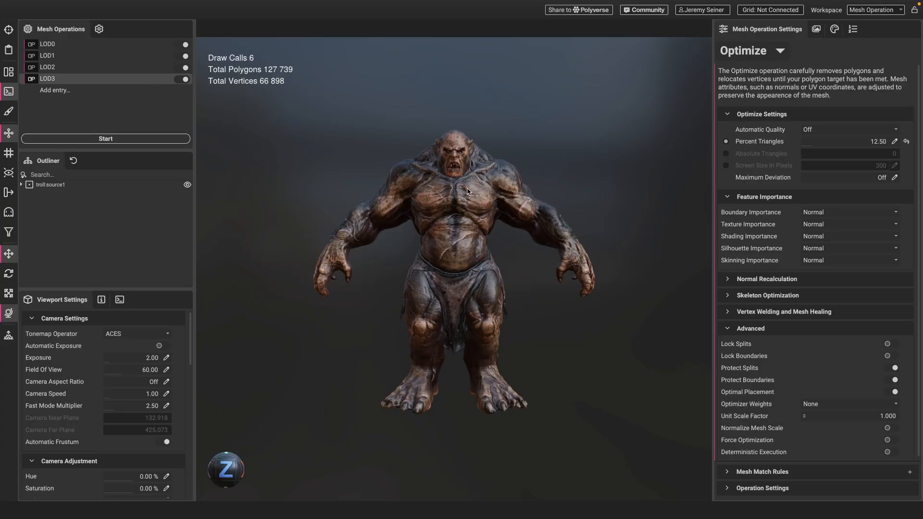
{"action": "mouse_move", "coordinate": [539, 190]}
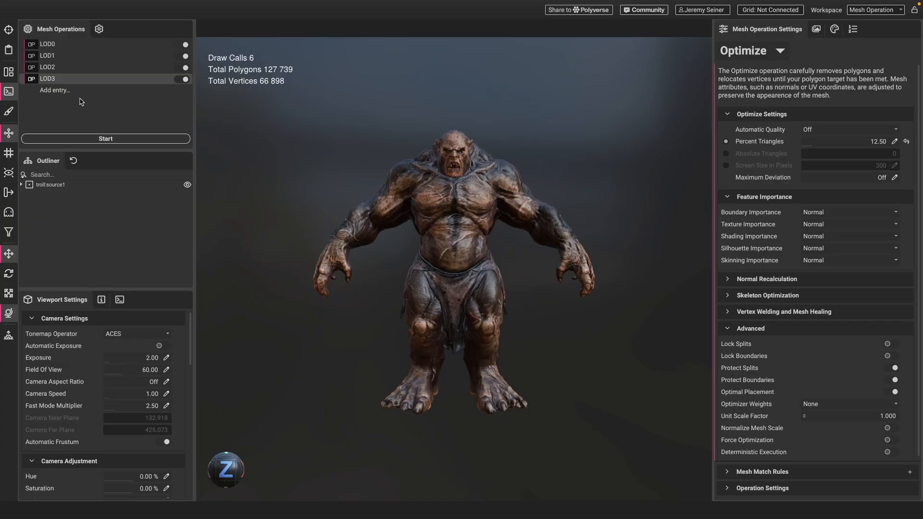
- Set Automatic Quality to High for LOD1, Normal for LOD2 and Low for LOD3
{"action": "left_click", "coordinate": [184, 44]}
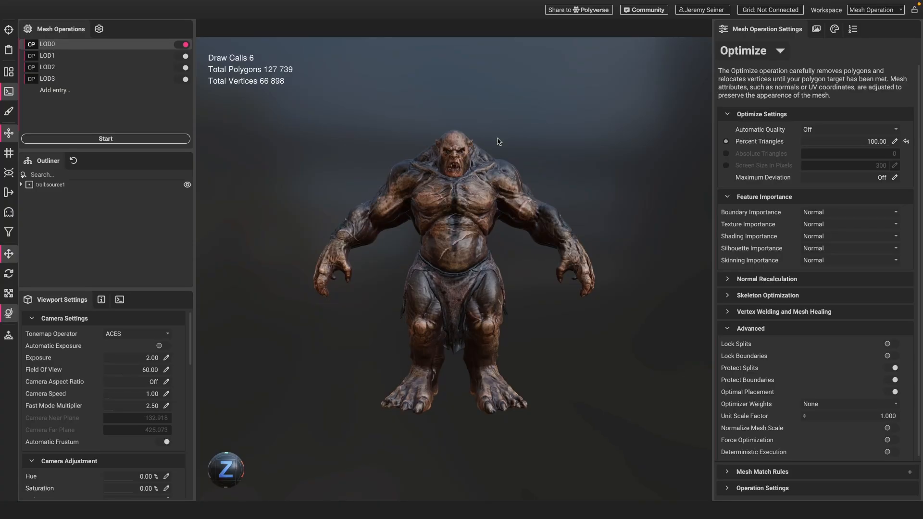
{"action": "mouse_move", "coordinate": [619, 149]}
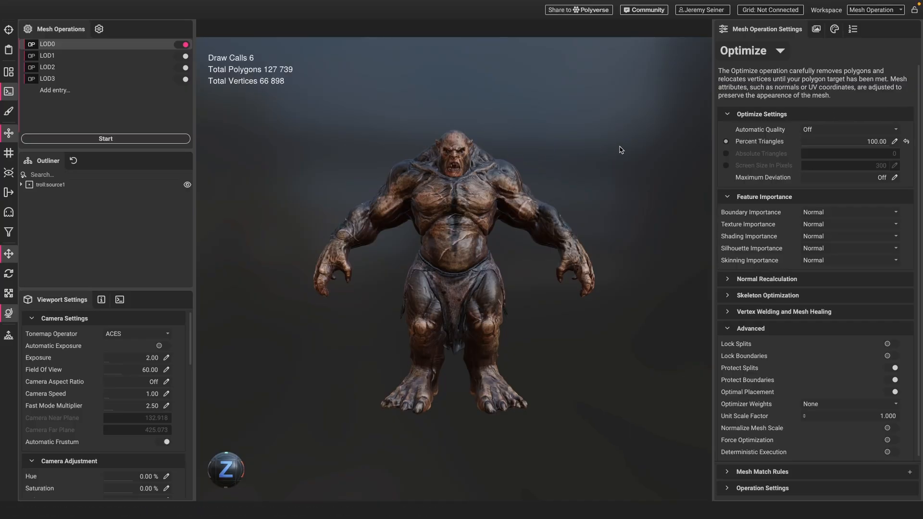
{"action": "mouse_move", "coordinate": [617, 149]}
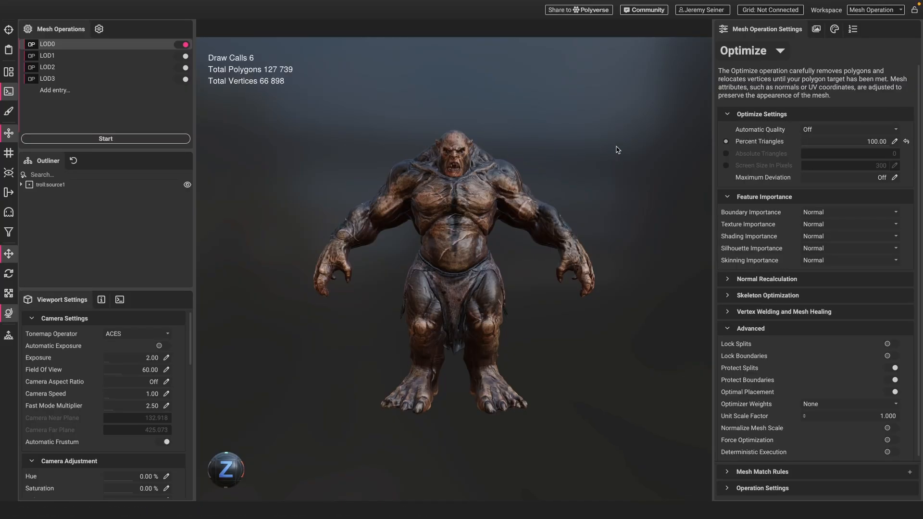
{"action": "left_click", "coordinate": [47, 55]}
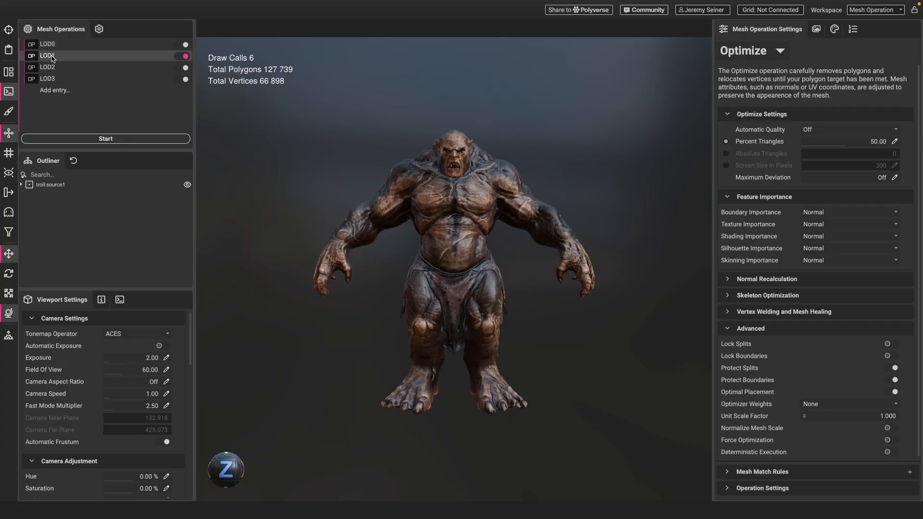
{"action": "mouse_move", "coordinate": [818, 133]}
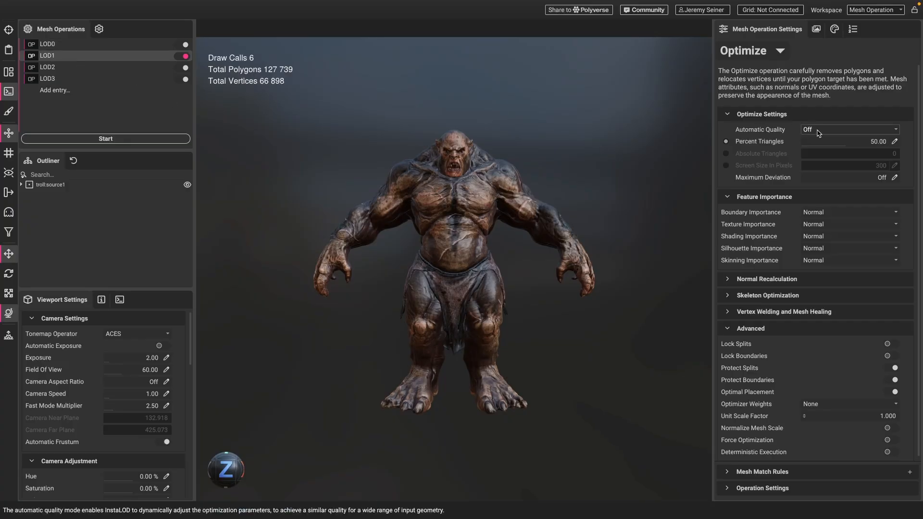
{"action": "left_click", "coordinate": [847, 129]}
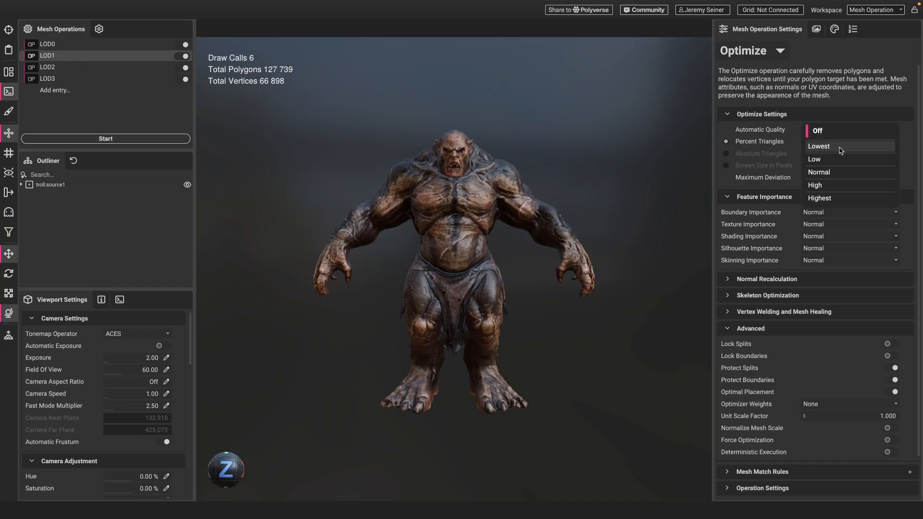
{"action": "left_click", "coordinate": [814, 184]}
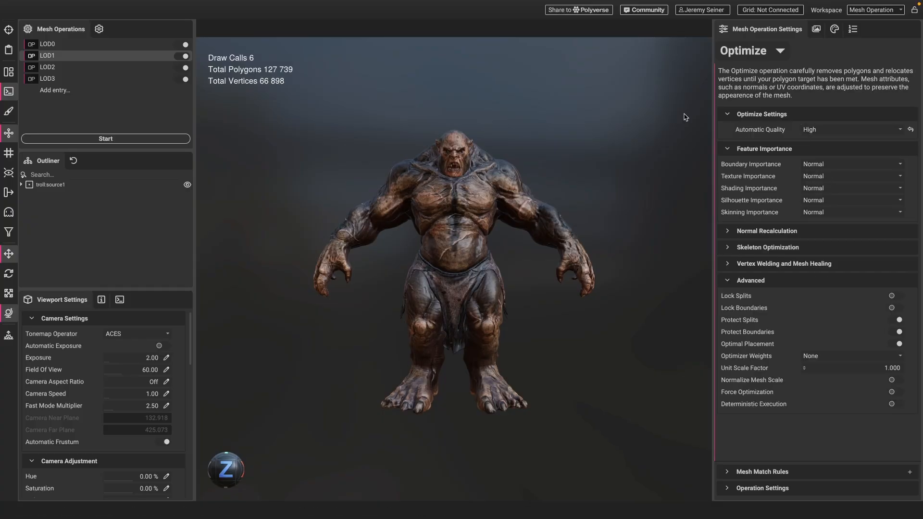
{"action": "mouse_move", "coordinate": [642, 113]}
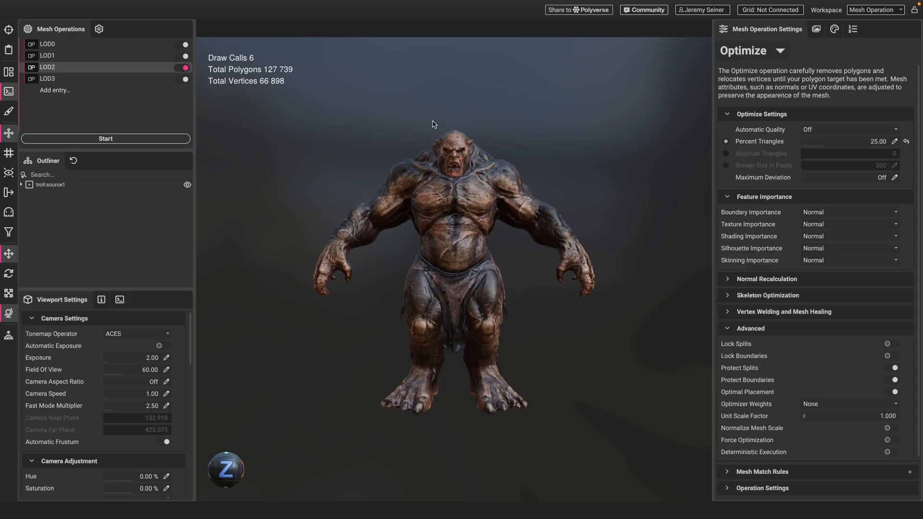
{"action": "left_click", "coordinate": [849, 129]}
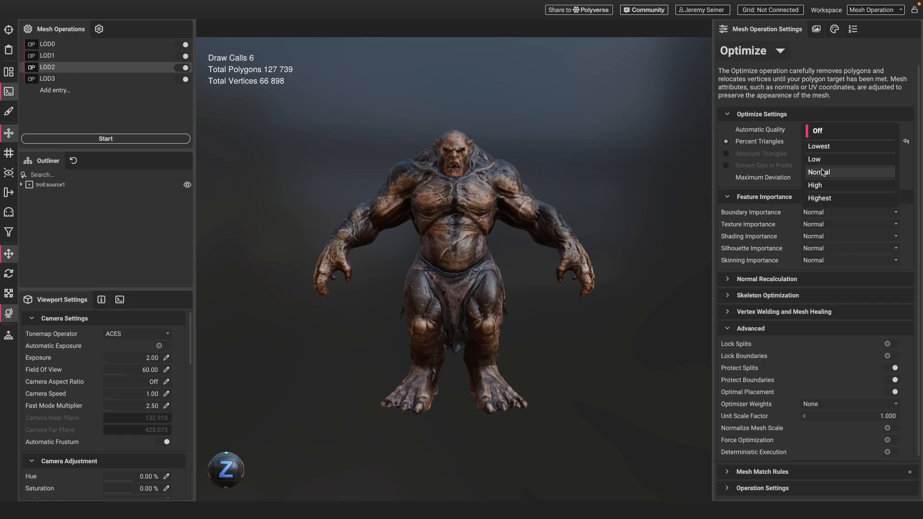
{"action": "left_click", "coordinate": [818, 172]}
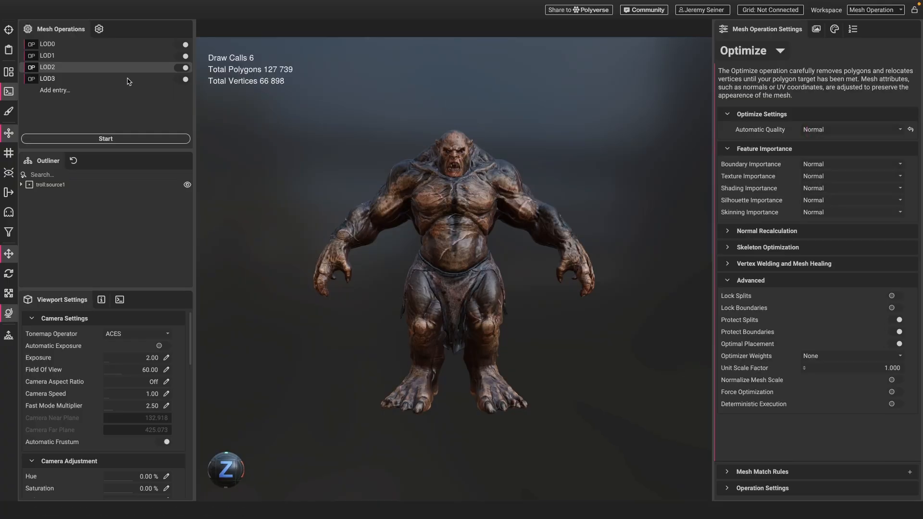
{"action": "left_click", "coordinate": [848, 129]}
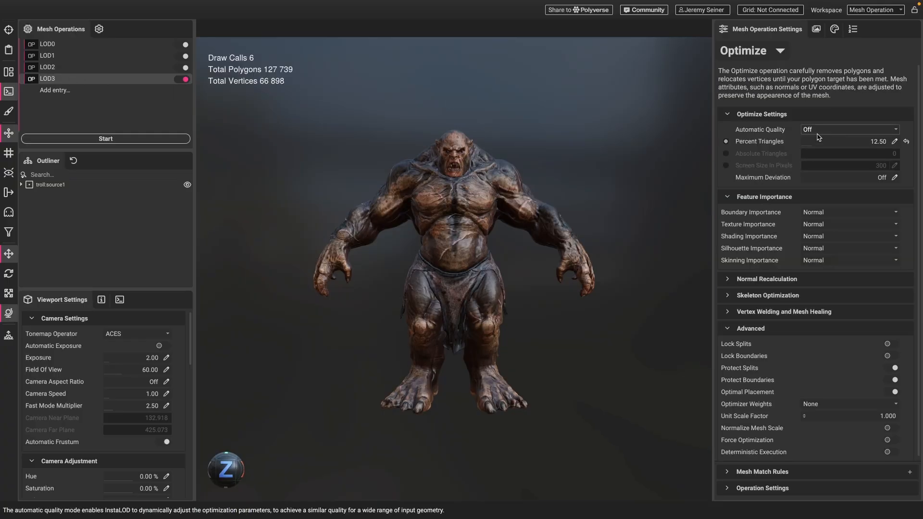
{"action": "left_click", "coordinate": [849, 129]}
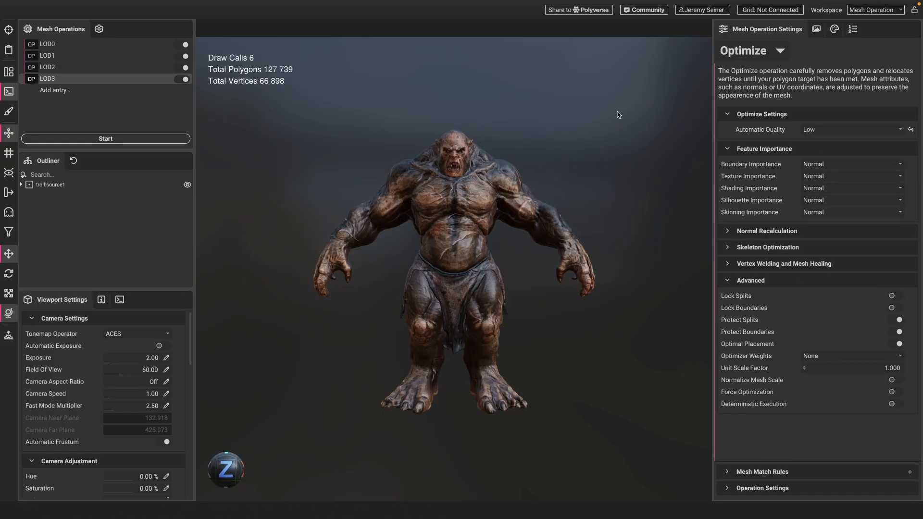
{"action": "mouse_move", "coordinate": [422, 94]}
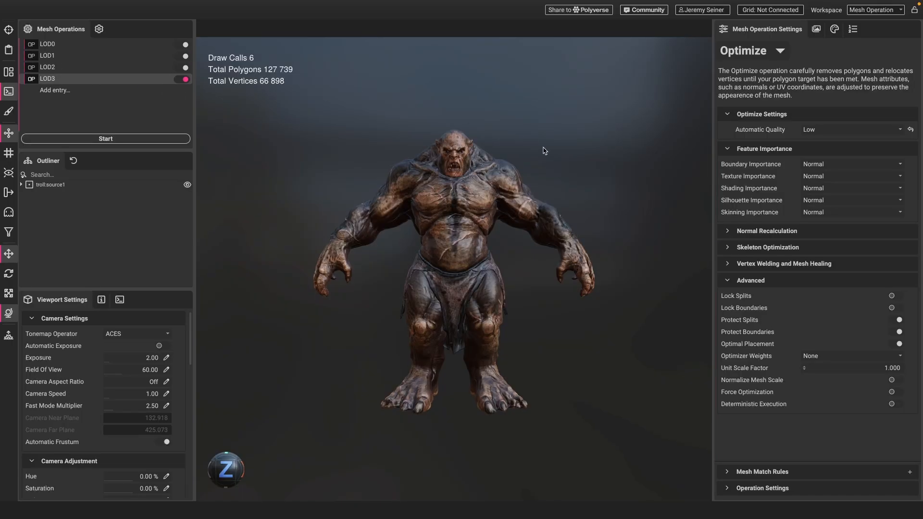
{"action": "mouse_move", "coordinate": [634, 149]}
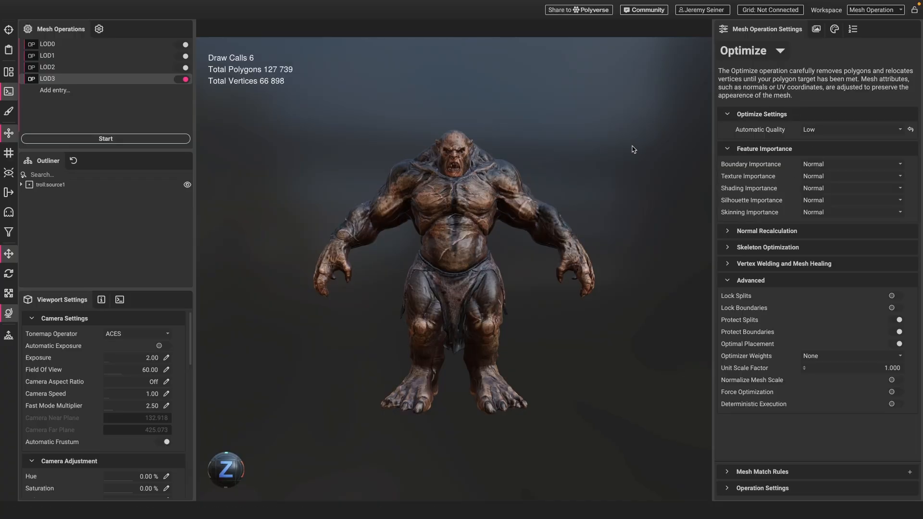
{"action": "mouse_move", "coordinate": [388, 135]}
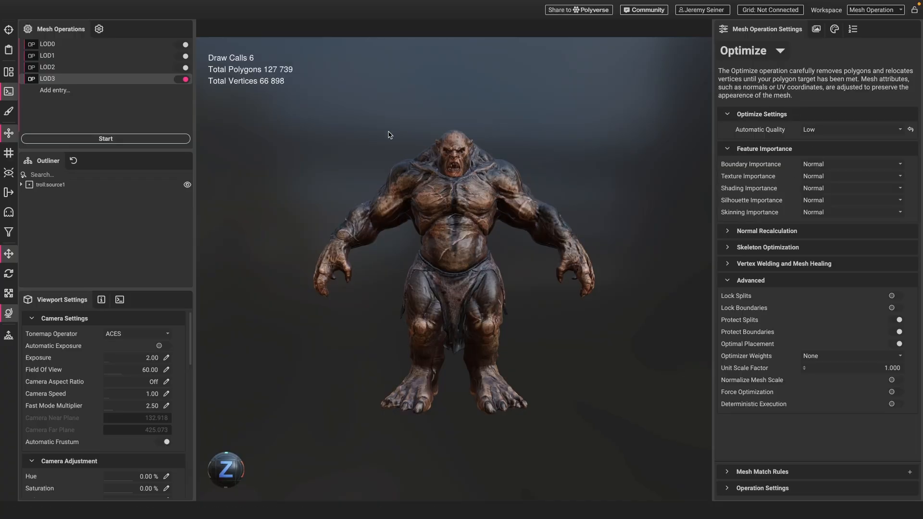
- Generate the troll's four LODs and flip between the LOD0, LOD1 and LOD2 results
{"action": "left_click", "coordinate": [105, 138]}
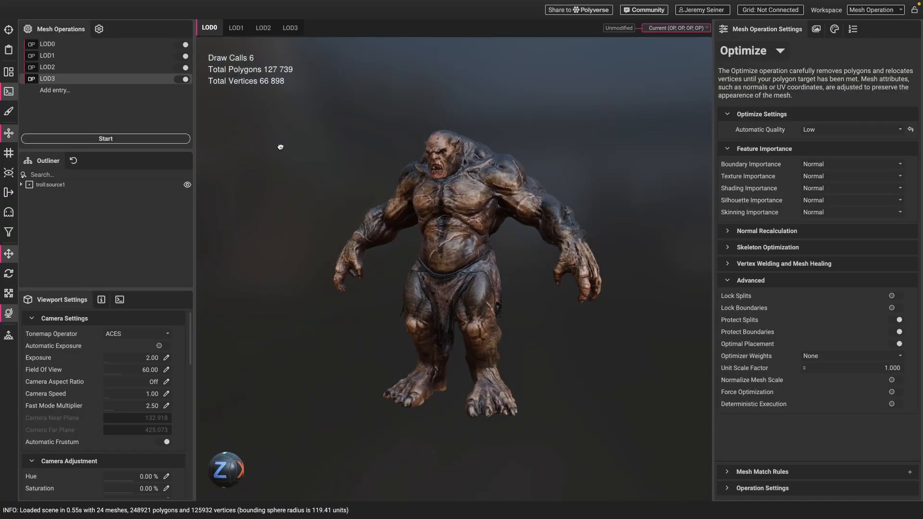
{"action": "left_click", "coordinate": [262, 28]}
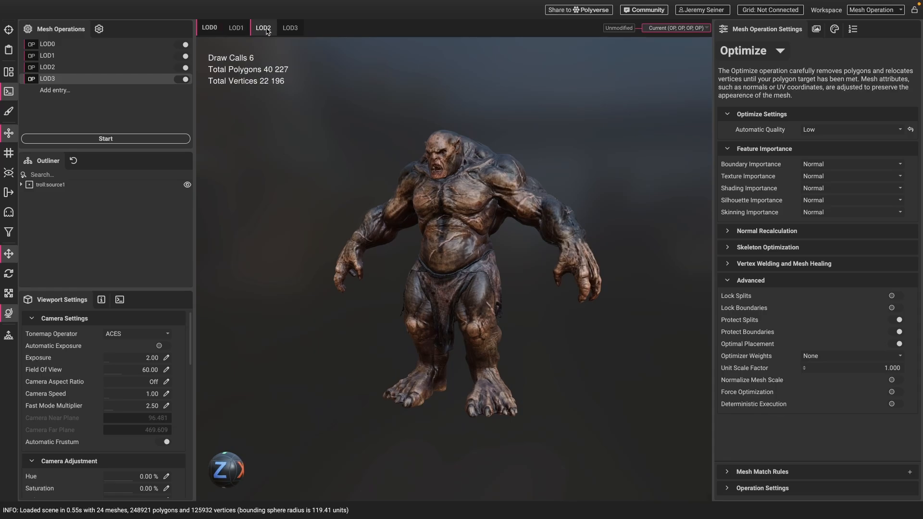
{"action": "left_click", "coordinate": [236, 28]}
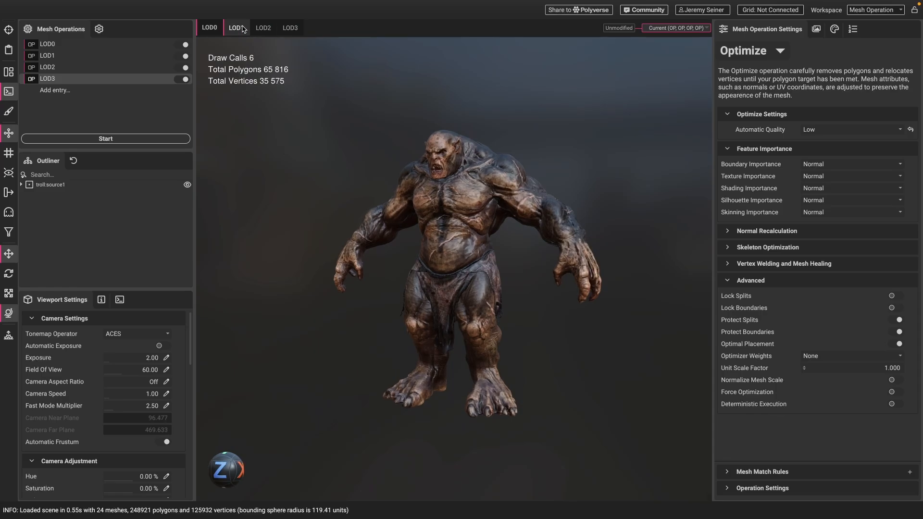
{"action": "left_click", "coordinate": [263, 28]}
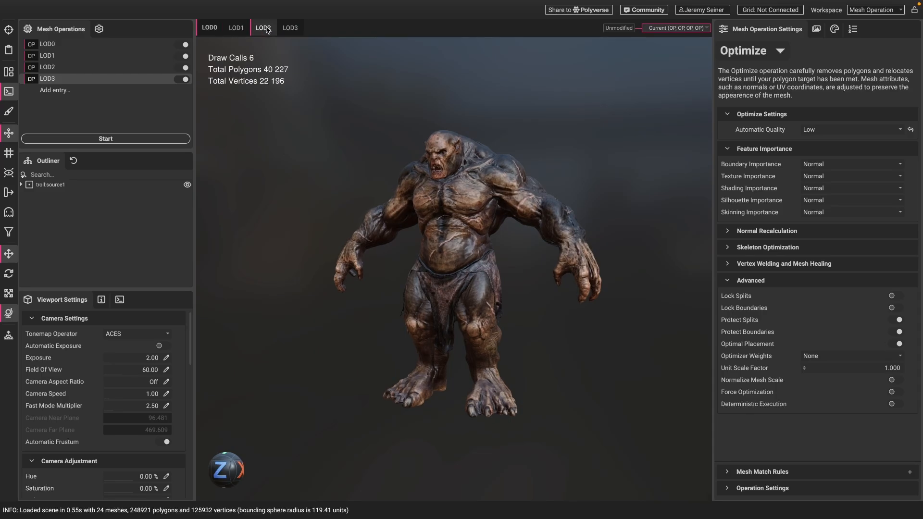
{"action": "mouse_move", "coordinate": [266, 32]}
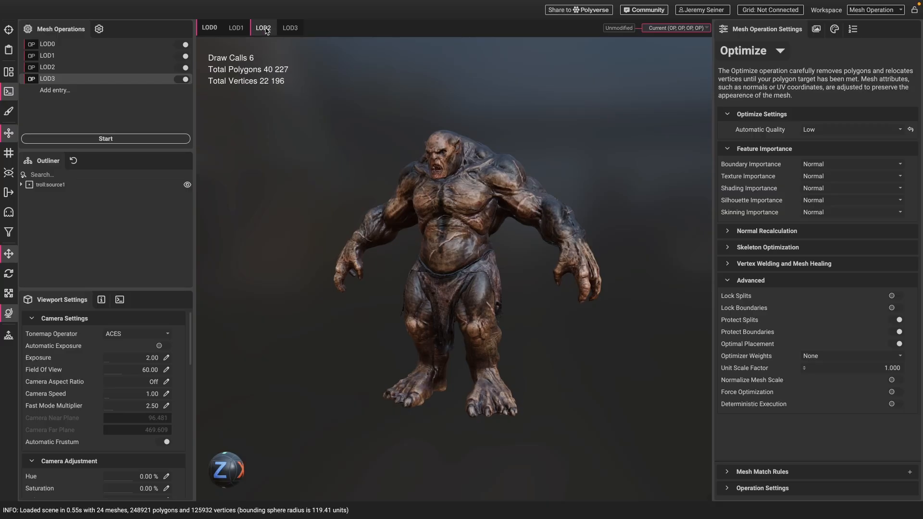
{"action": "left_click", "coordinate": [210, 28]}
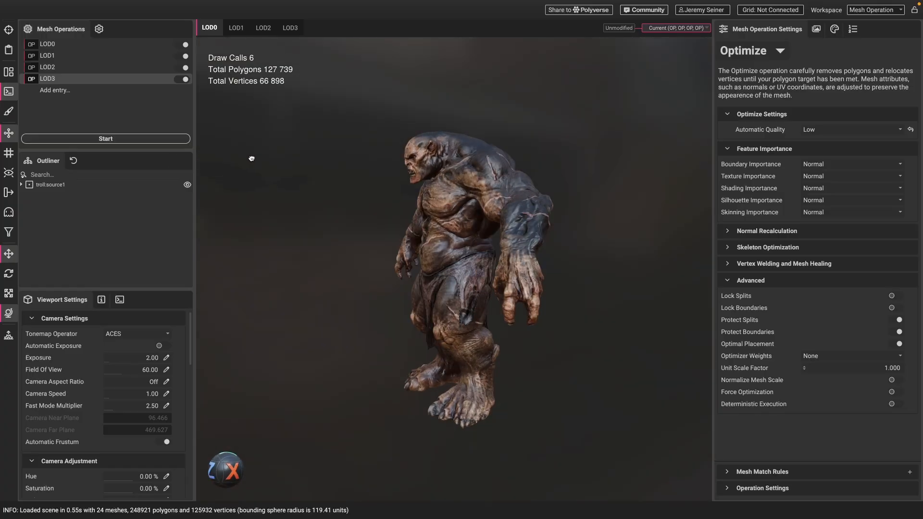
- Compare the body mesh wireframe across LOD1, LOD2 and LOD3 (65,816 / 40,227 / 15,139 polygons)
{"action": "left_click", "coordinate": [262, 26]}
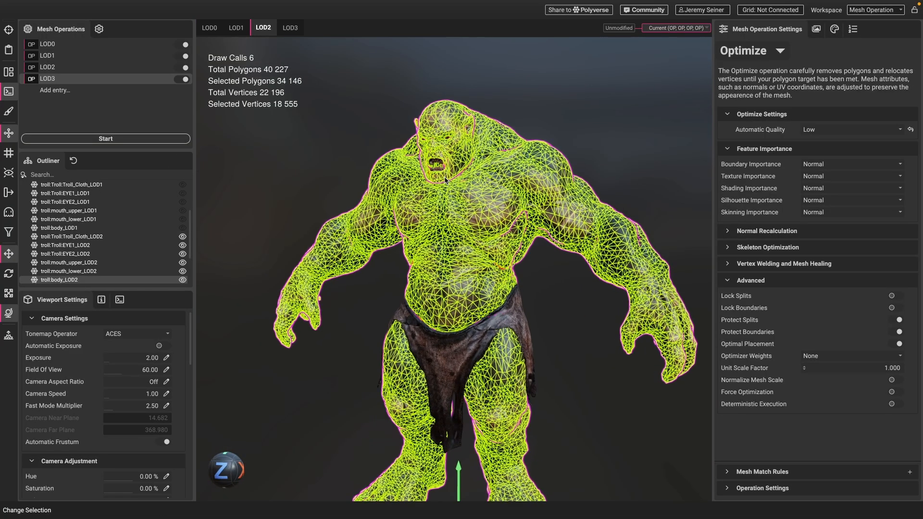
{"action": "left_click", "coordinate": [290, 27]}
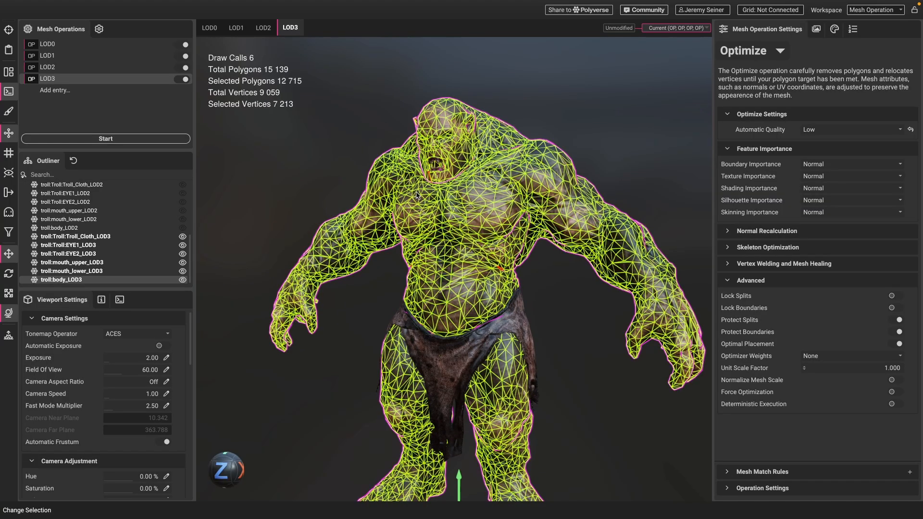
{"action": "left_click", "coordinate": [236, 27]}
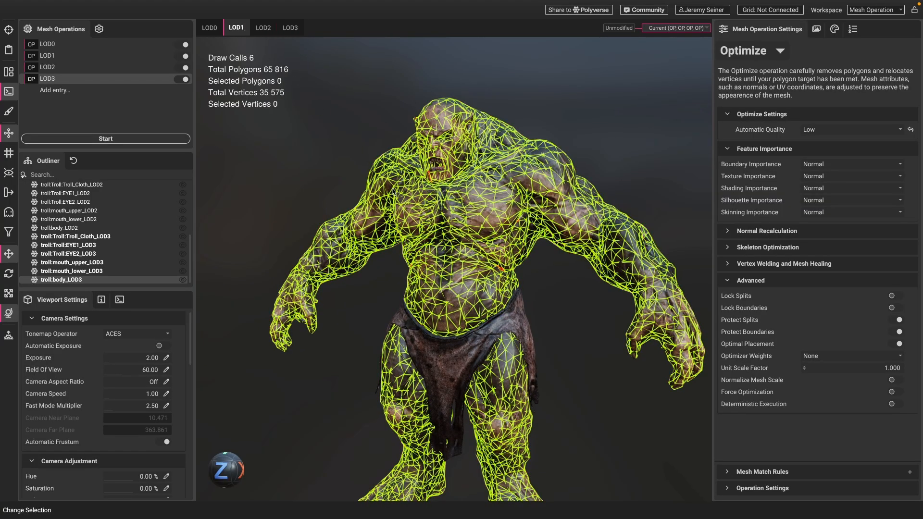
{"action": "left_click", "coordinate": [262, 28]}
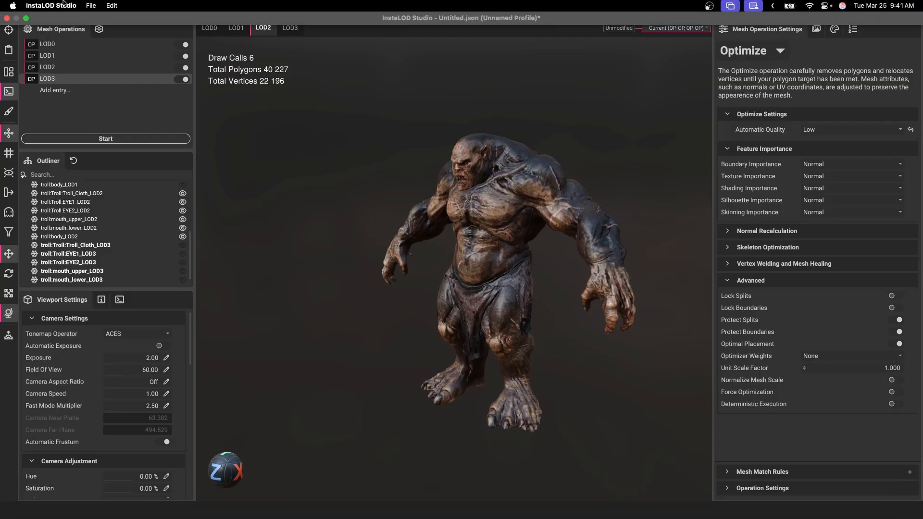
- Open the recent SM_Zetsuda_130k.fbx scene, discarding troll changes, and generate its LODs
{"action": "left_click", "coordinate": [91, 6]}
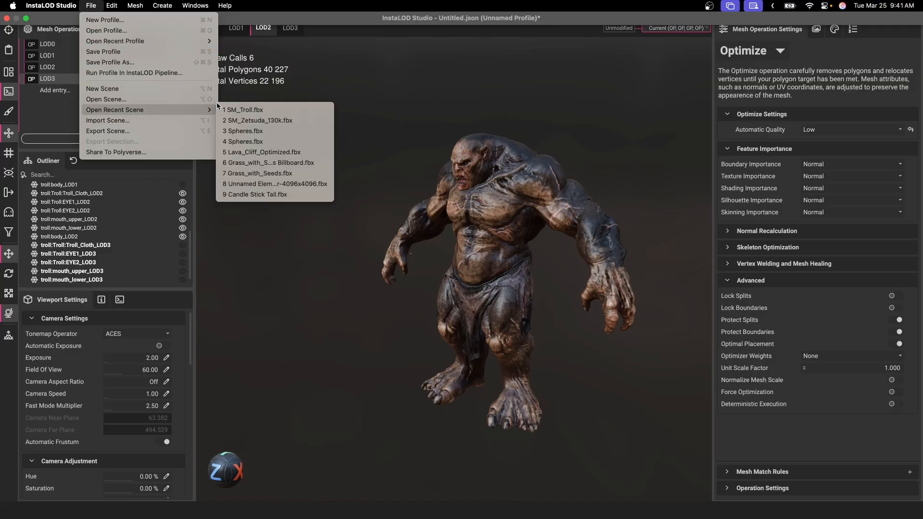
{"action": "left_click", "coordinate": [244, 109]}
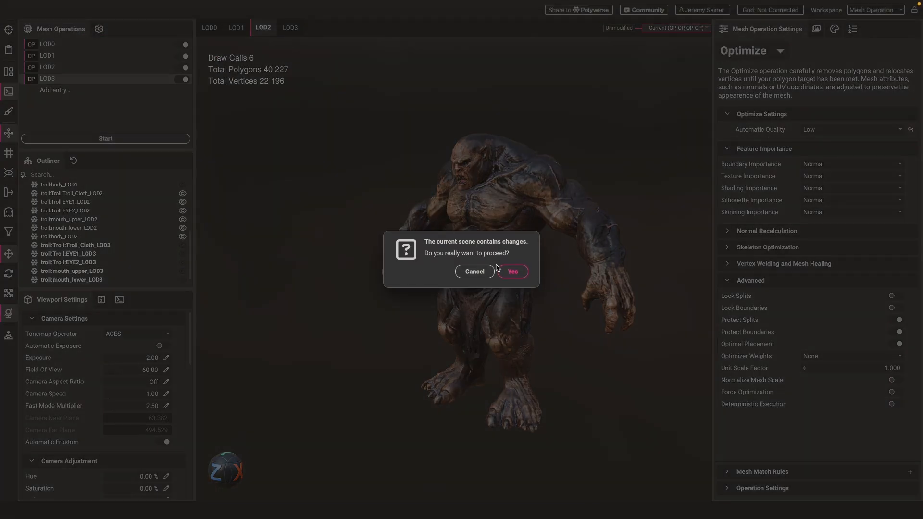
{"action": "left_click", "coordinate": [511, 271]}
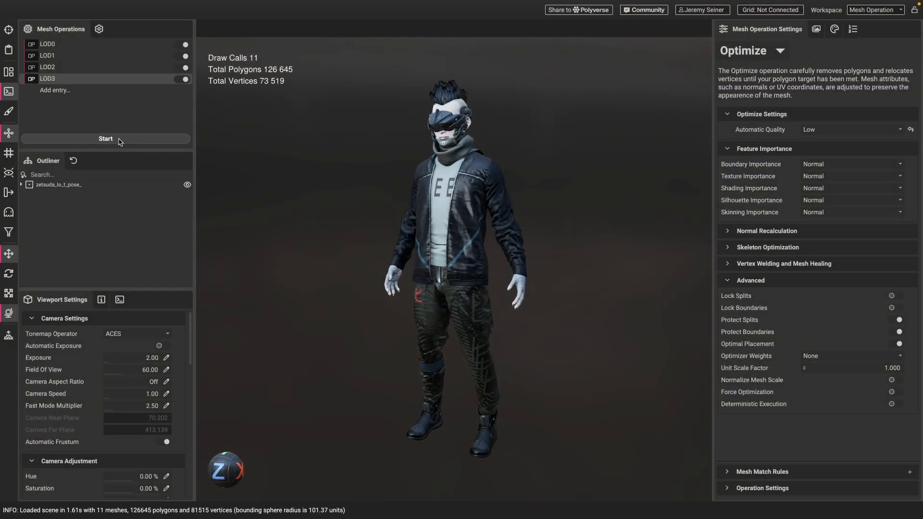
{"action": "left_click", "coordinate": [105, 138]}
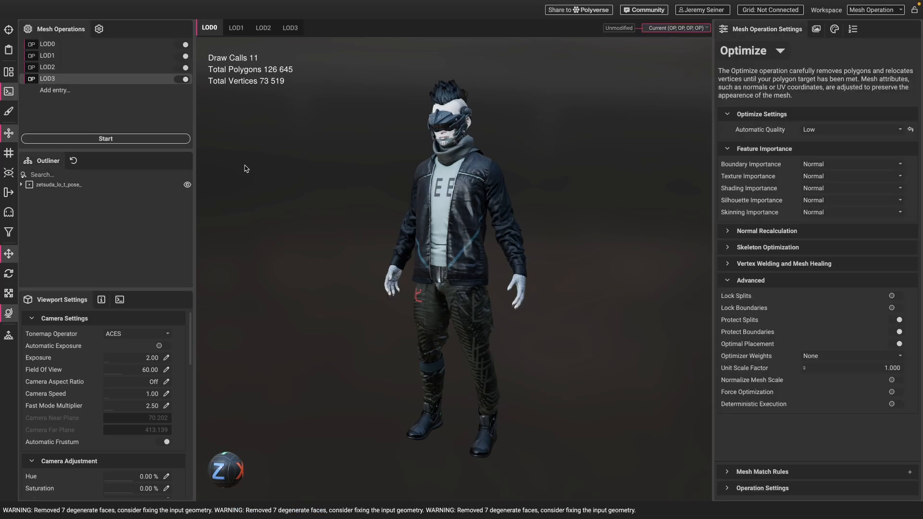
{"action": "mouse_move", "coordinate": [366, 163]}
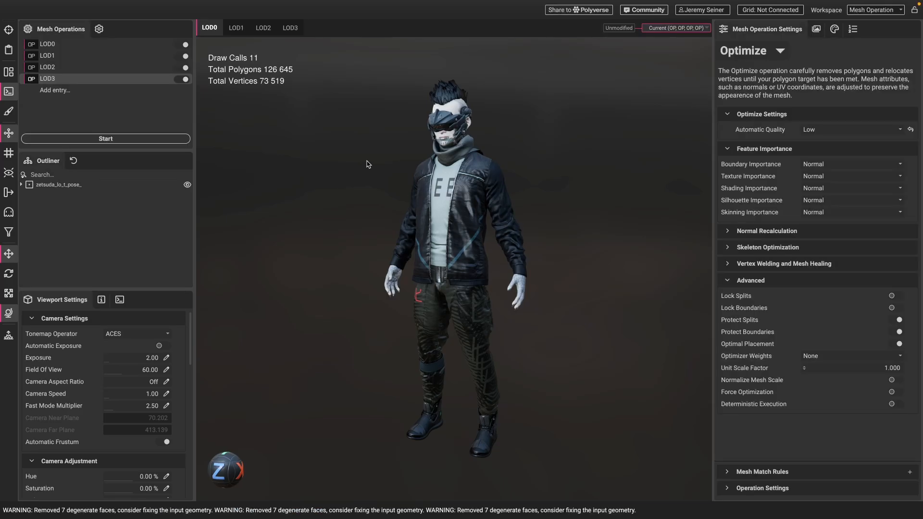
- Orbit the character and compare LOD0, LOD1 (66,693) and LOD3 (19,922) results
{"action": "left_click_drag", "start_coordinate": [366, 164], "coordinate": [257, 187]}
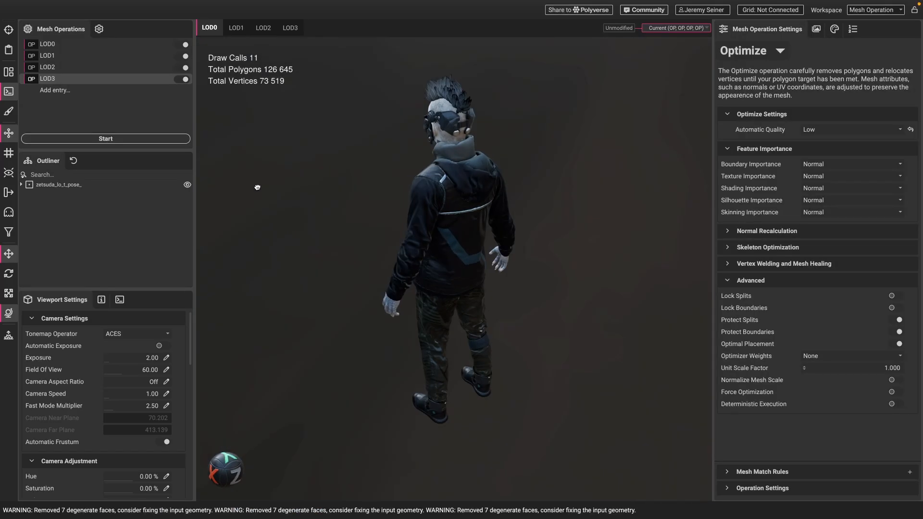
{"action": "left_click", "coordinate": [236, 27]}
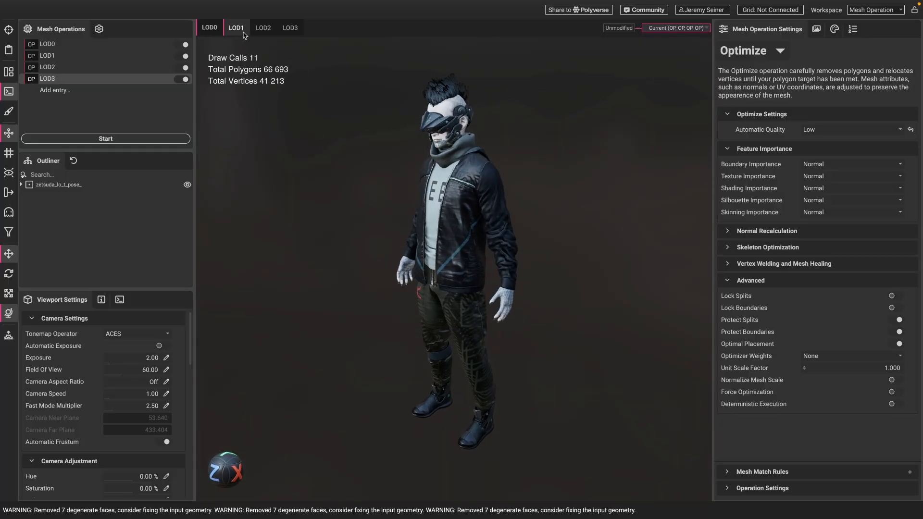
{"action": "left_click", "coordinate": [290, 28]}
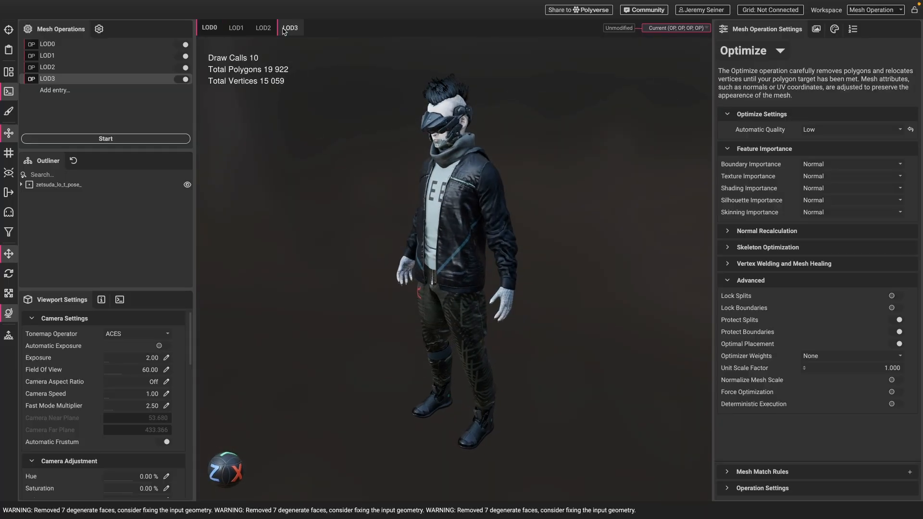
{"action": "left_click", "coordinate": [210, 27]}
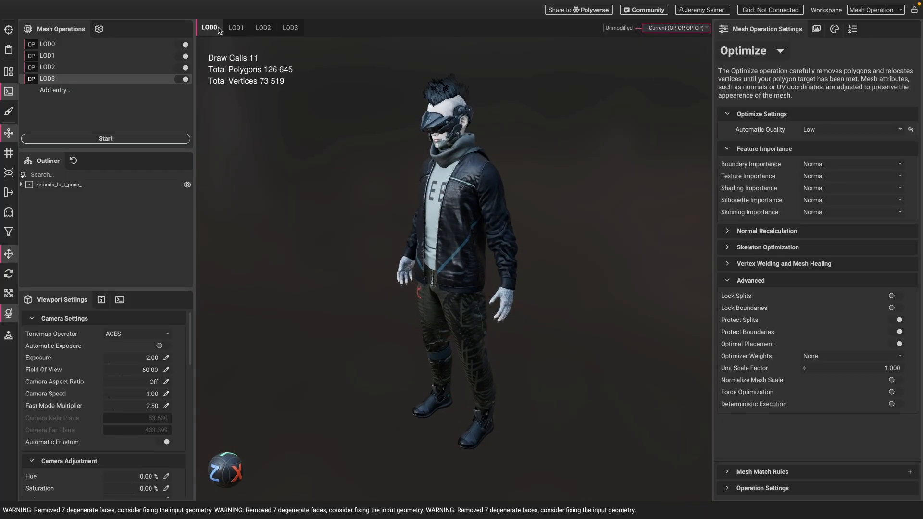
{"action": "left_click", "coordinate": [290, 28]}
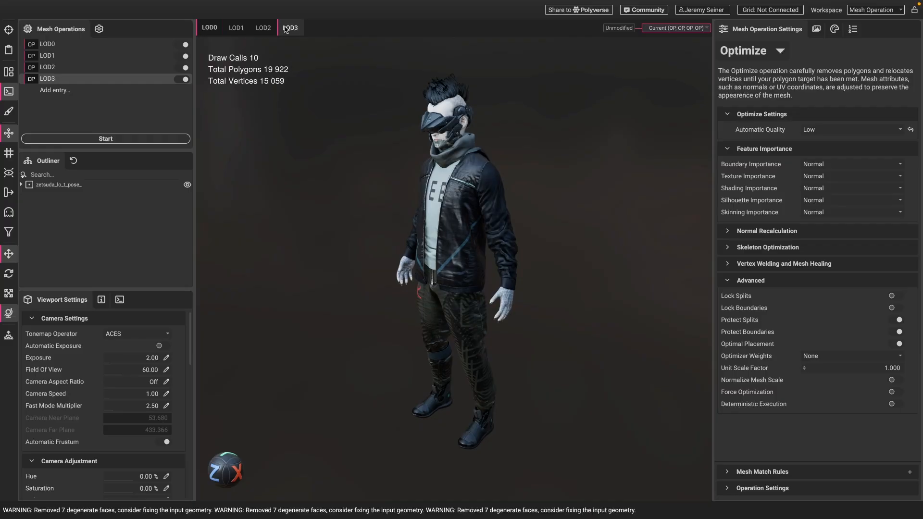
{"action": "left_click", "coordinate": [236, 27]}
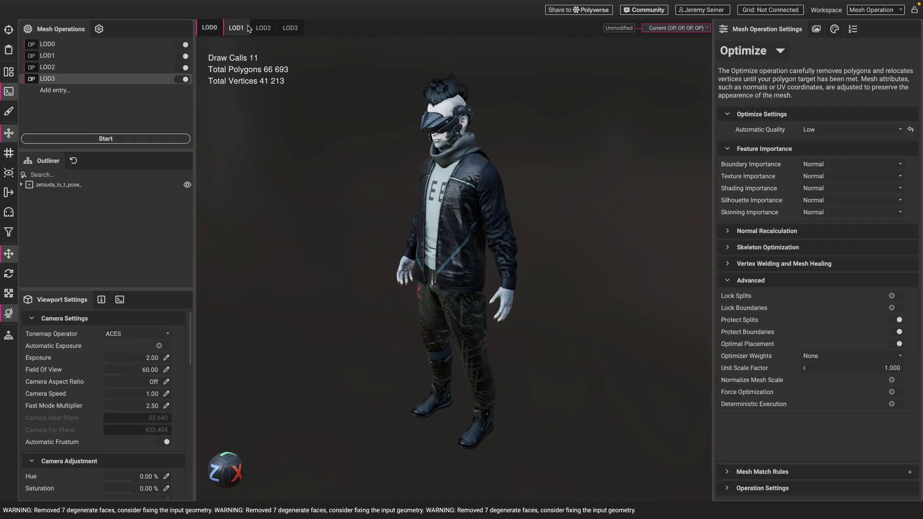
{"action": "mouse_move", "coordinate": [232, 29]}
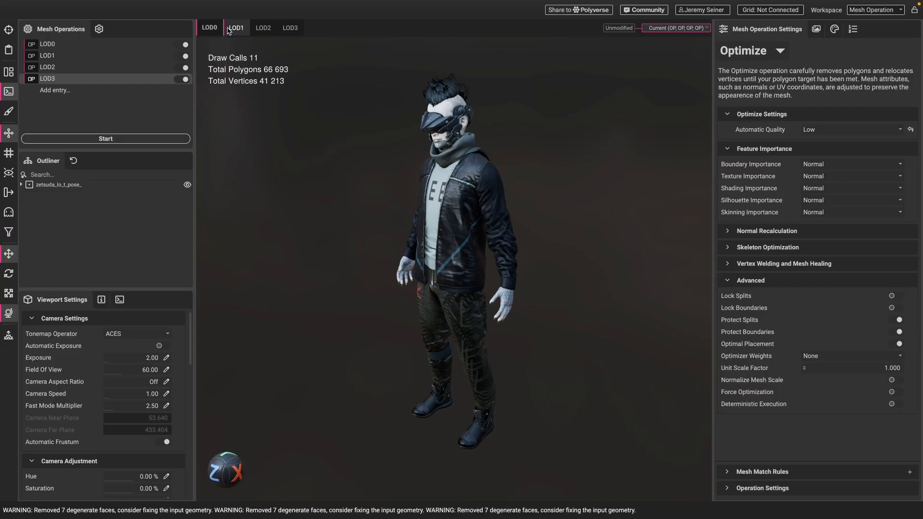
{"action": "left_click", "coordinate": [289, 27]}
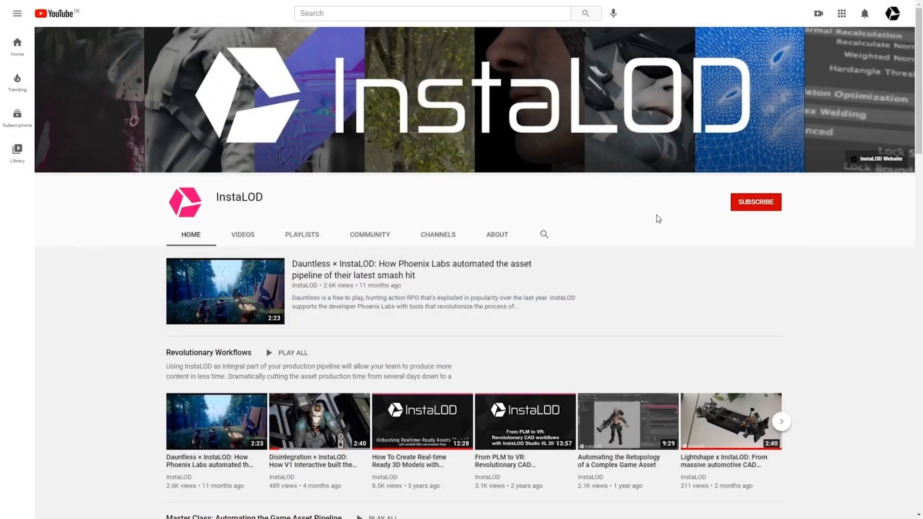
- Show InstaLOD's YouTube and Twitter pages, then scroll the website to Polygon Optimization
{"action": "left_click", "coordinate": [756, 202]}
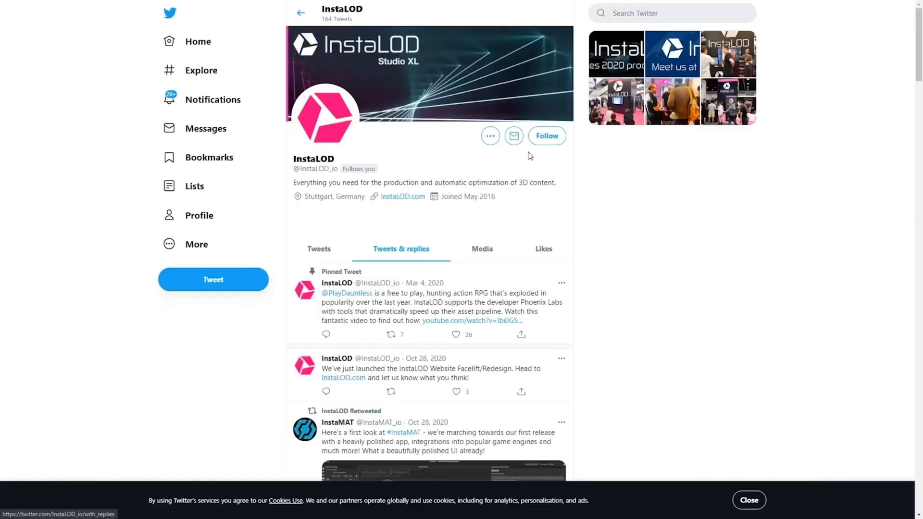
{"action": "left_click", "coordinate": [546, 136]}
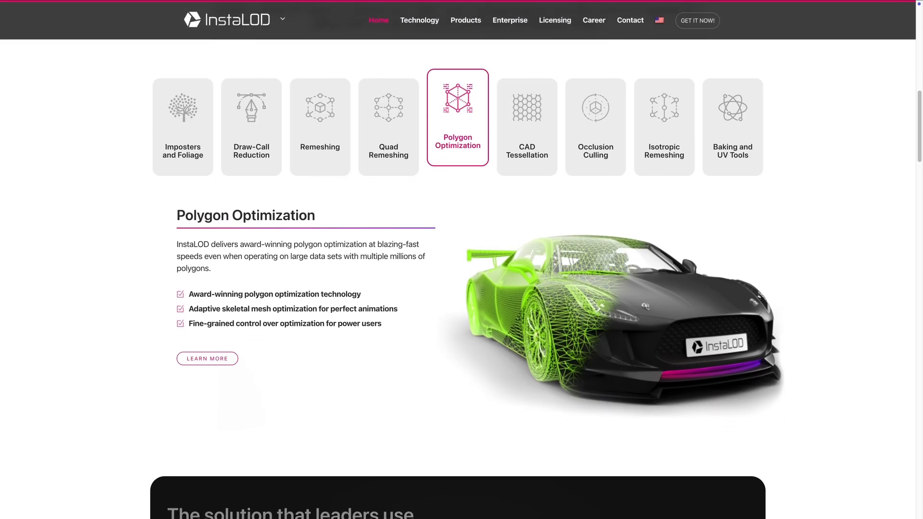
{"action": "scroll", "scroll_direction": "down", "scroll_amount": 3}
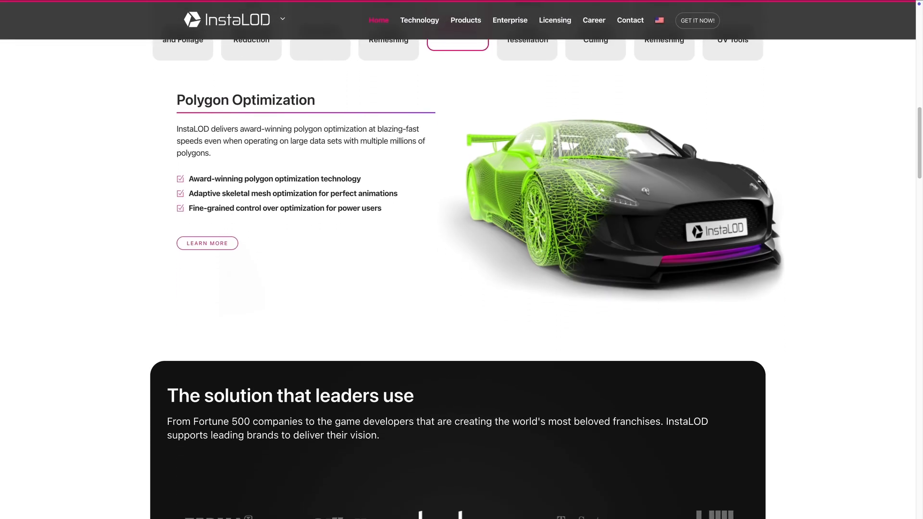